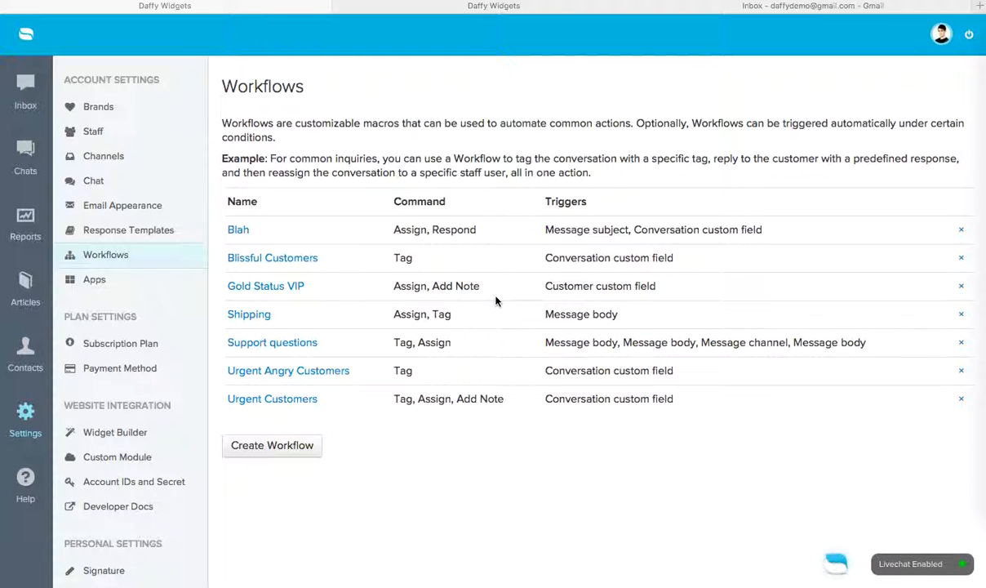
mouse_move(26, 86)
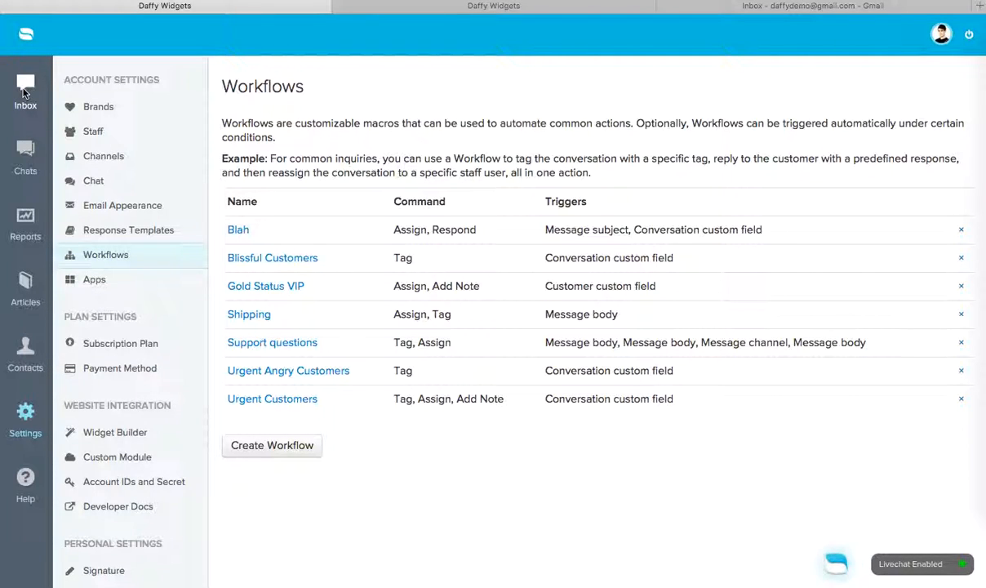
- Navigate from the conversations inbox through account settings to the workflows list
click(26, 85)
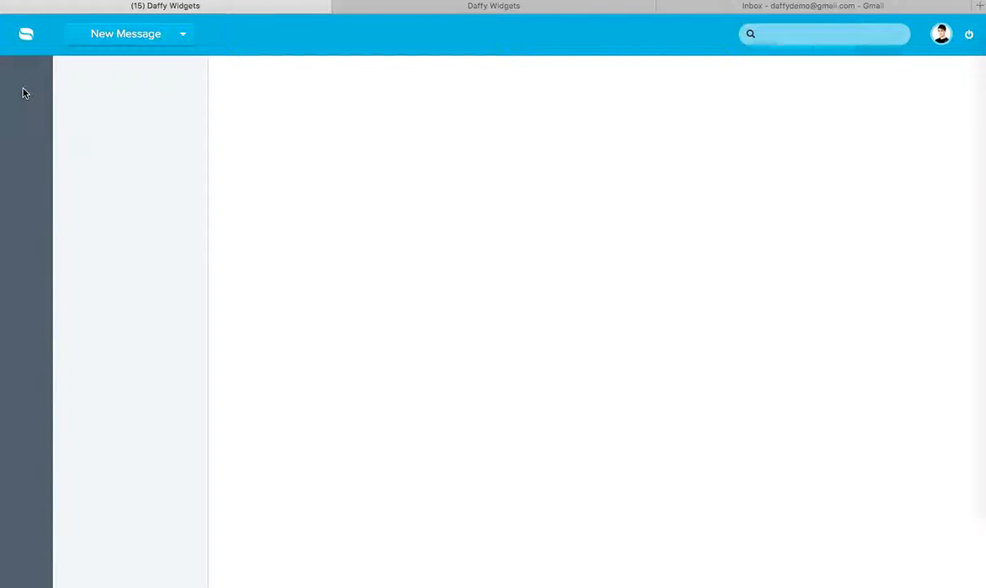
click(25, 90)
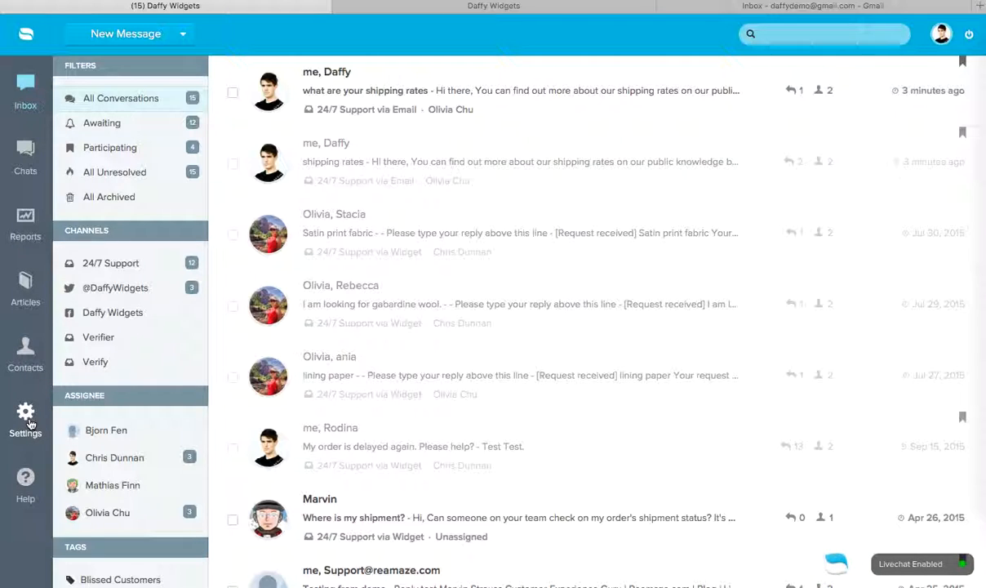
click(26, 420)
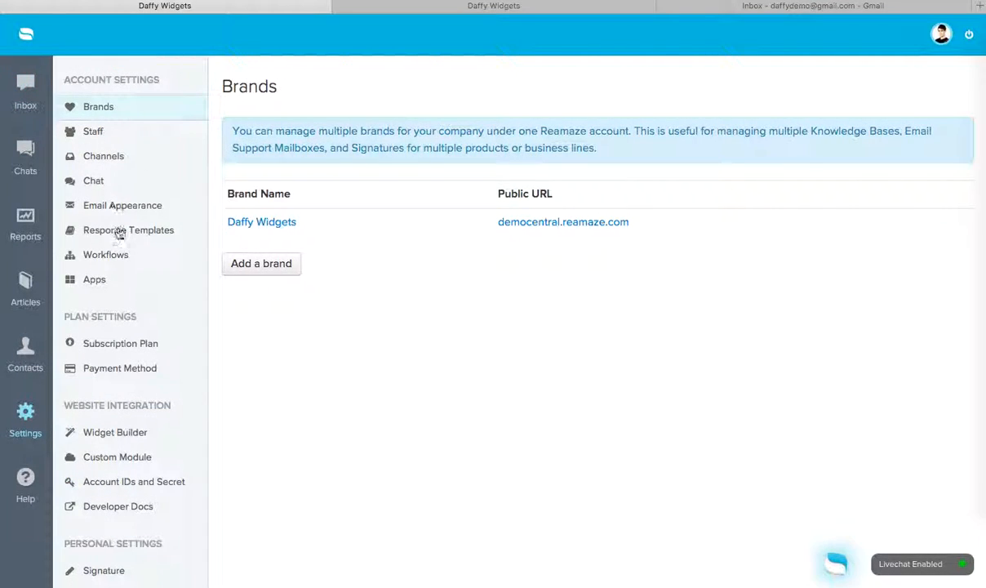
click(106, 254)
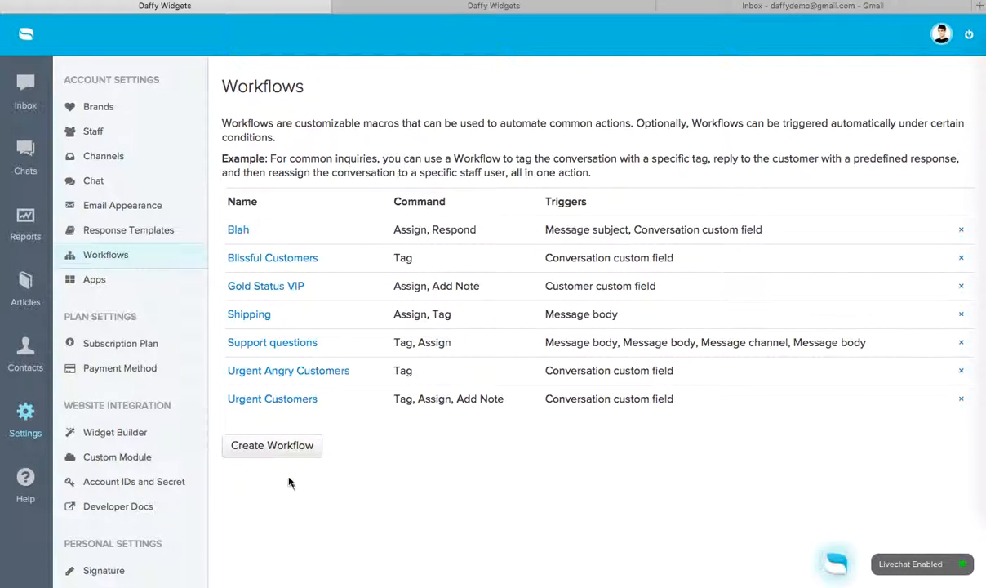
- Create a new workflow and name it 'Awesome Holiday Workflow'
click(272, 445)
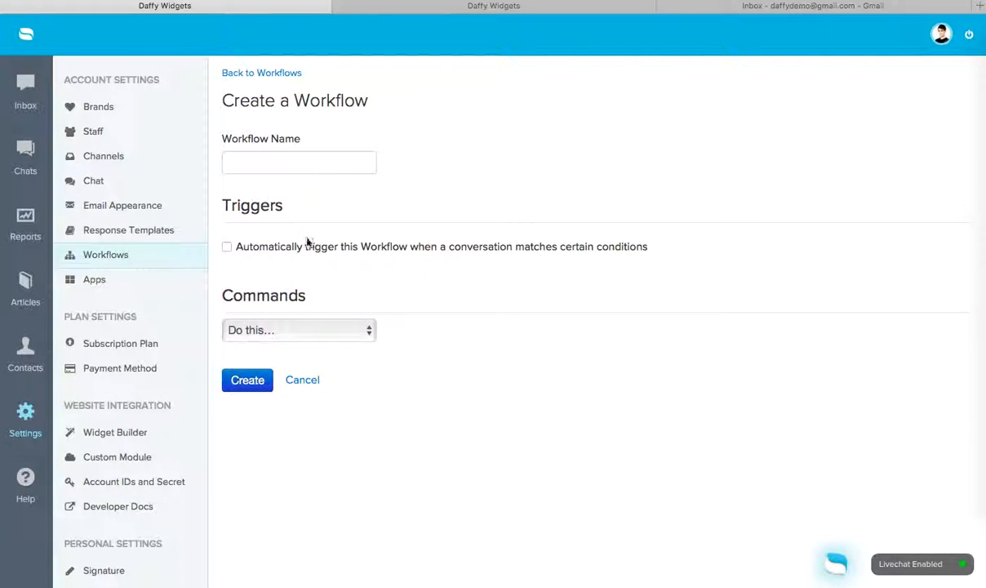
text(Awes)
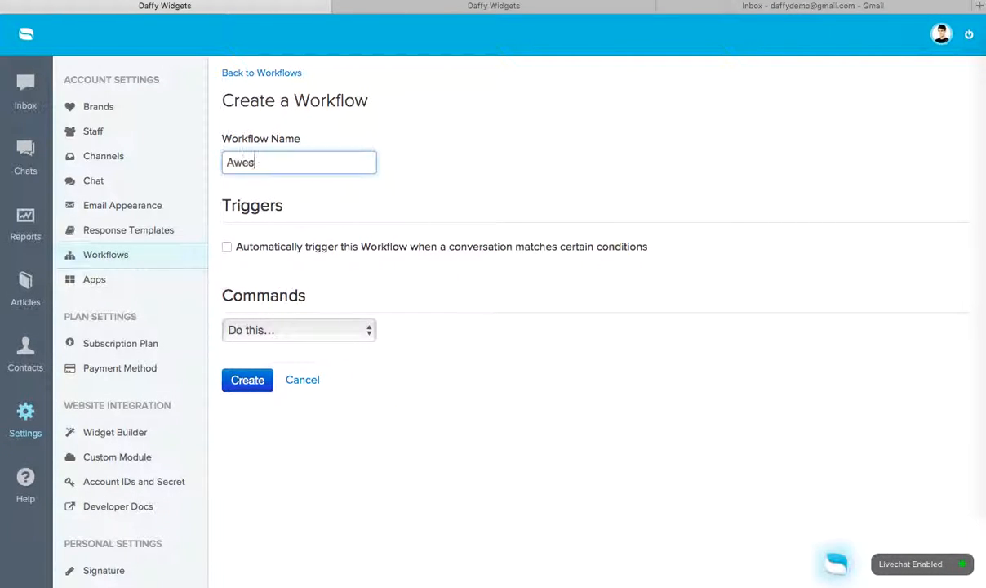
text(ome Holiday Wo)
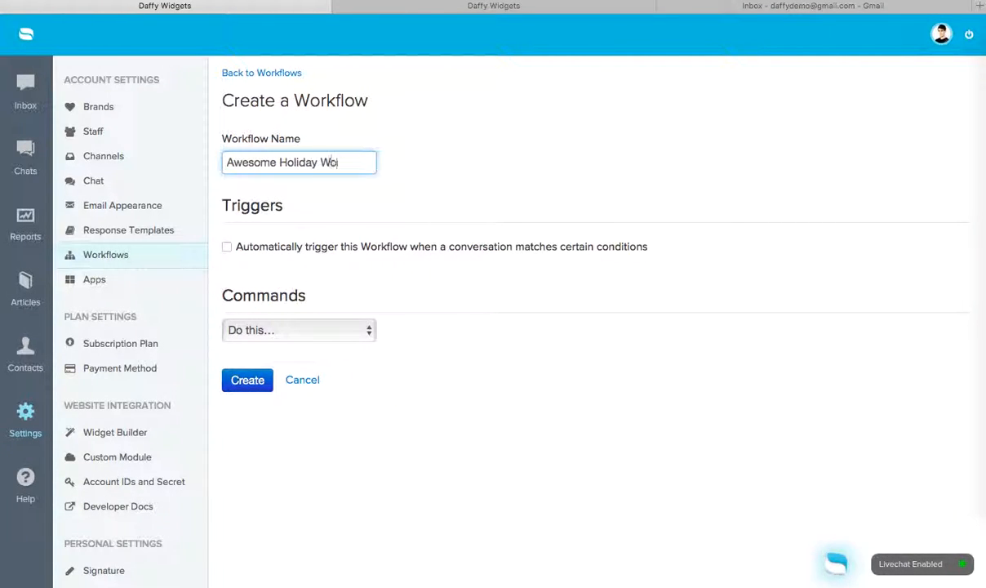
text(rkflow)
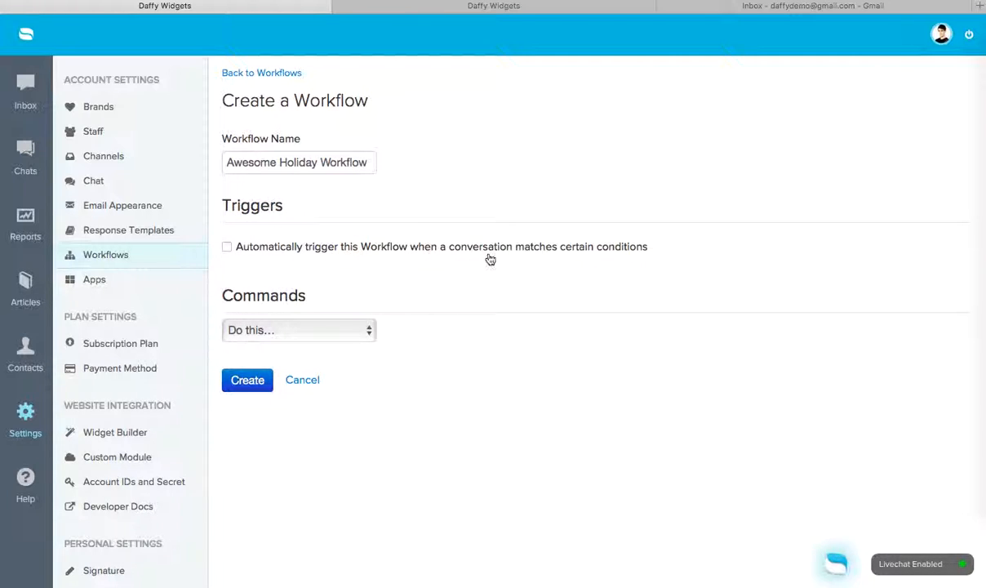
mouse_move(265, 254)
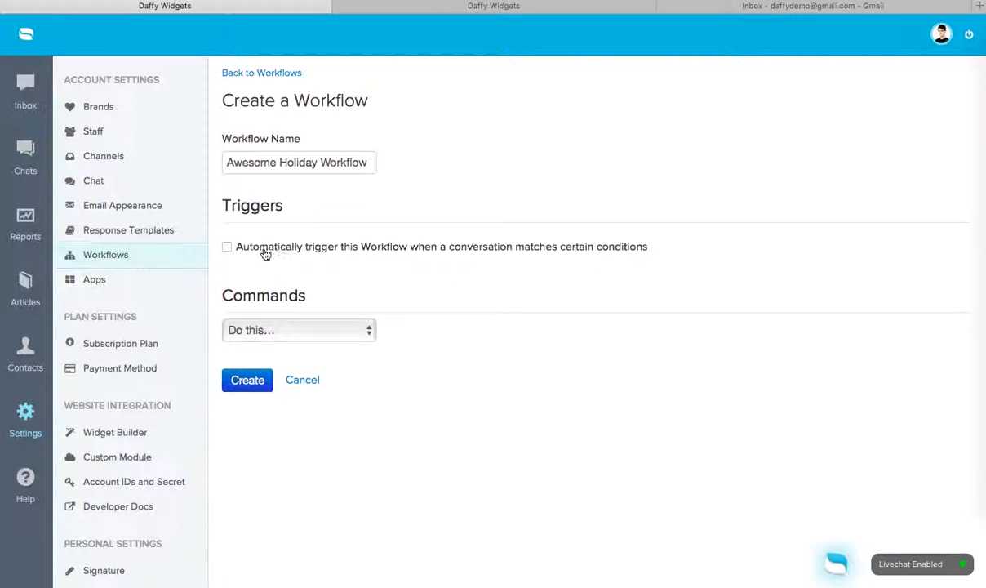
- Enable automatic triggering when Message Subject contains 'shipping rates'
click(226, 247)
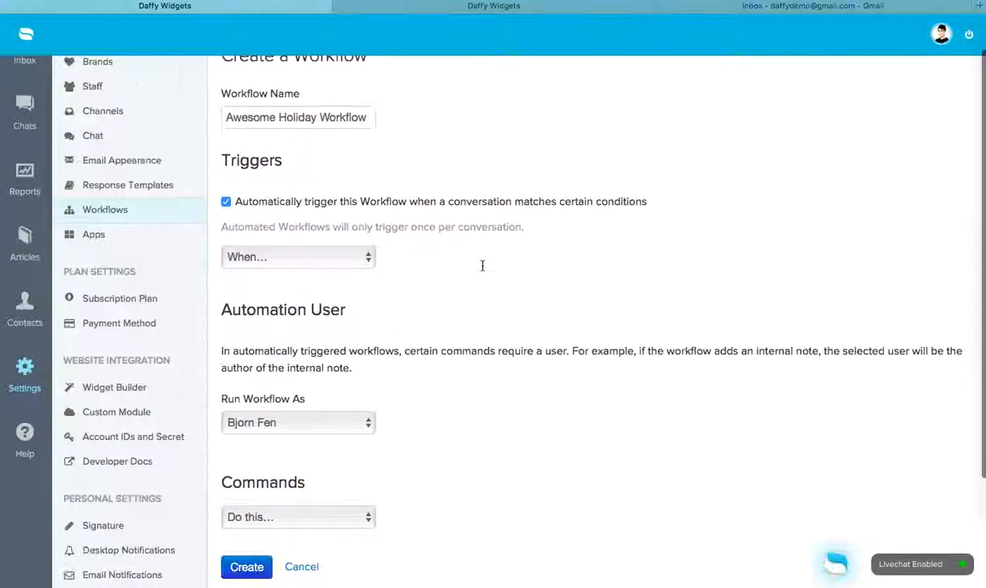
click(298, 256)
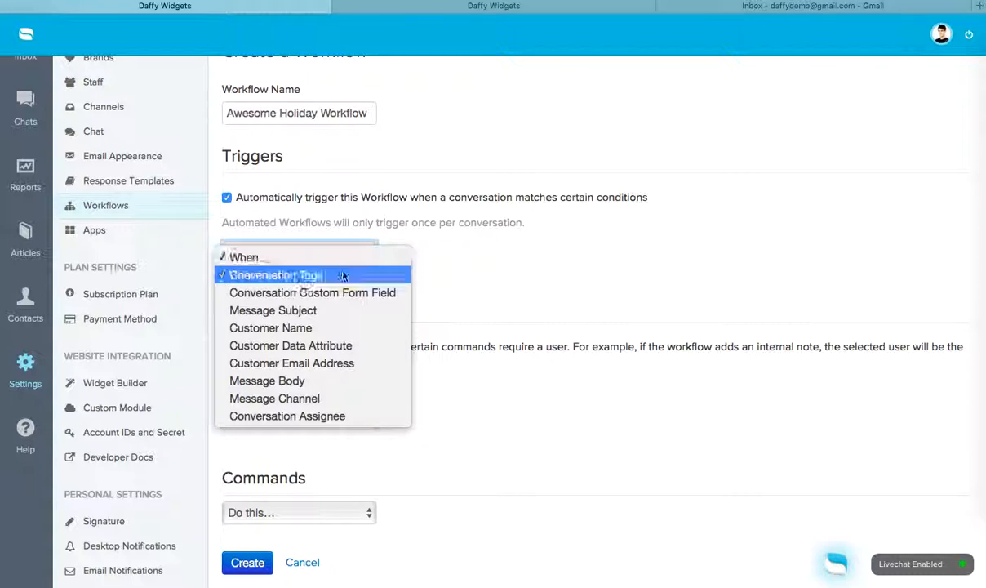
mouse_move(343, 311)
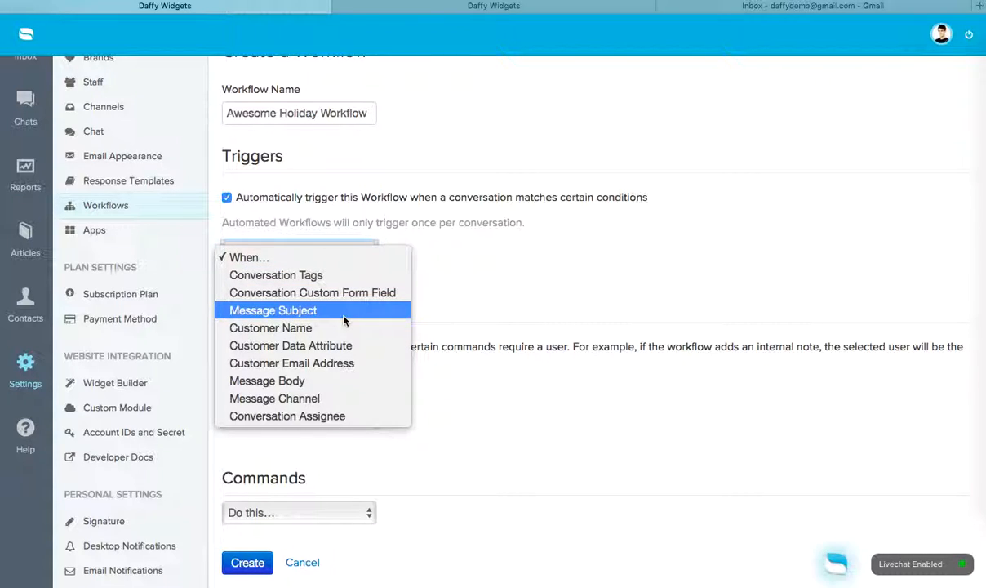
click(272, 310)
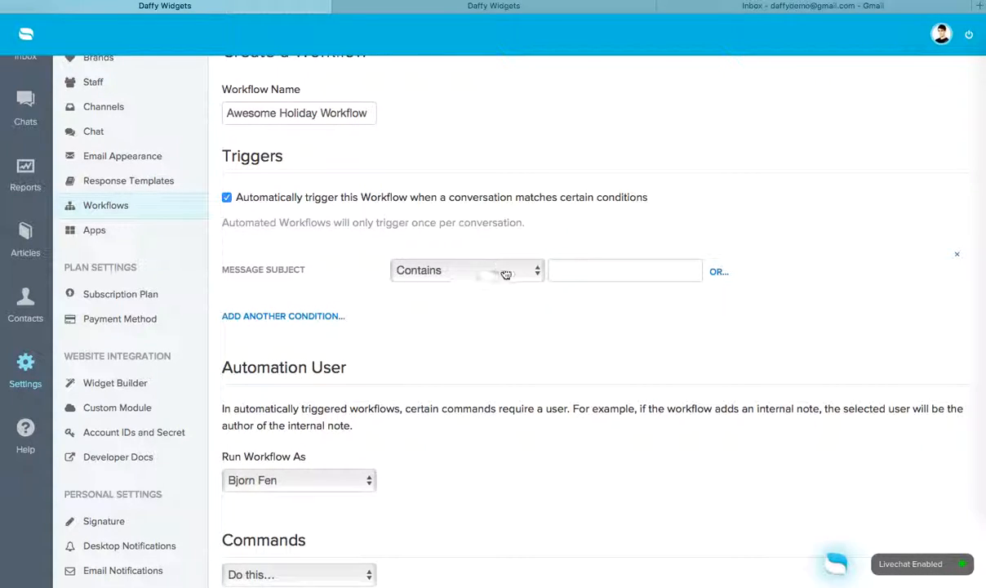
click(624, 270)
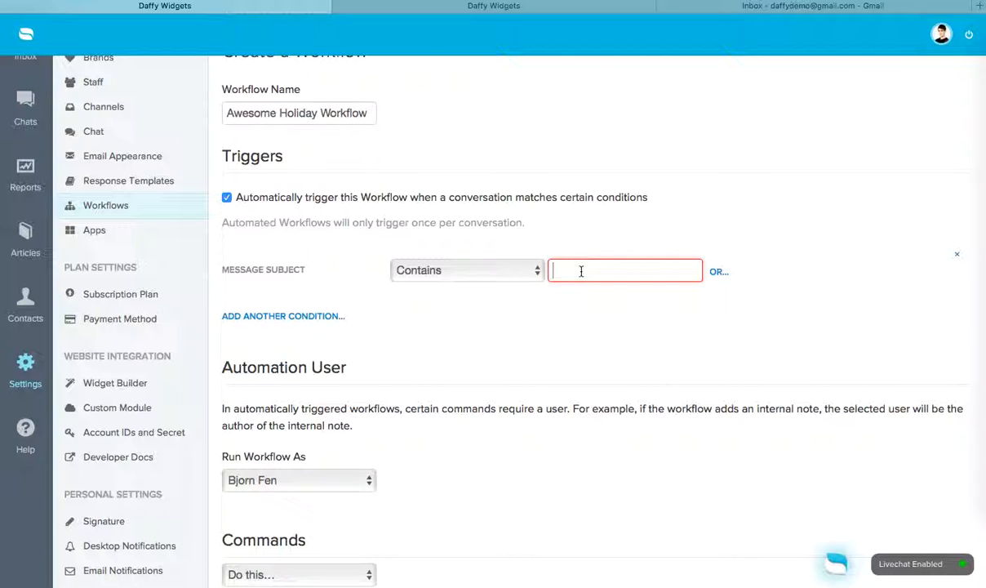
text(shipping rate)
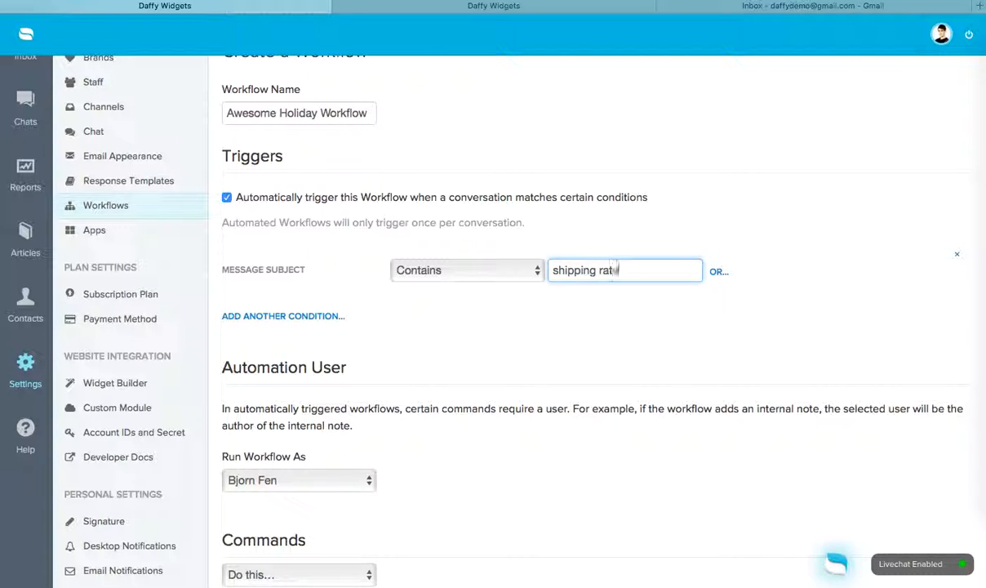
text(es)
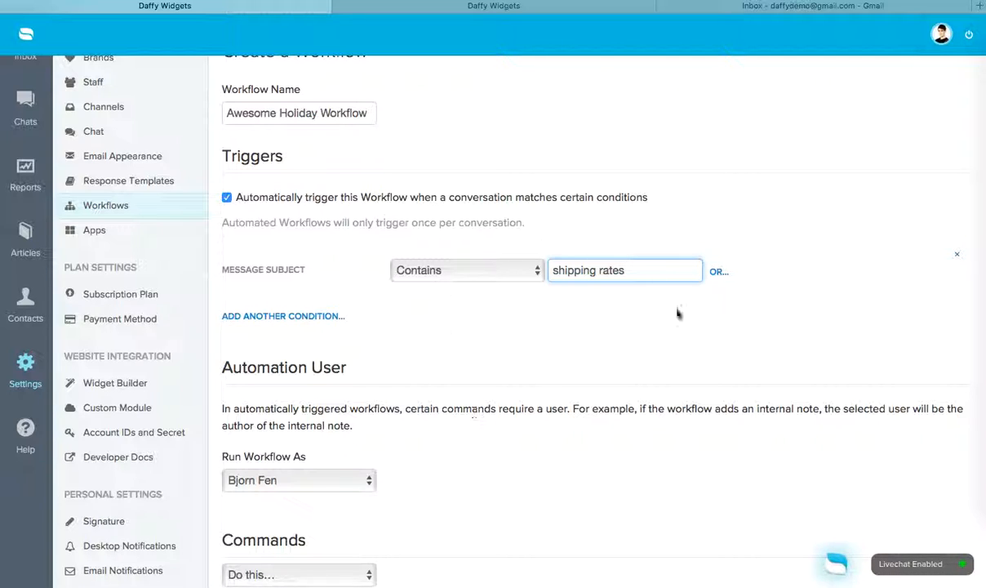
mouse_move(245, 320)
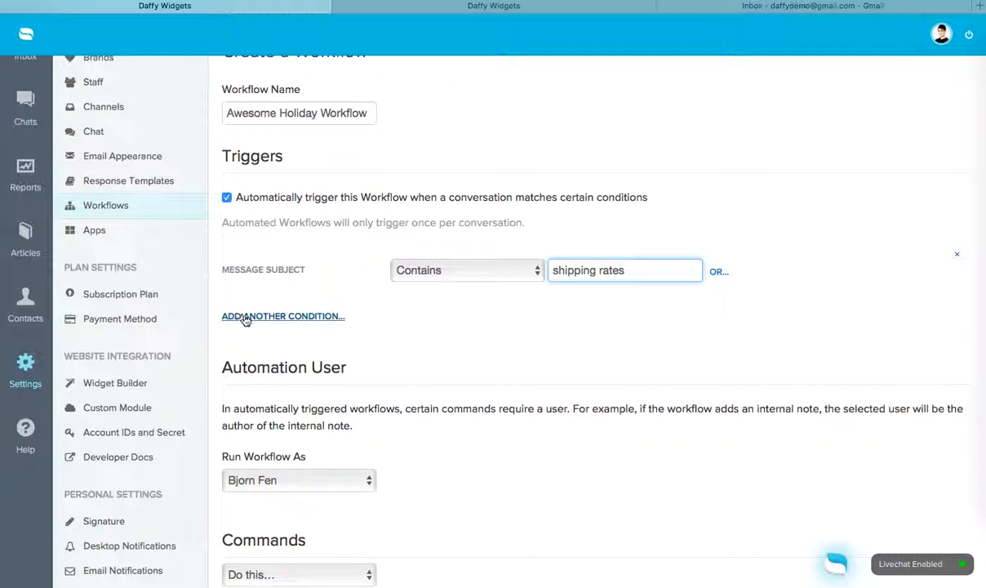
- Add a second trigger condition: Message Body contains 'international shipping'
click(282, 316)
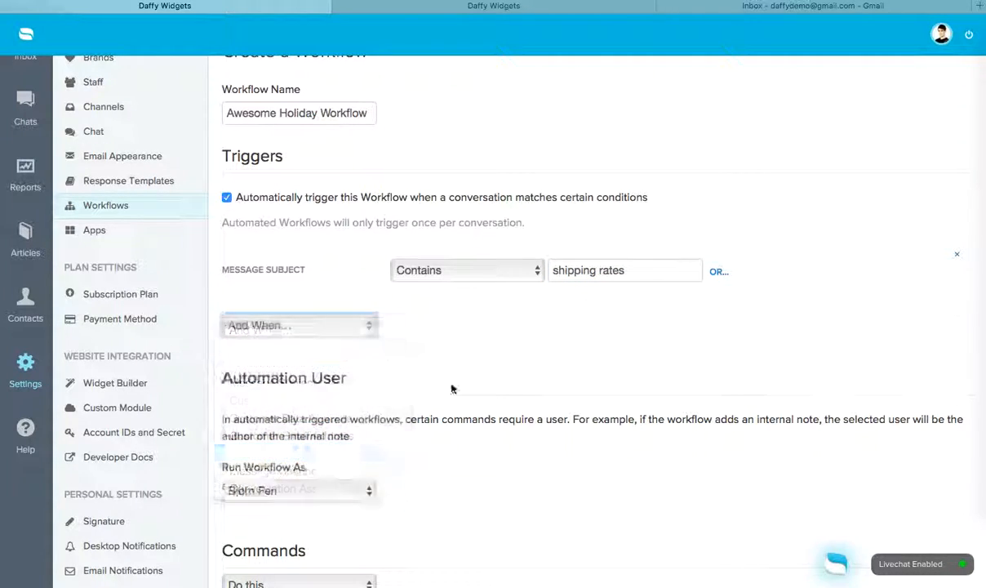
text(intal)
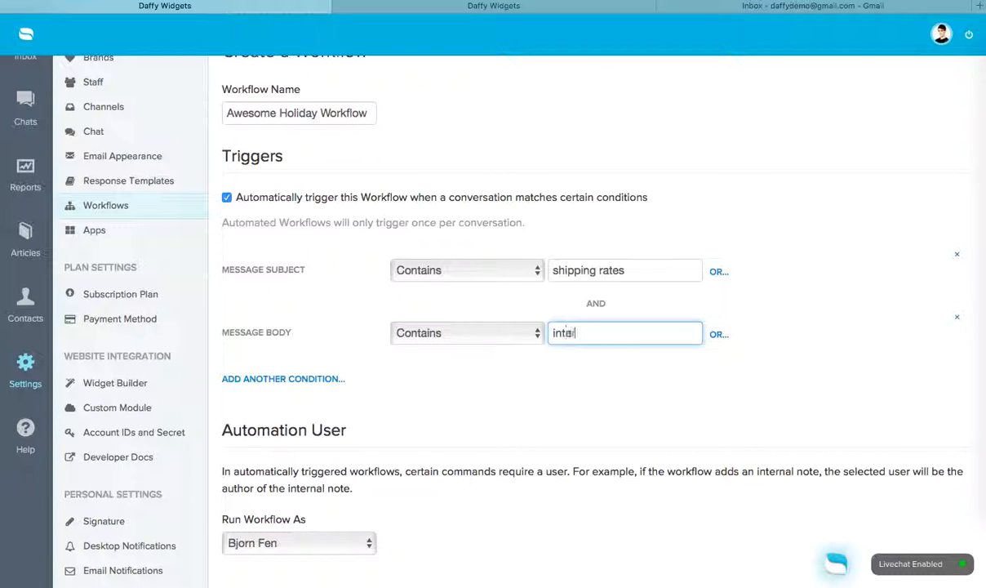
text(international shipp)
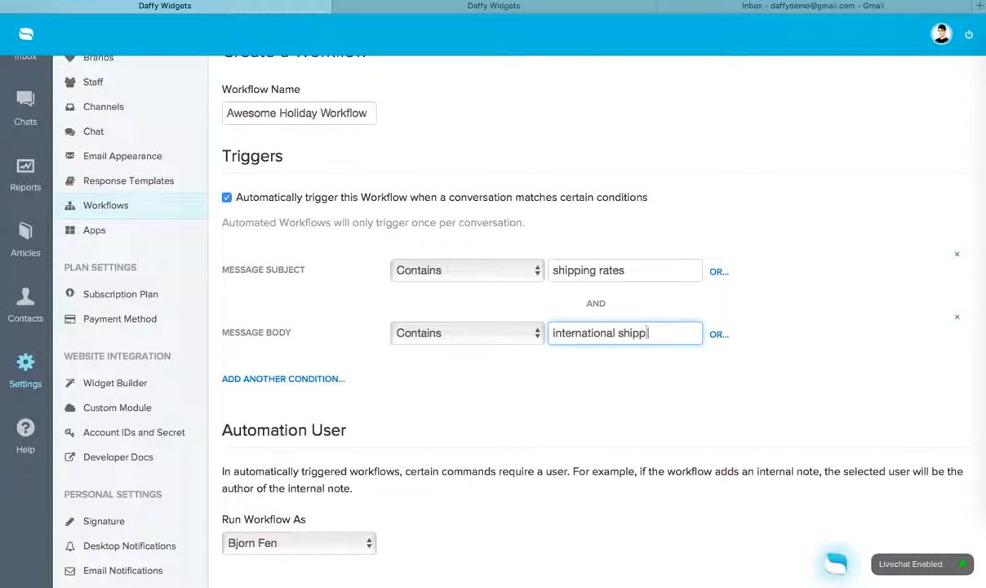
text(ing)
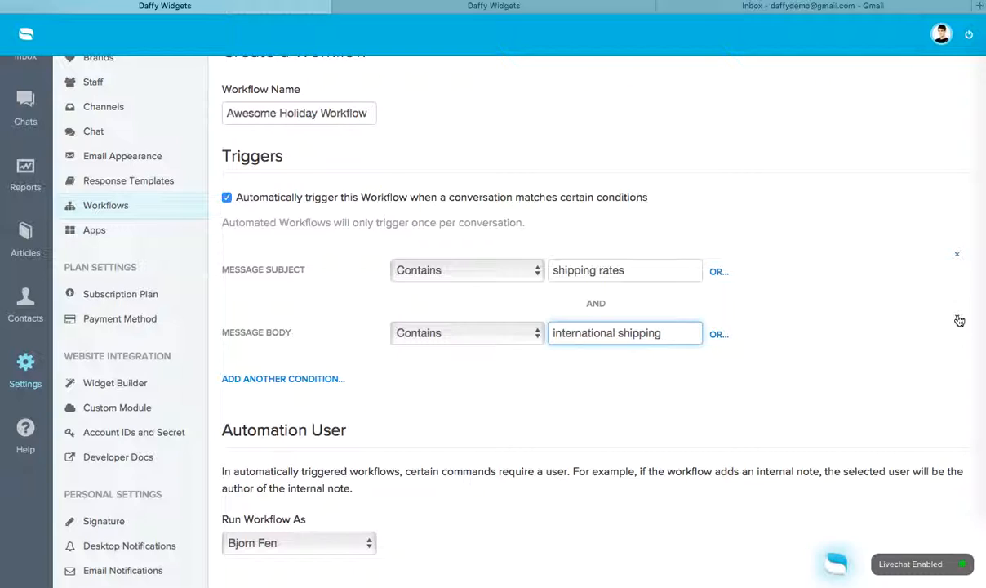
- Replace the body condition with an OR subject option containing 'international shipping'
click(719, 271)
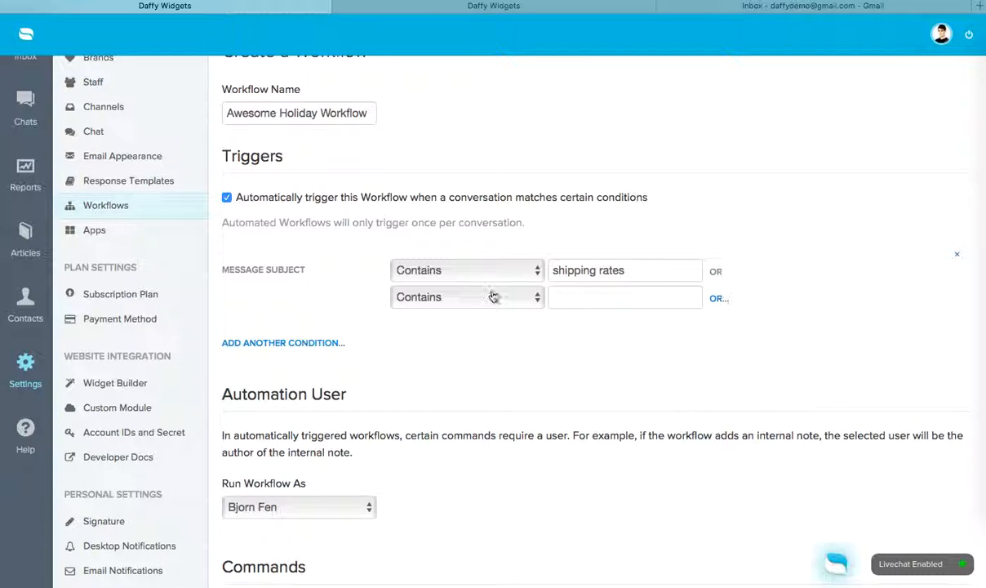
click(466, 297)
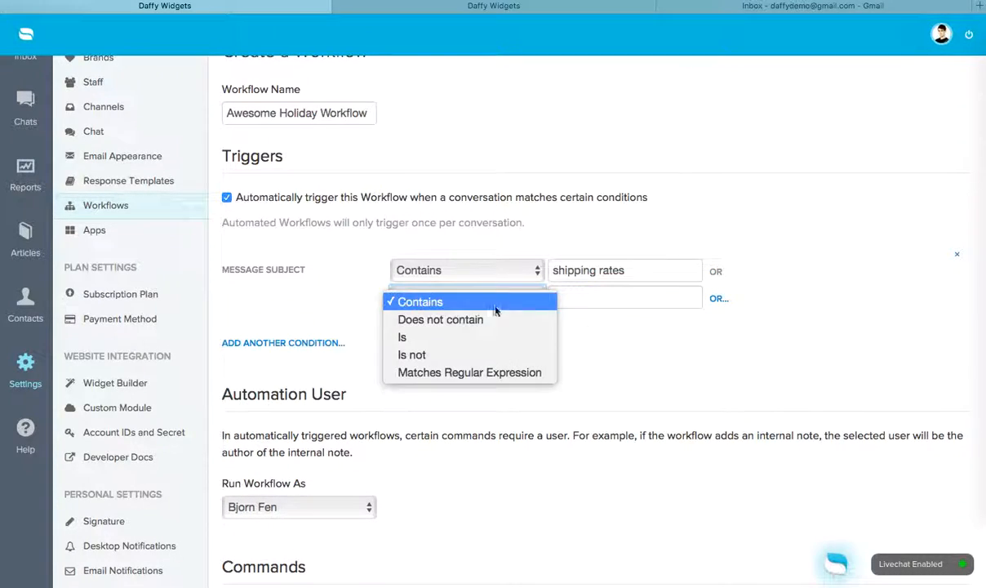
click(419, 301)
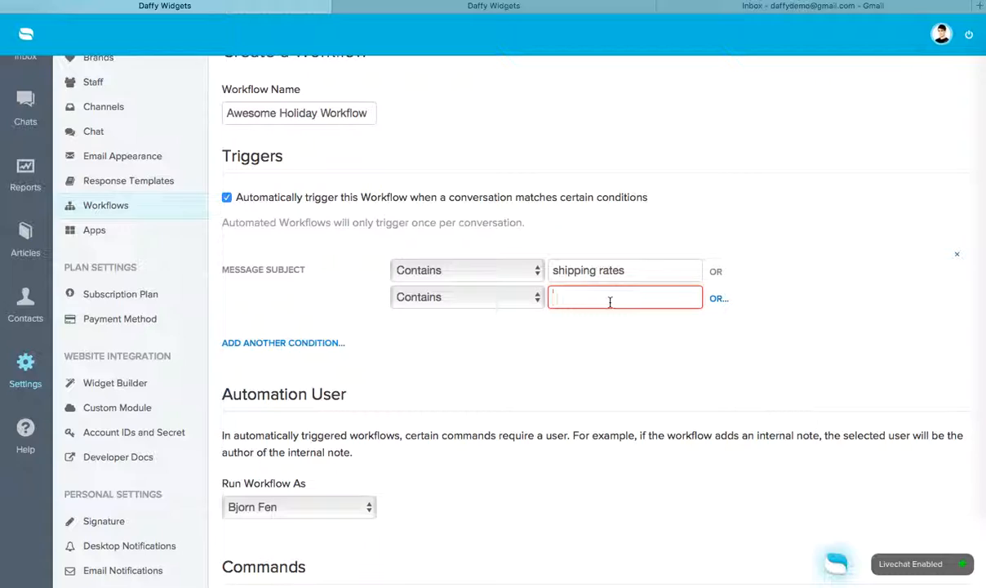
text(international)
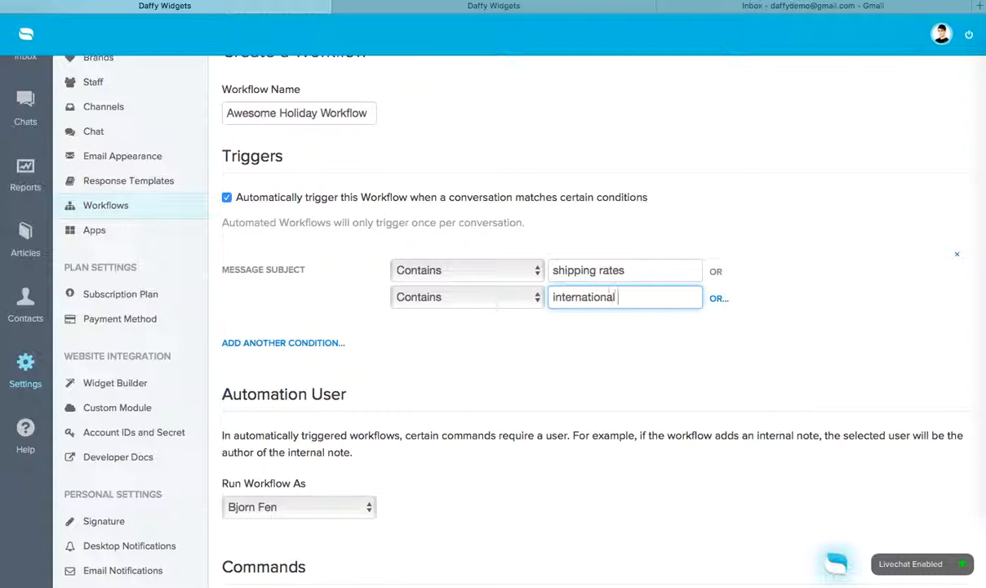
text(shipping)
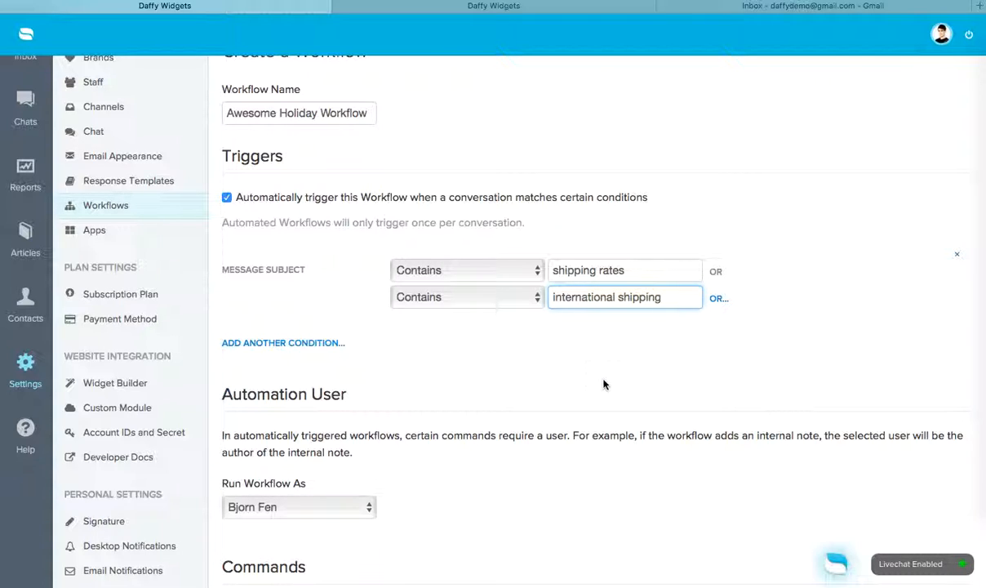
- Add a Message Body condition requiring the text 'rates'
click(283, 342)
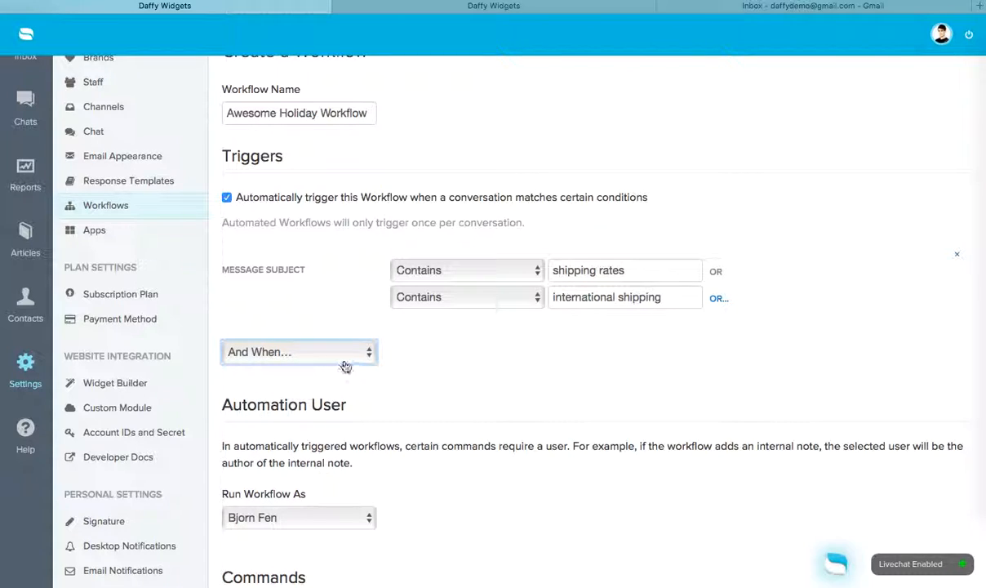
click(297, 352)
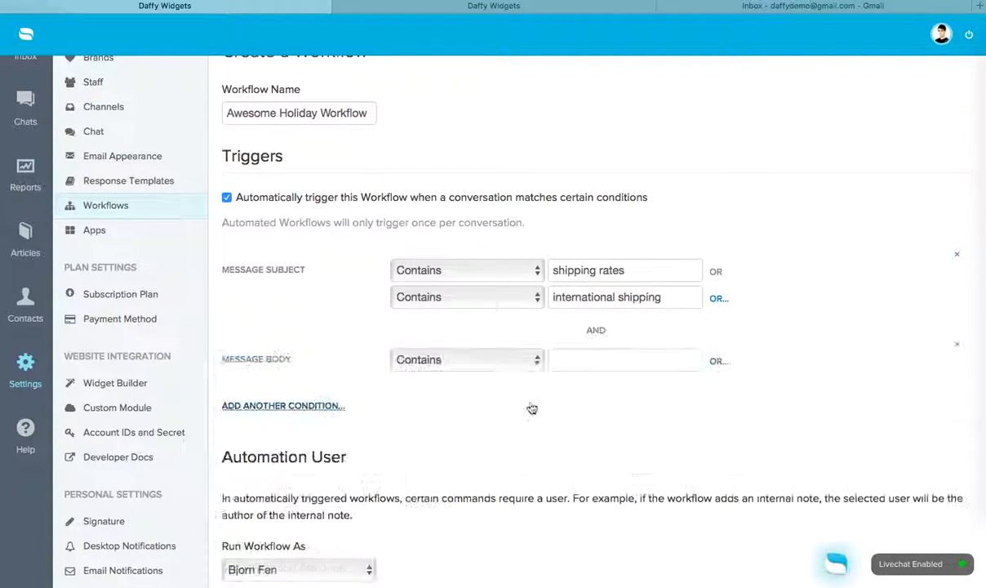
click(625, 360)
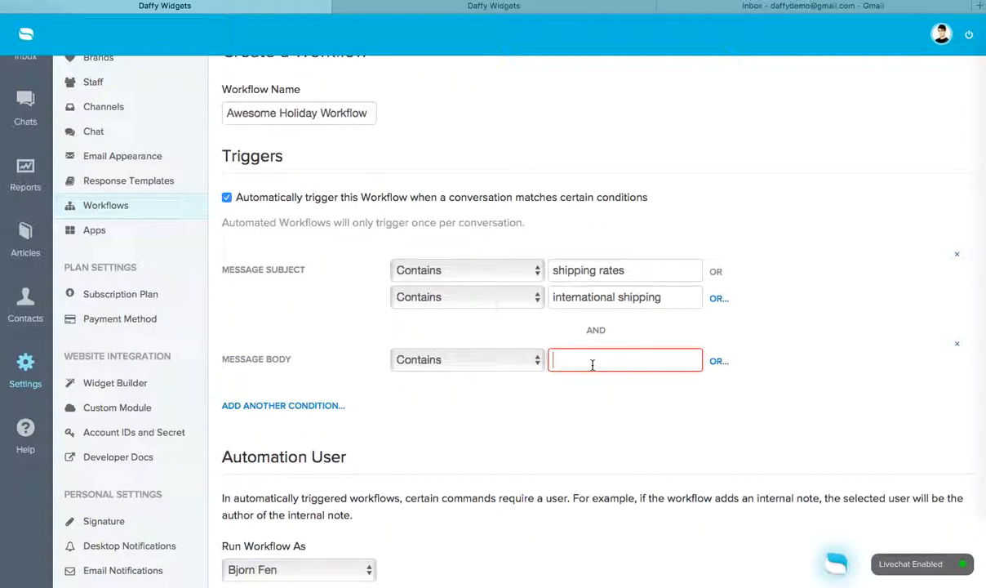
text(rat)
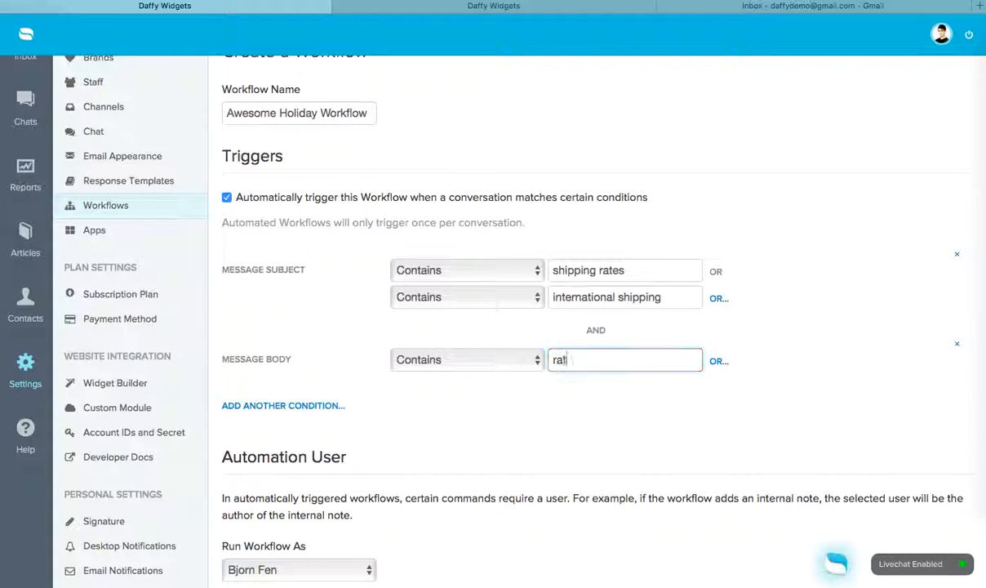
text(es)
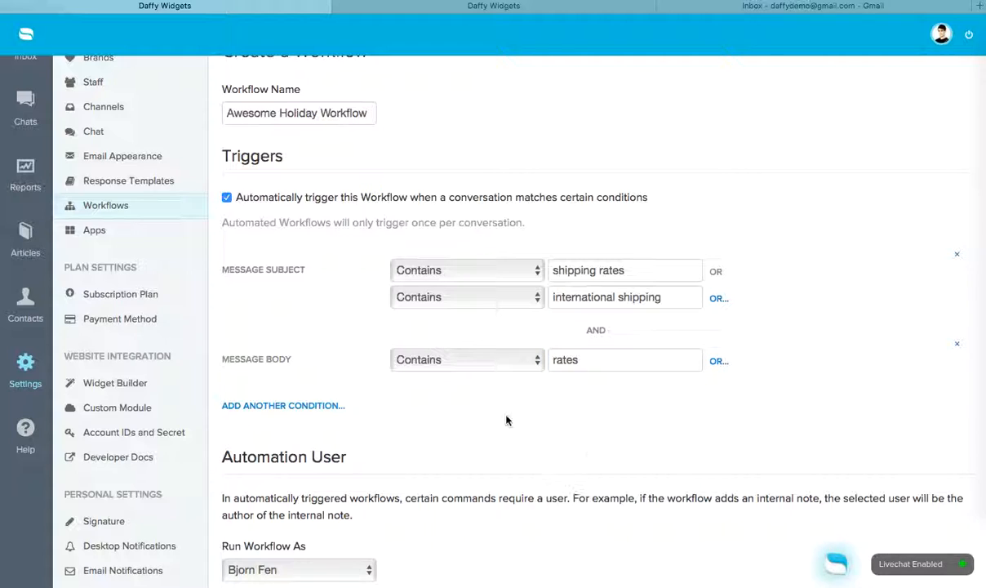
scroll(down, 3)
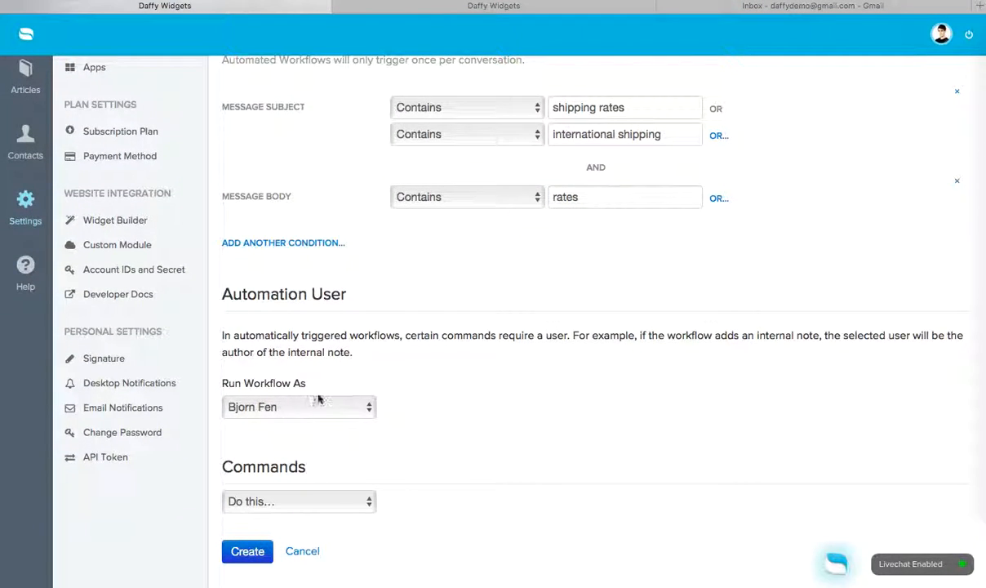
mouse_move(330, 367)
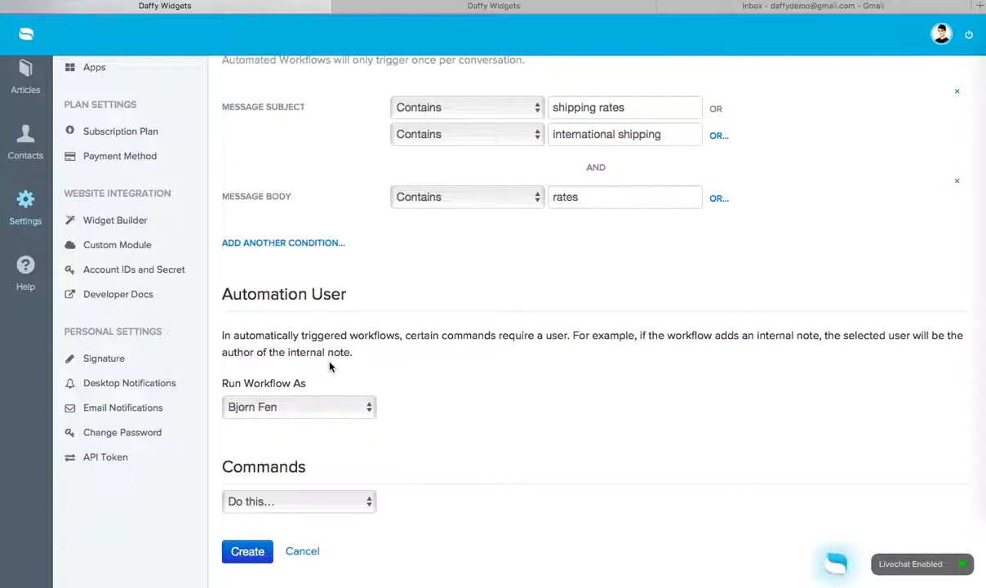
mouse_move(309, 343)
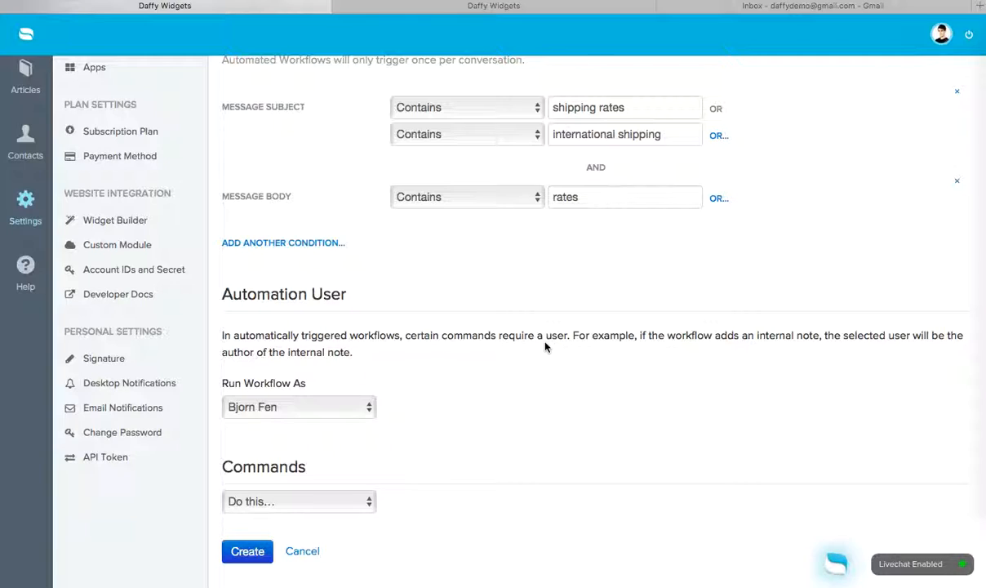
mouse_move(693, 341)
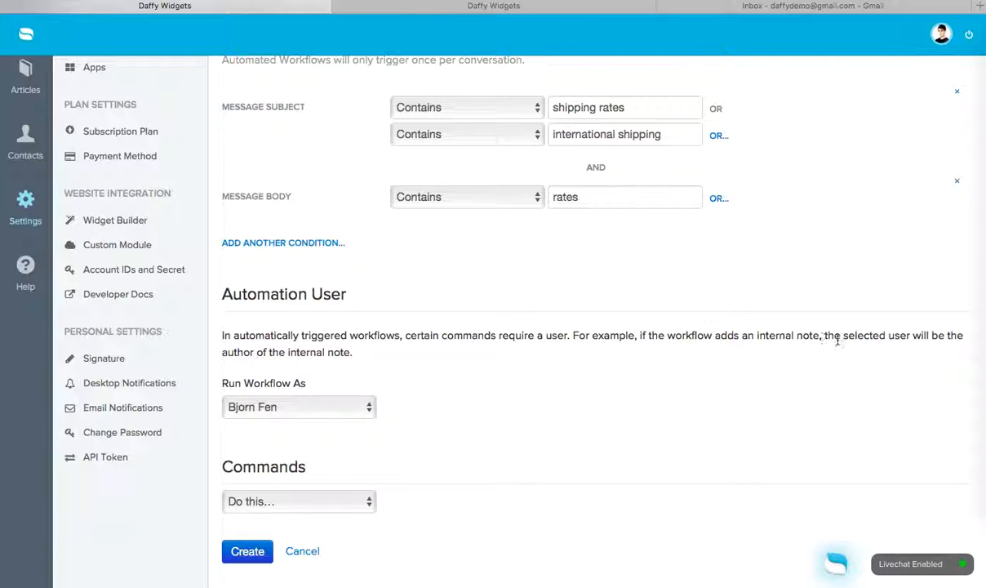
mouse_move(334, 368)
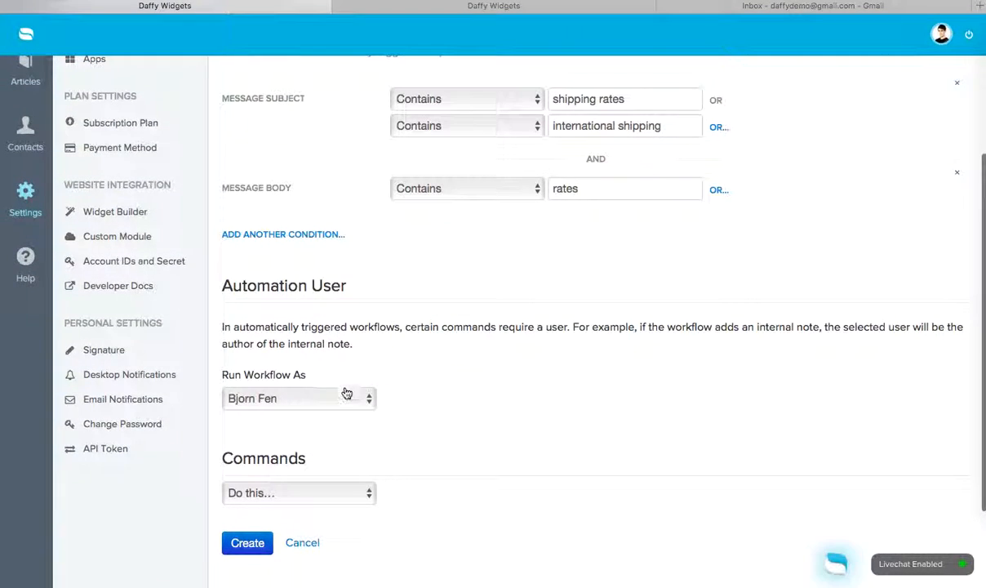
click(298, 399)
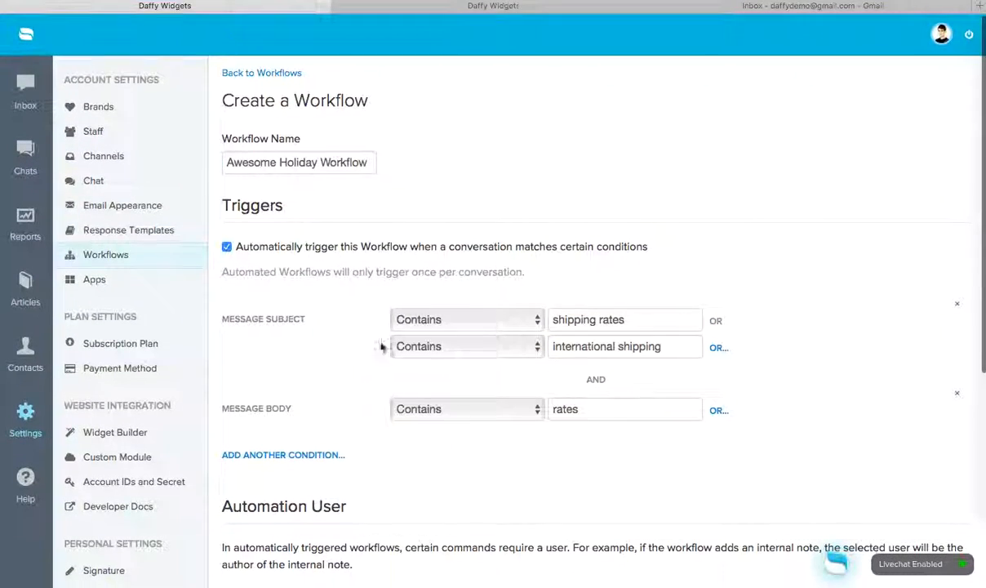
scroll(down, 3)
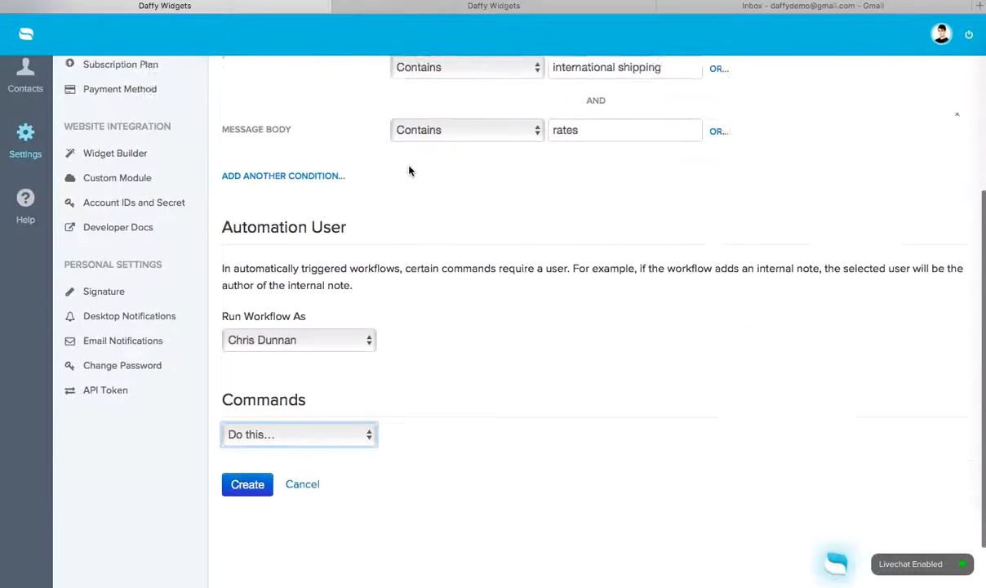
scroll(down, 3)
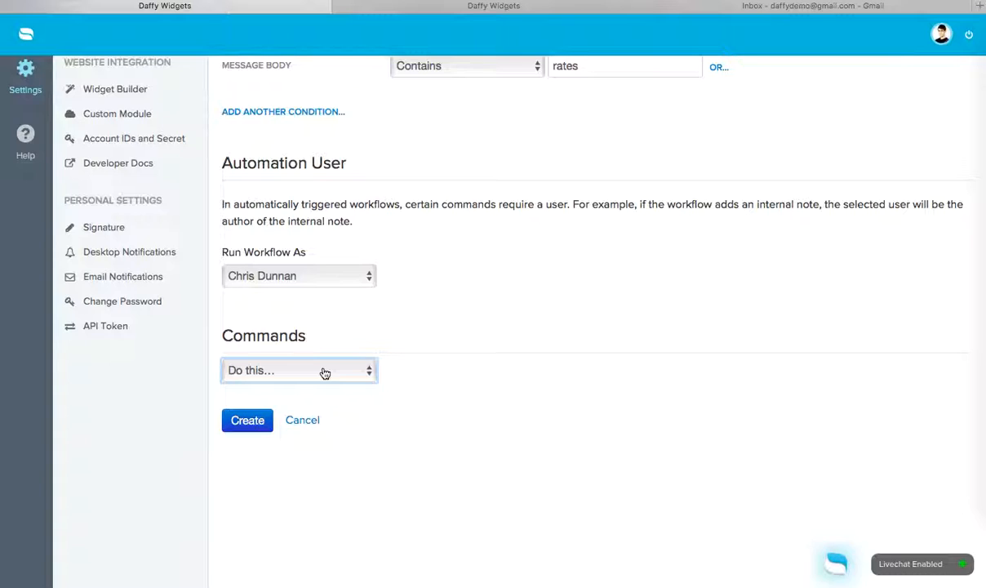
click(299, 369)
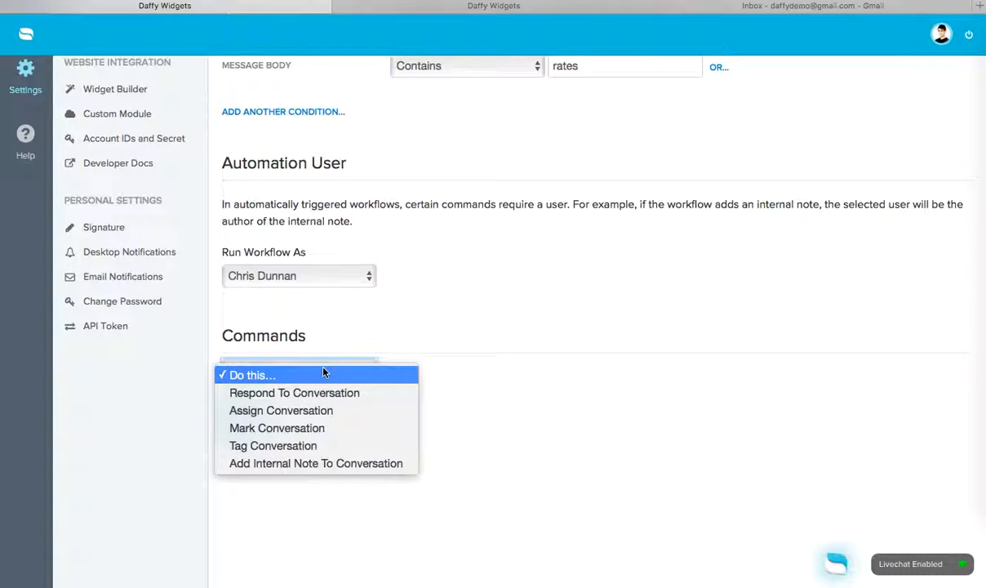
click(294, 392)
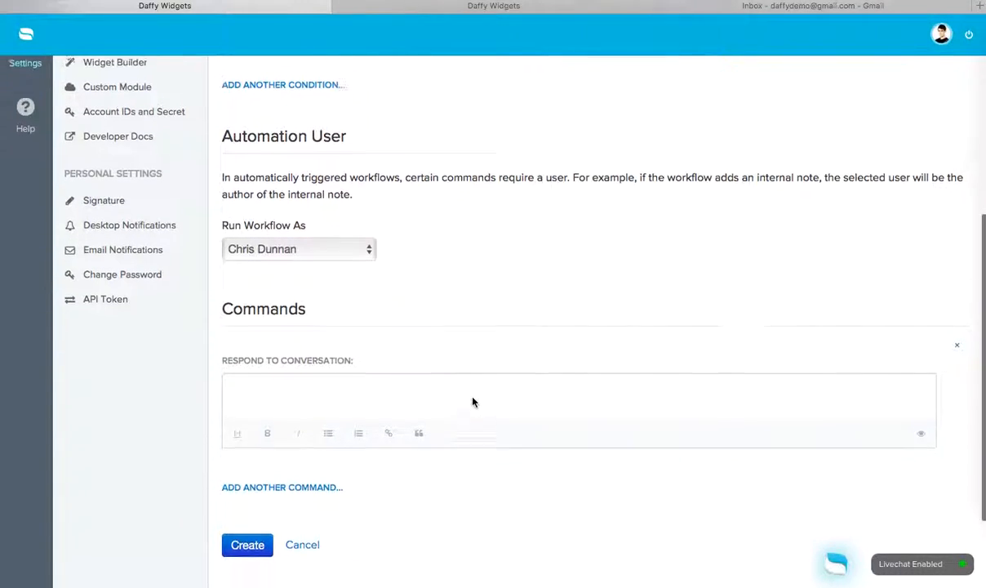
text(You can)
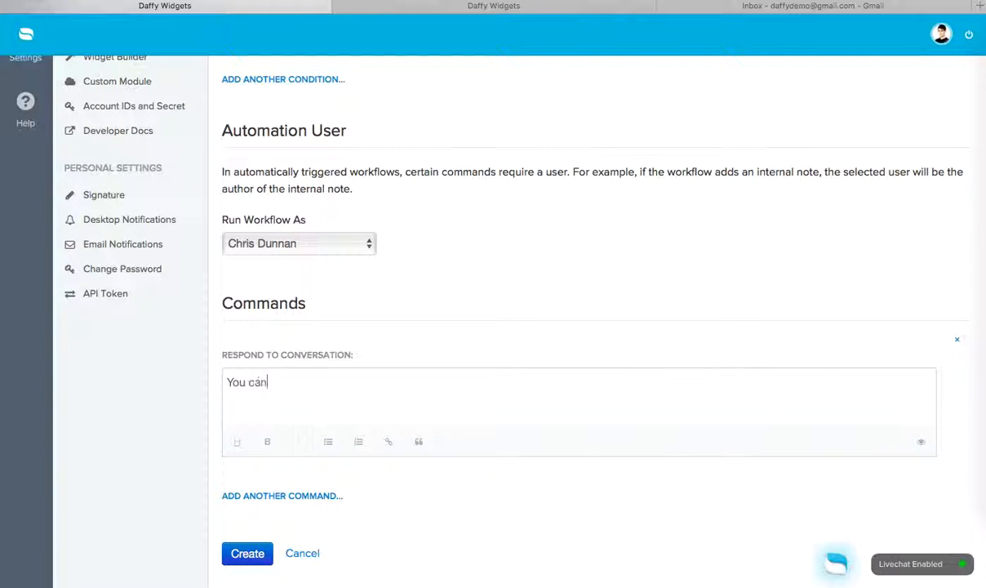
text(find out more about our shipping rates)
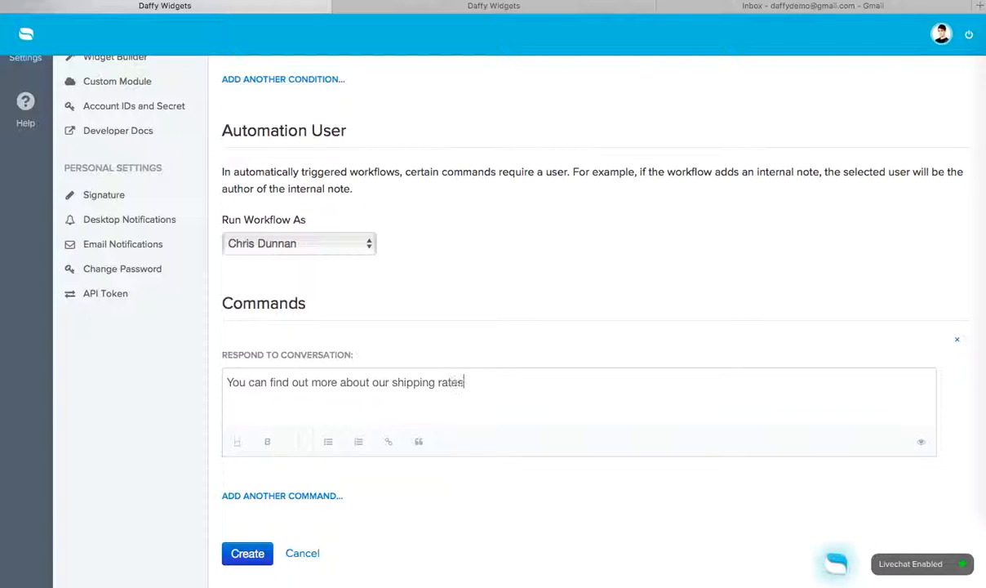
text(on our knowledge)
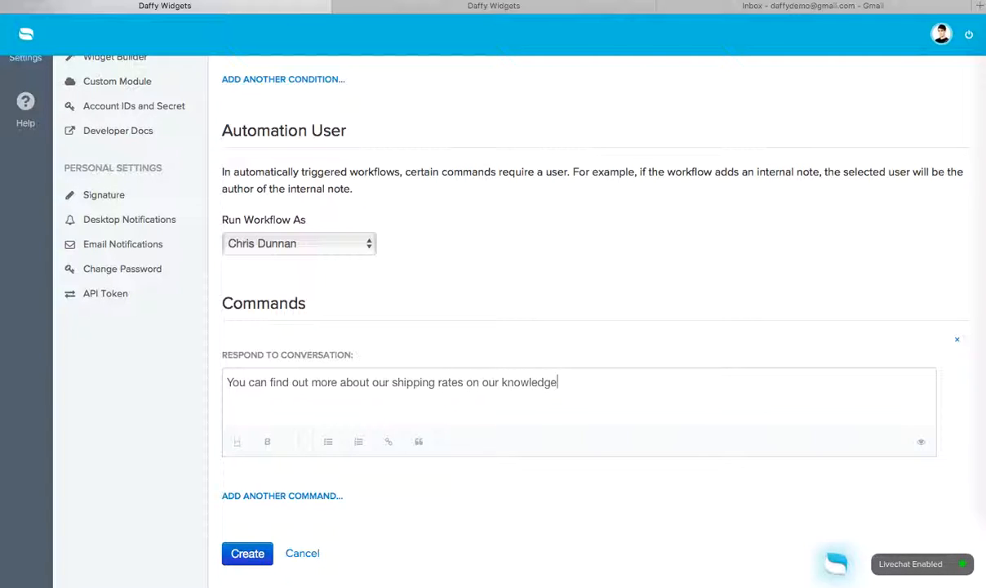
text(base at)
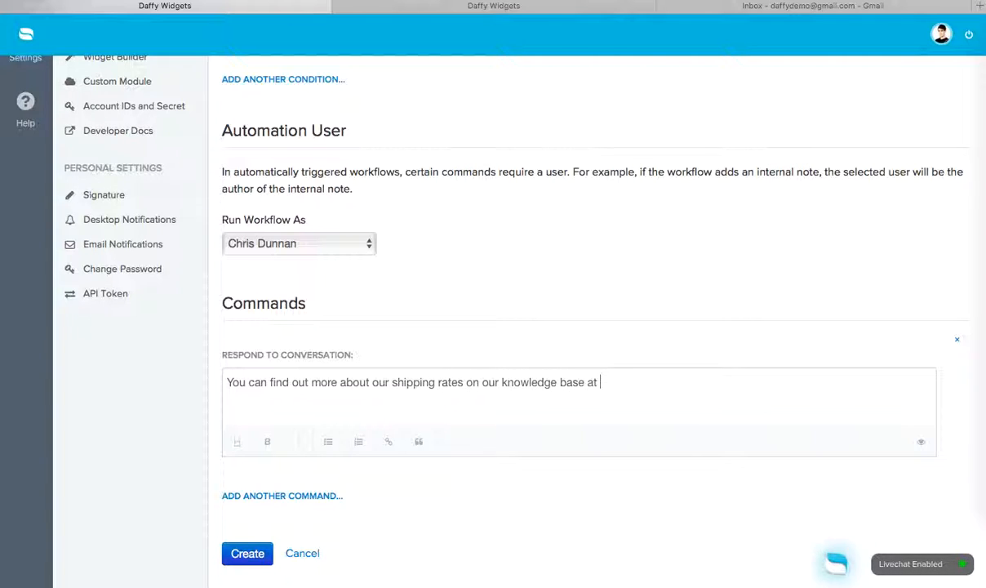
text(http://www.exro)
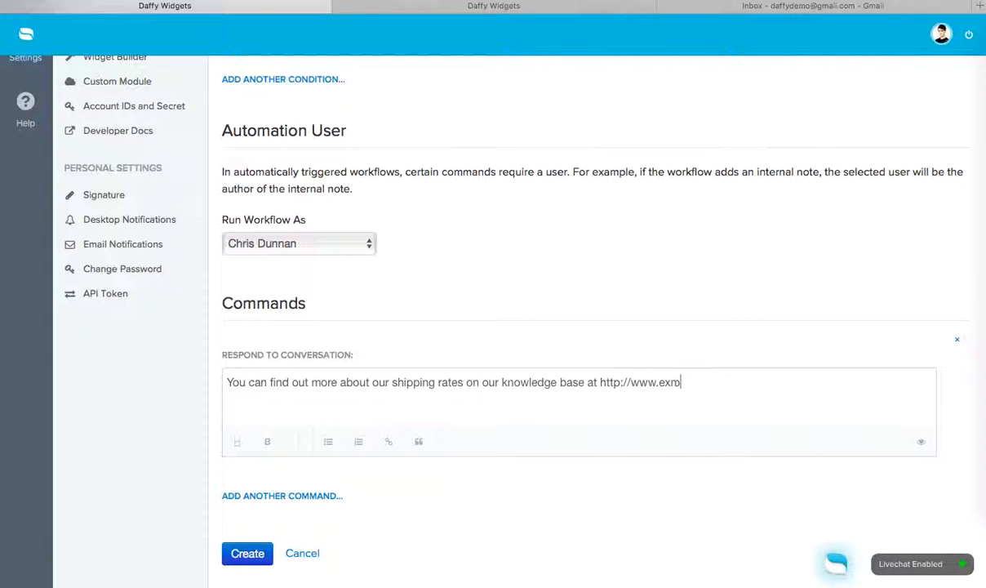
text(ample.com/s)
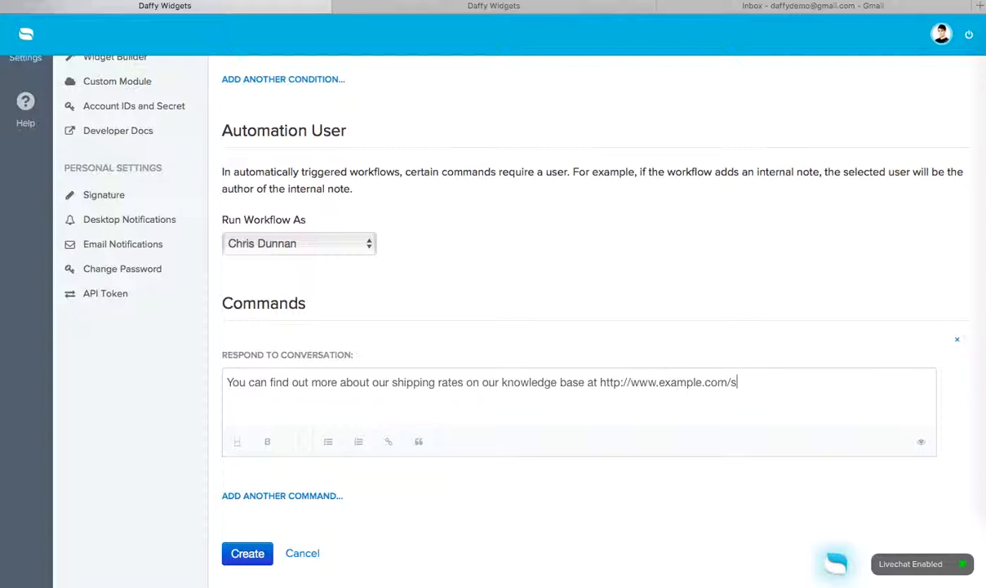
text(hipping)
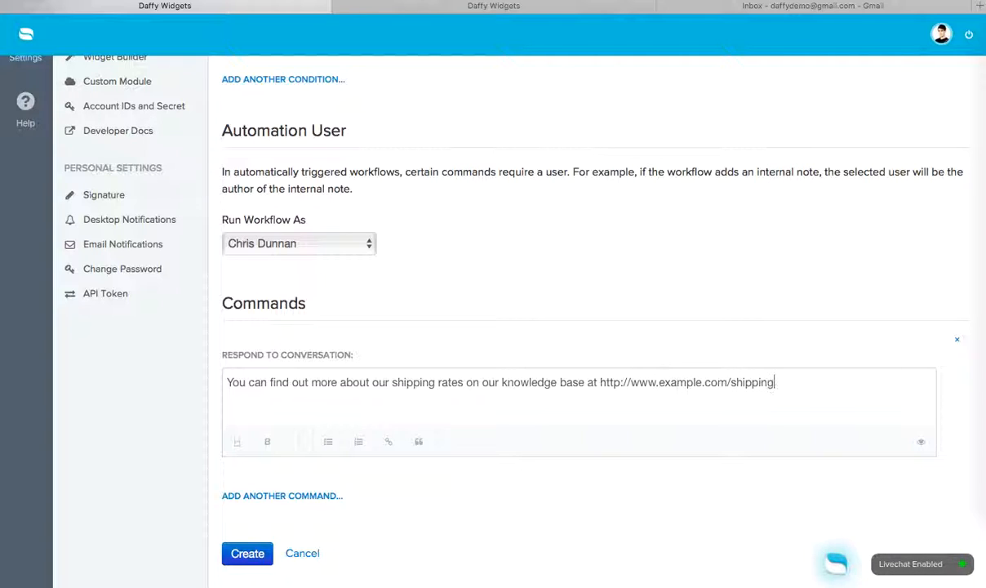
scroll(down, 3)
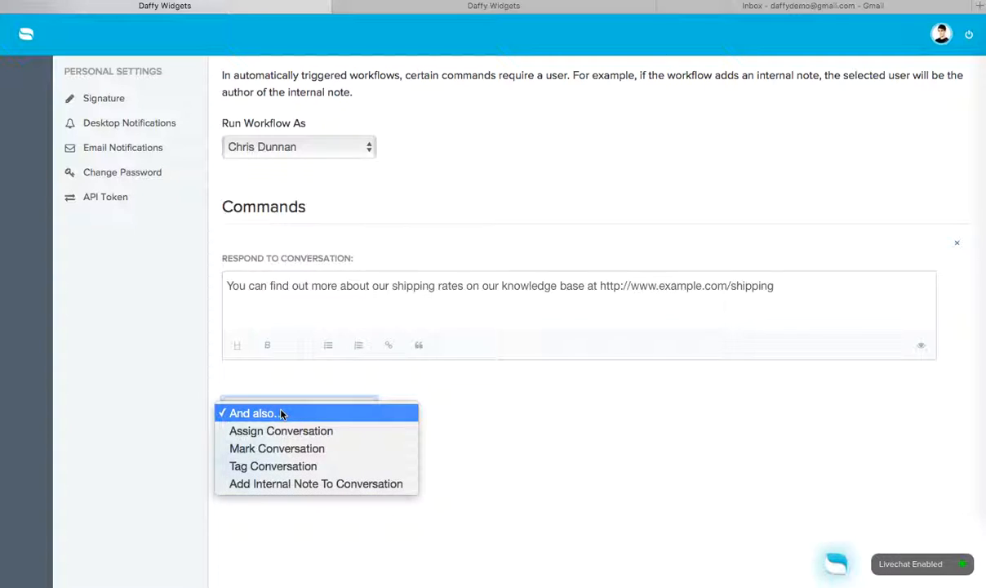
mouse_move(499, 433)
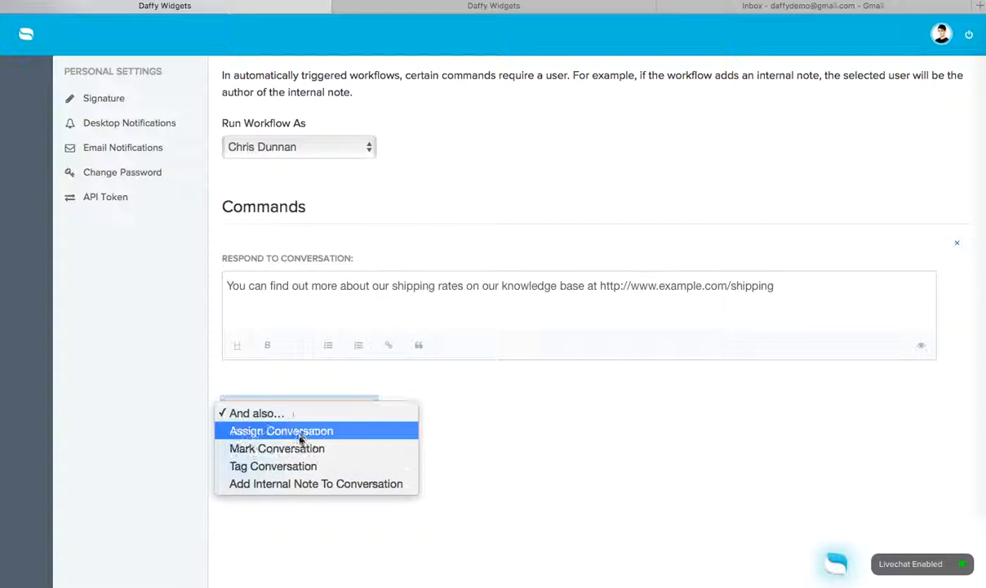
click(280, 430)
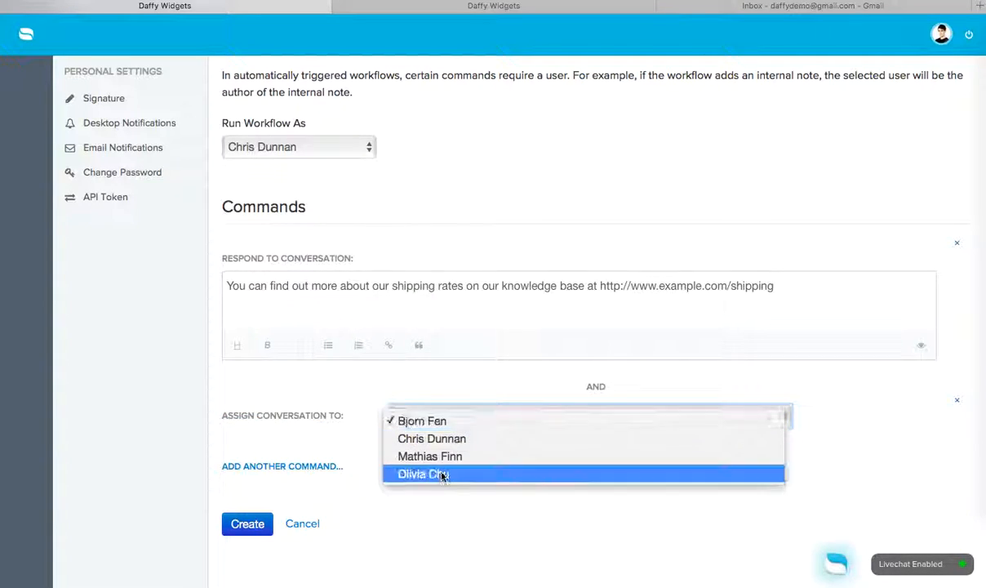
click(423, 473)
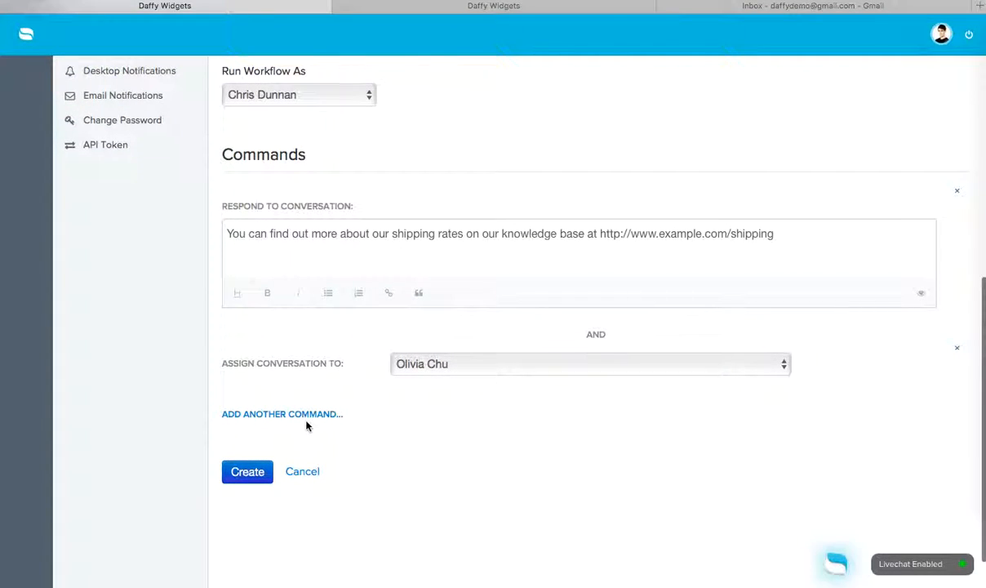
click(282, 414)
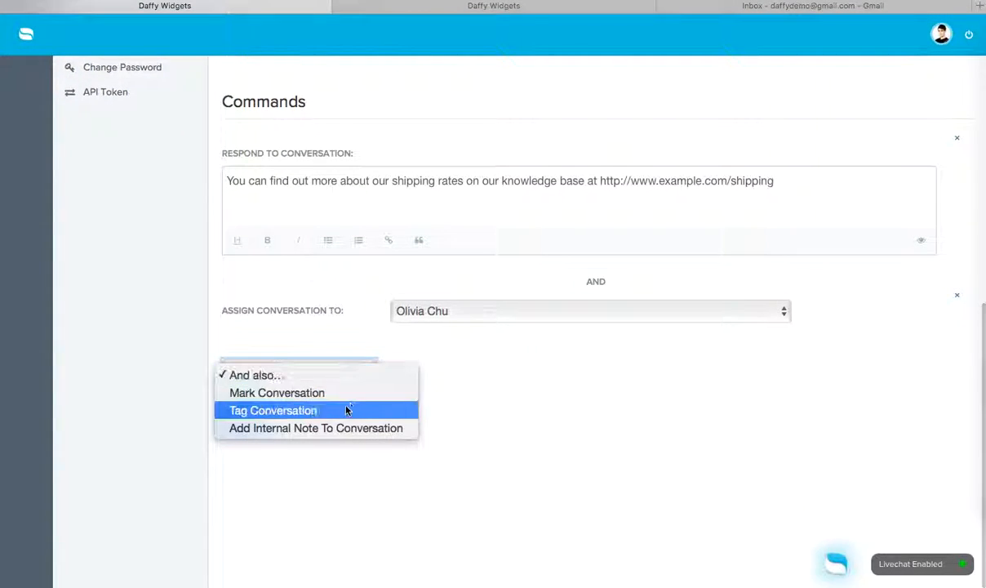
click(273, 409)
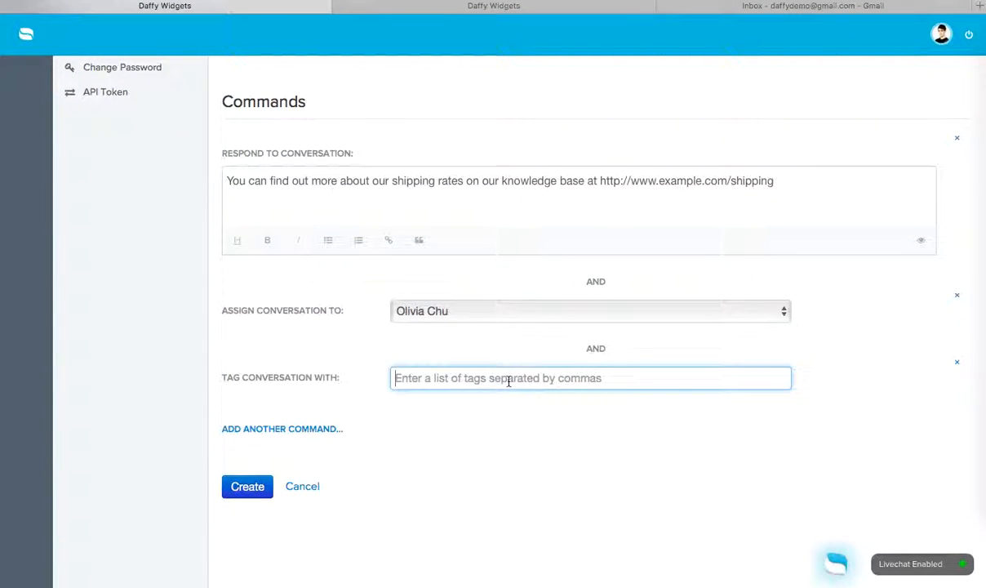
text(Questions)
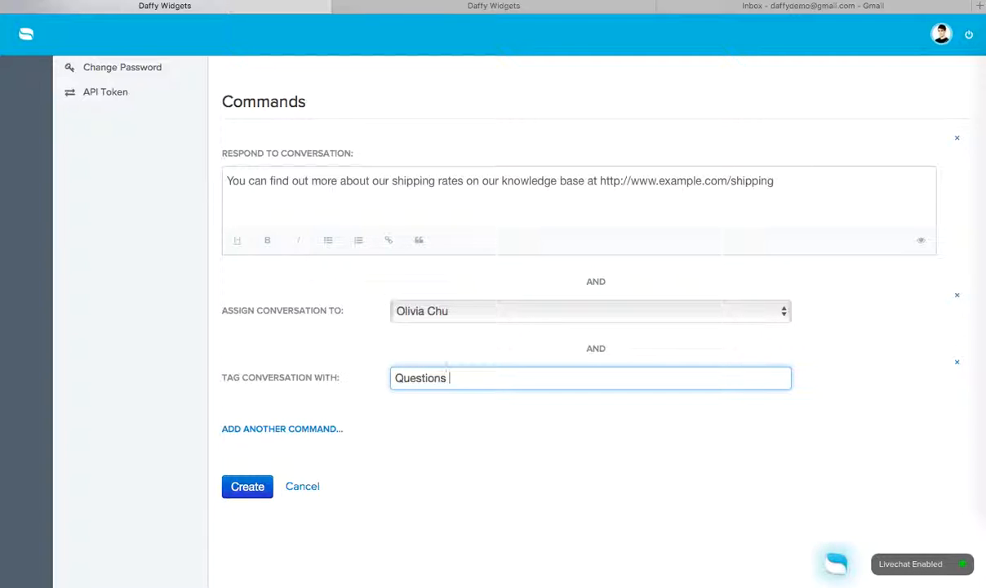
text(about shipping)
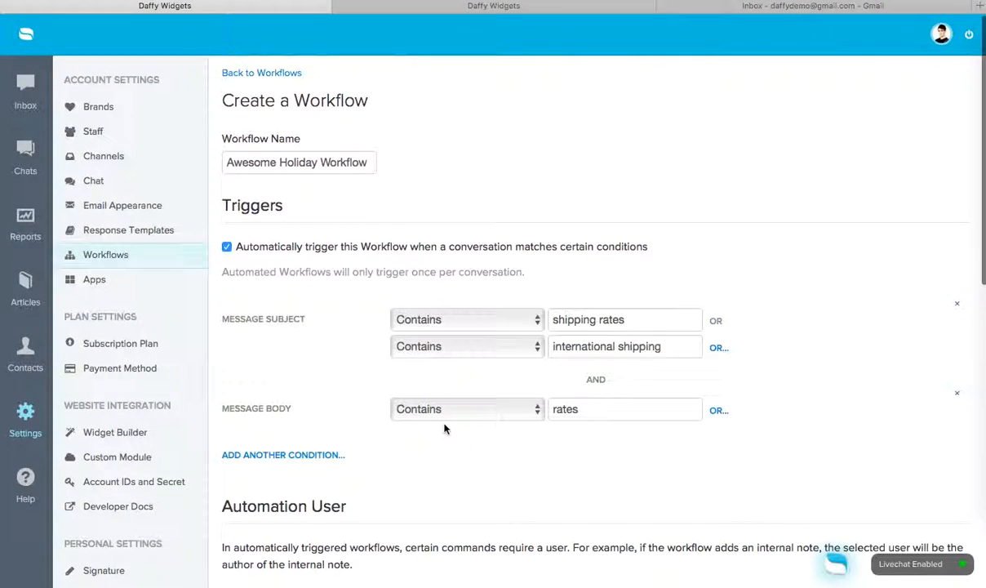
mouse_move(388, 297)
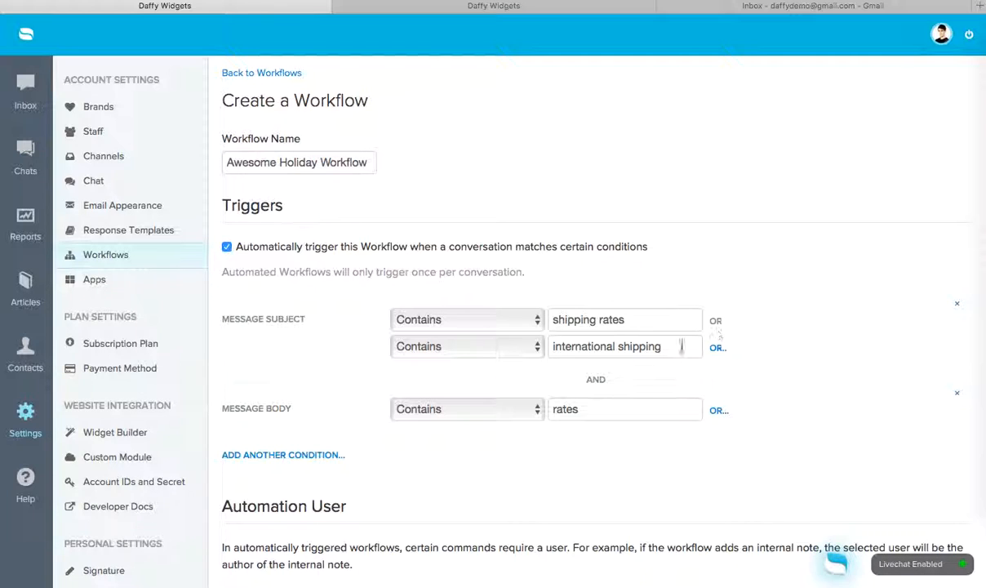
- Review the triggers and commands in the form, then click Create
scroll(down, 3)
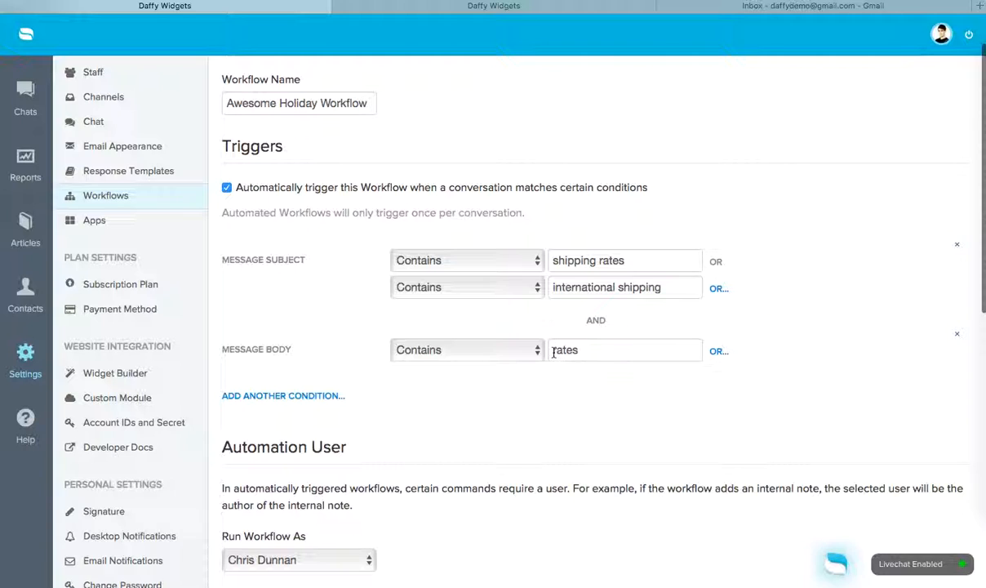
scroll(down, 3)
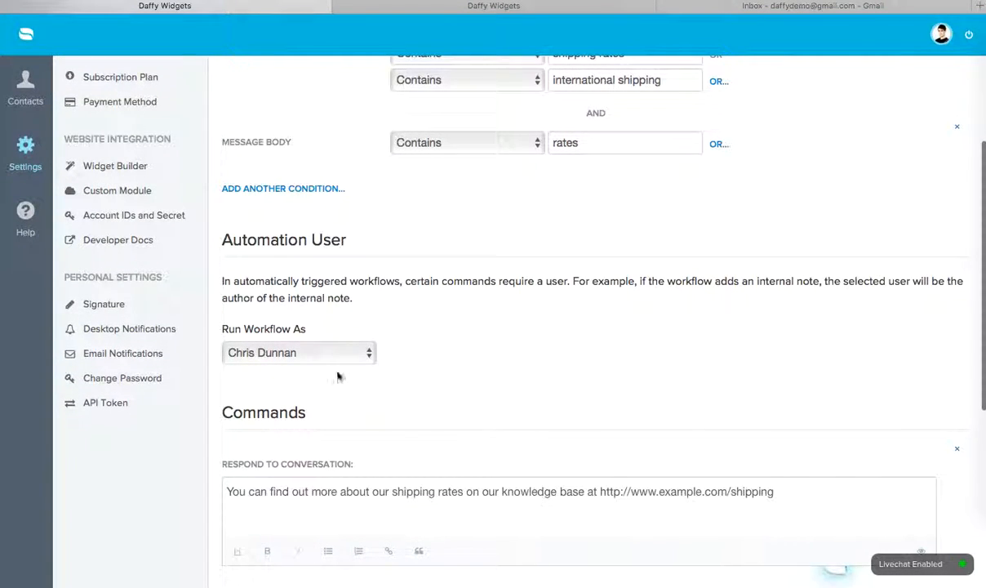
mouse_move(443, 351)
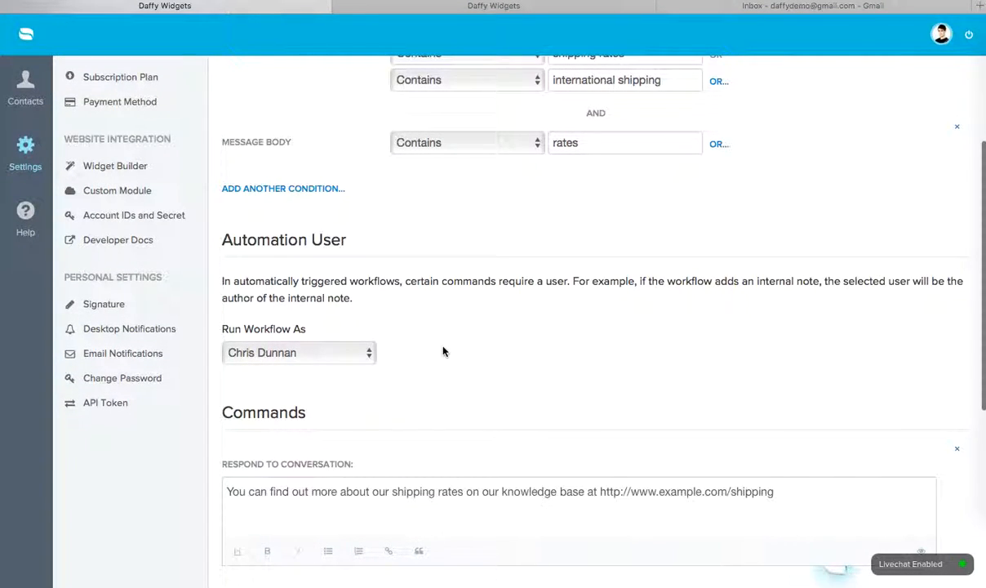
scroll(down, 3)
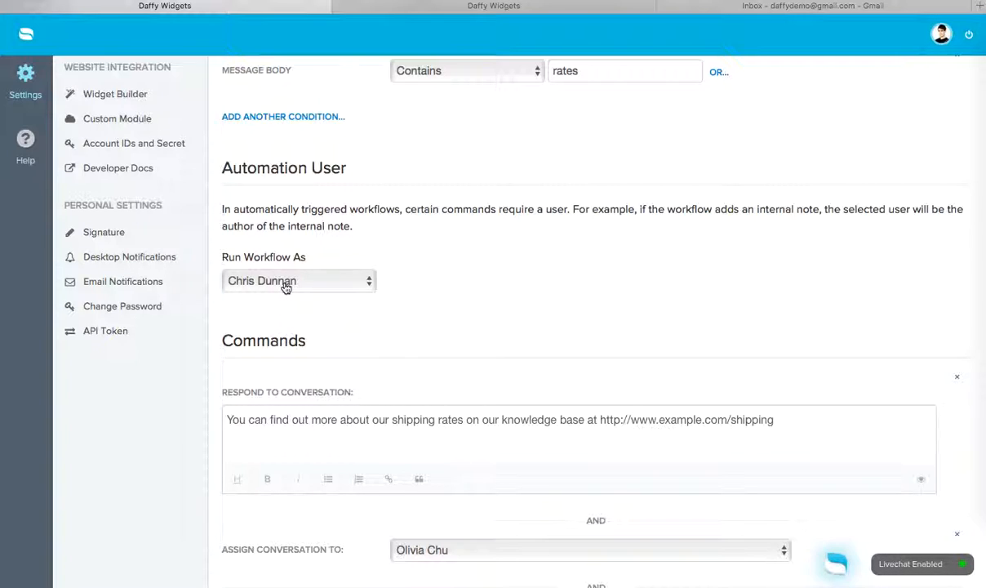
scroll(down, 3)
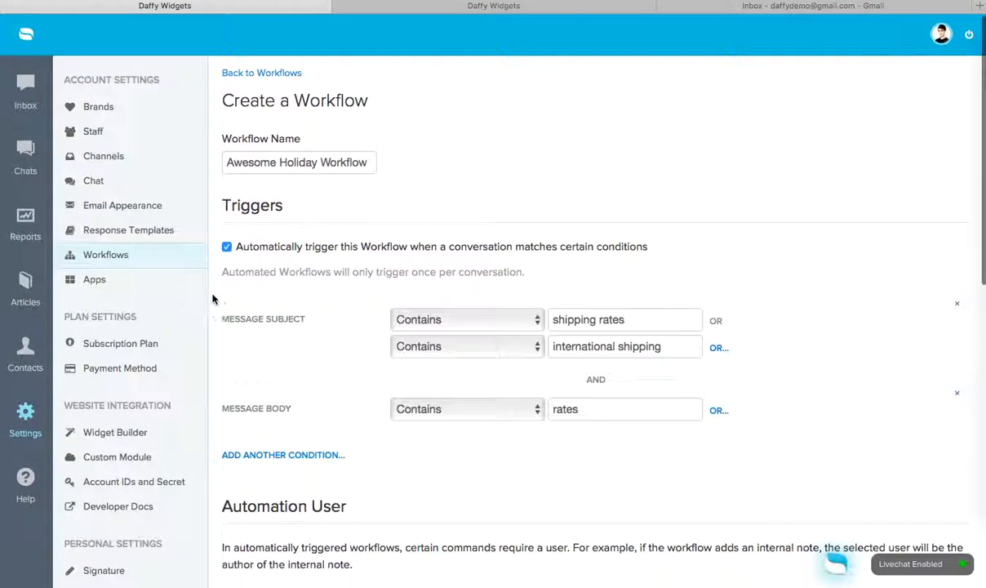
scroll(down, 3)
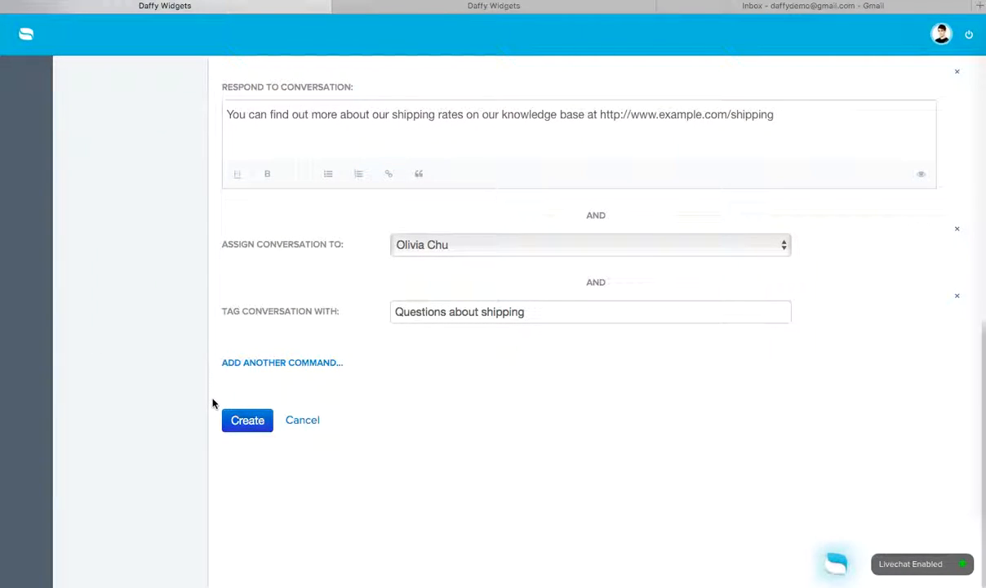
click(247, 419)
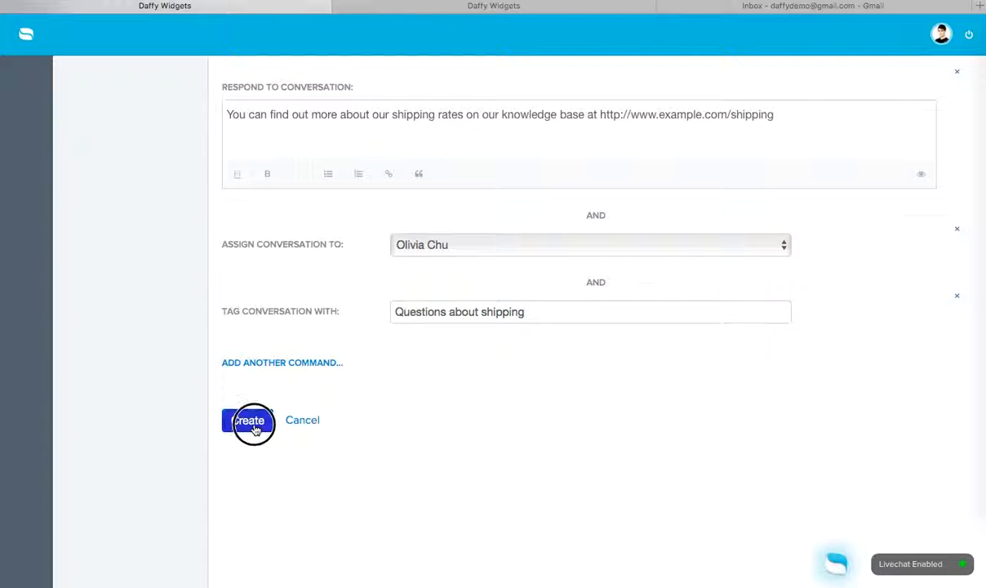
- Switch to the Gmail inbox tab
click(249, 419)
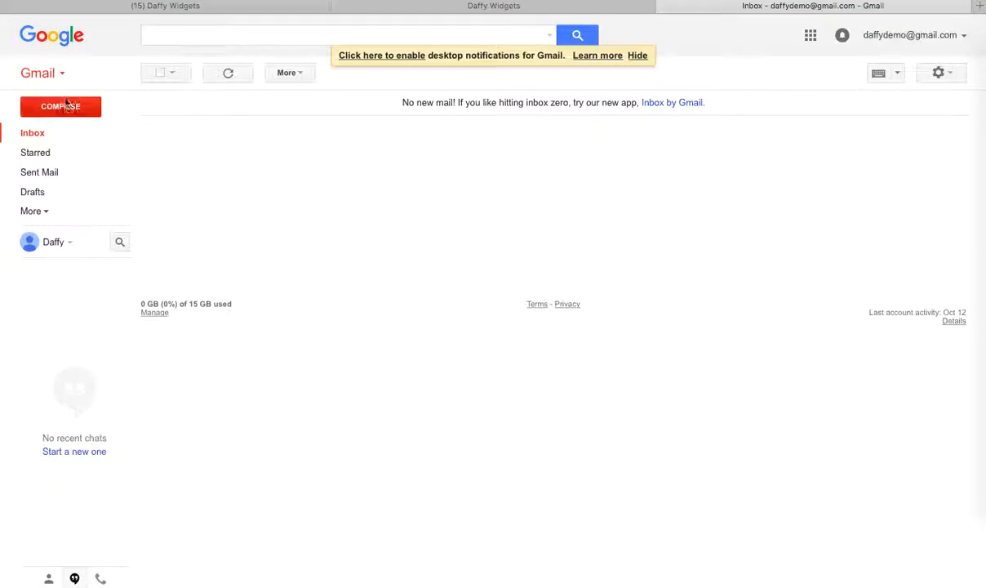
- Send 'what are your shipping rates?' with body 'What about international rates?', then return to Re:amaze
click(60, 106)
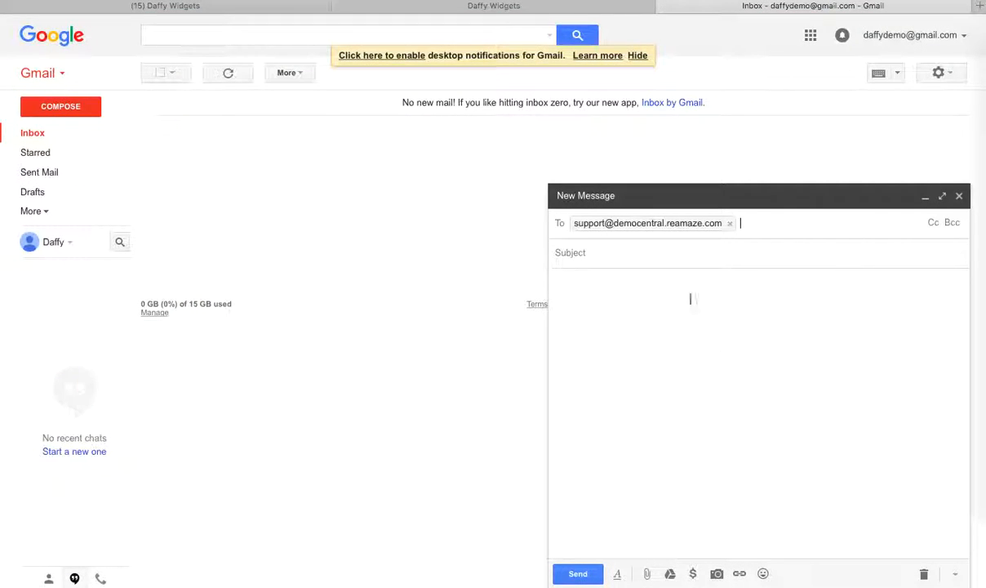
click(626, 253)
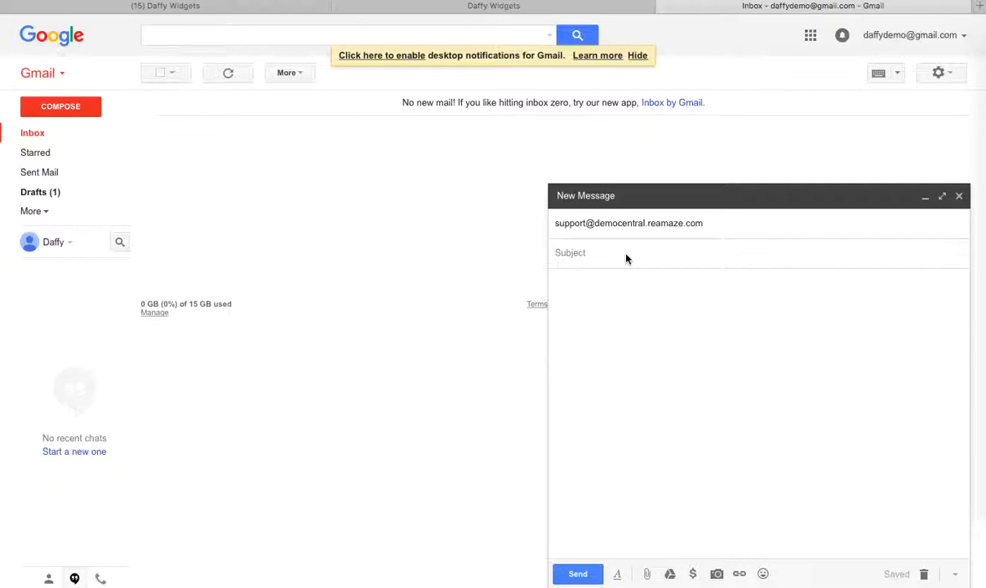
text(shi)
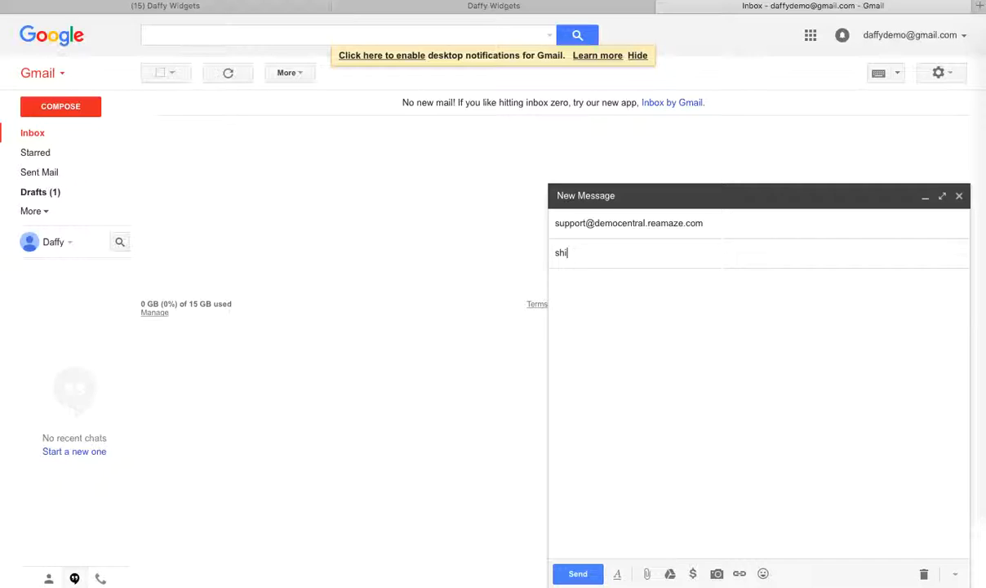
text(what are your)
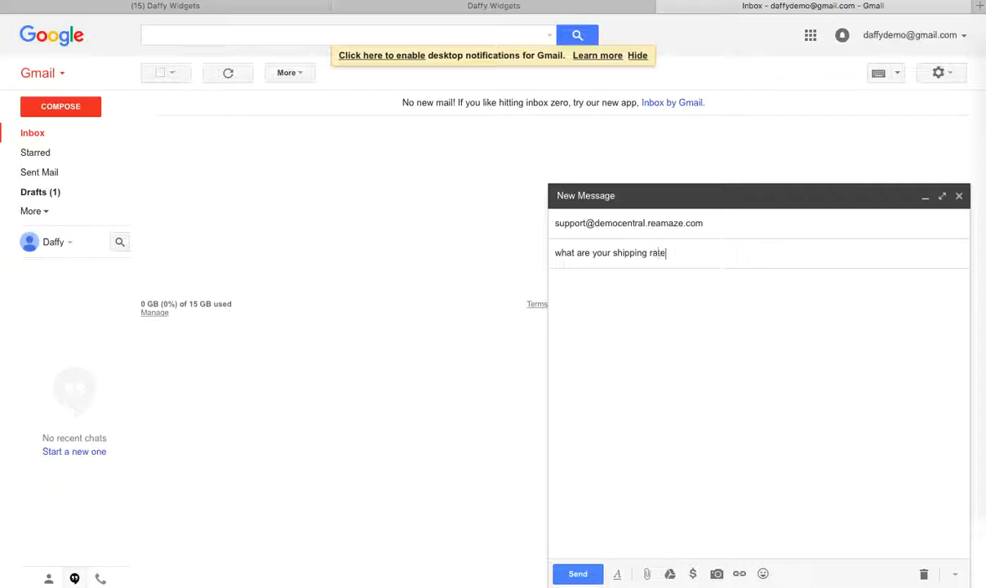
text(?)
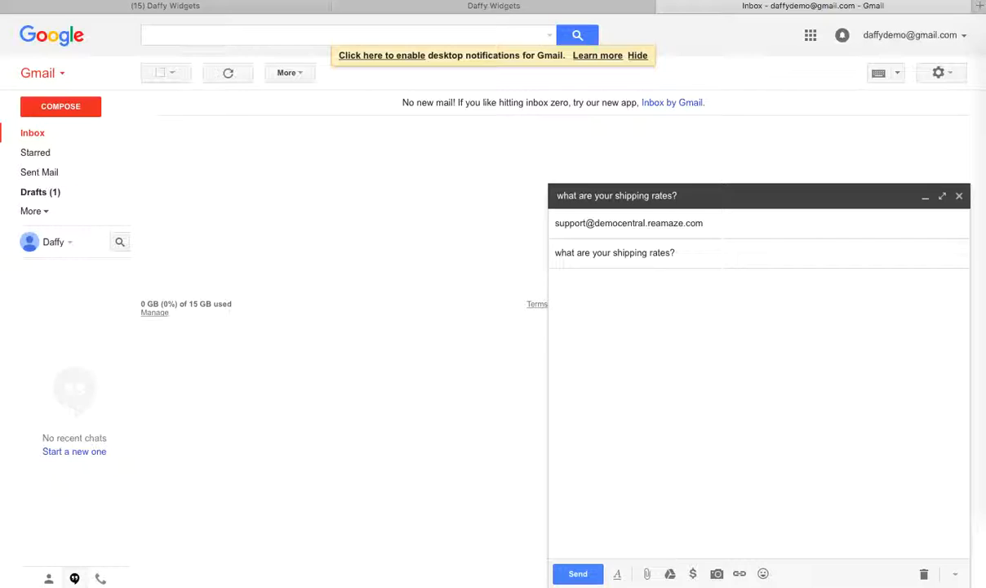
text(What about internation)
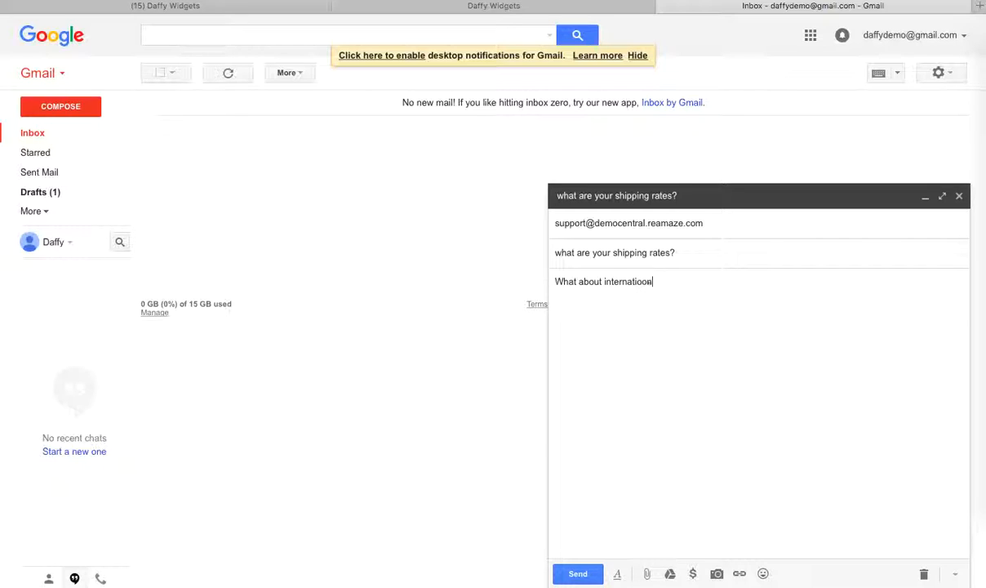
text(rates?)
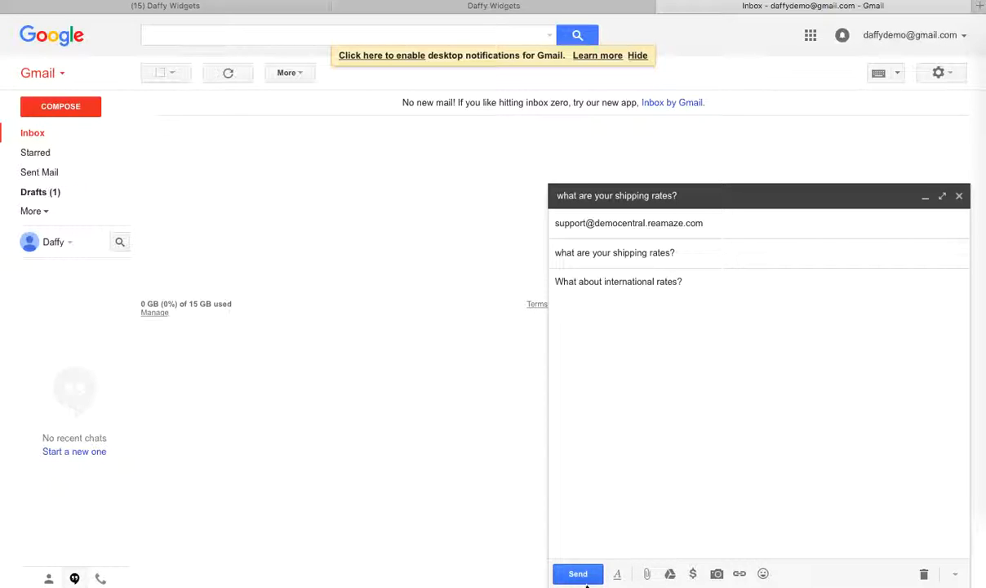
click(577, 573)
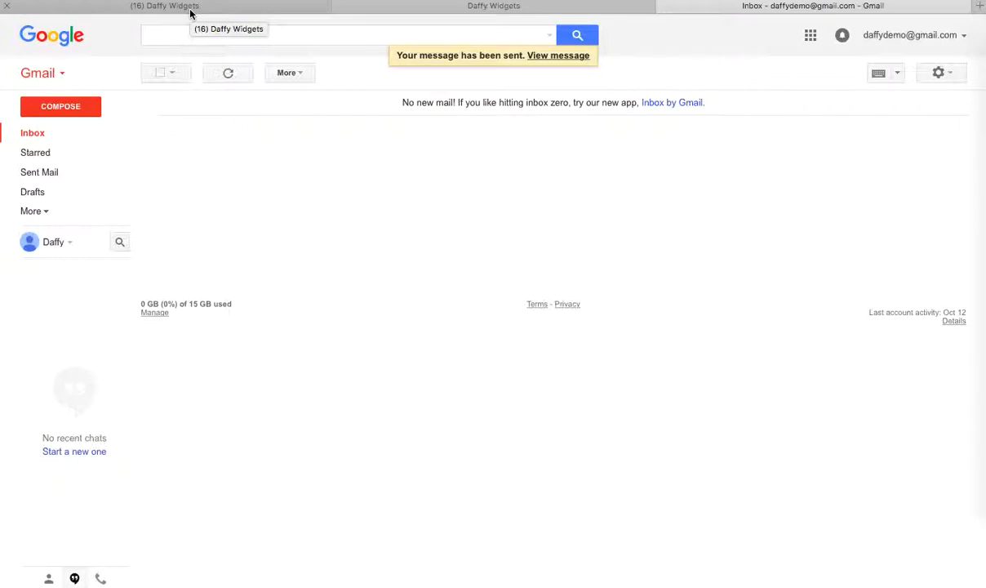
click(493, 6)
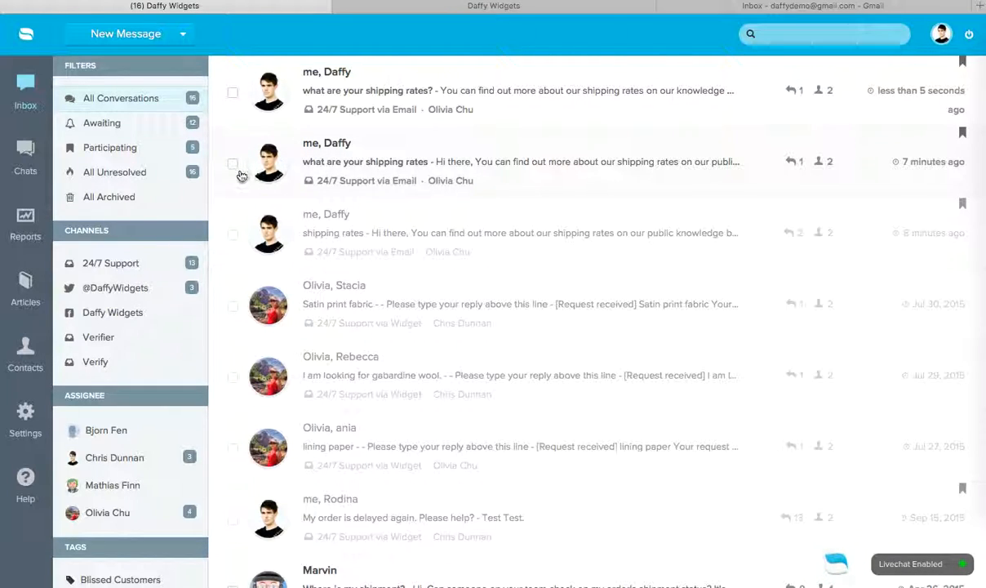
- Archive the older 'what are your shipping rates' test conversation
click(232, 164)
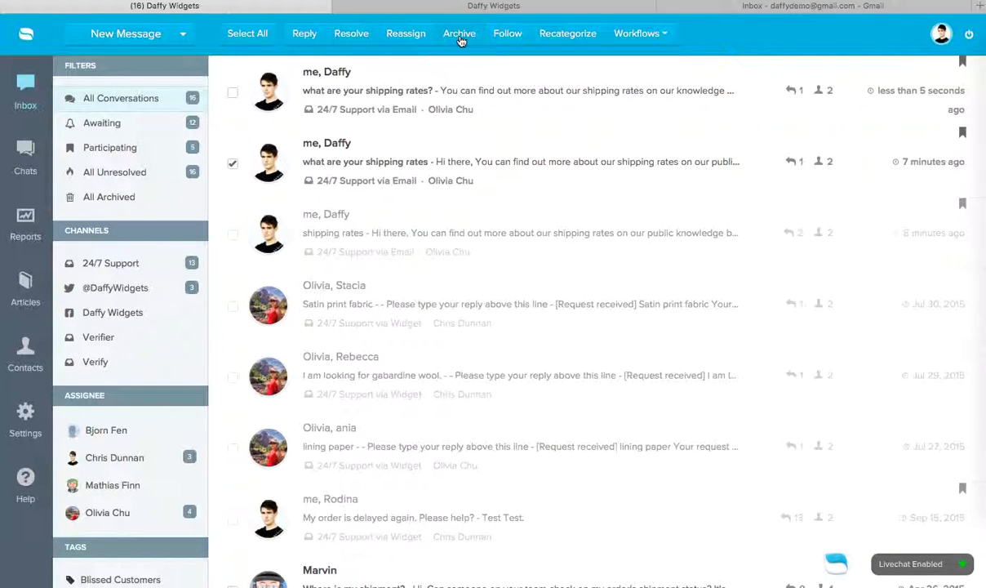
click(459, 34)
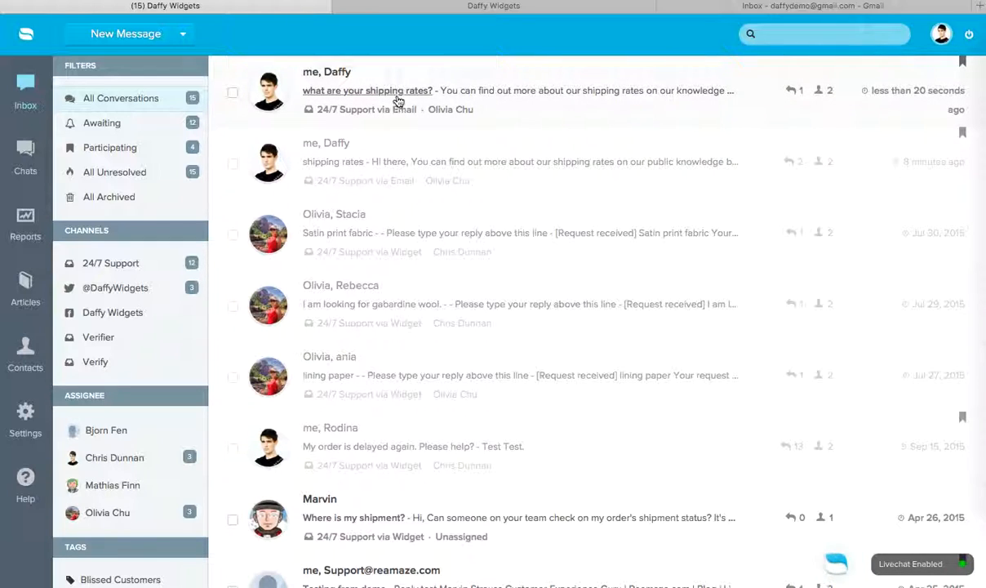
mouse_move(527, 109)
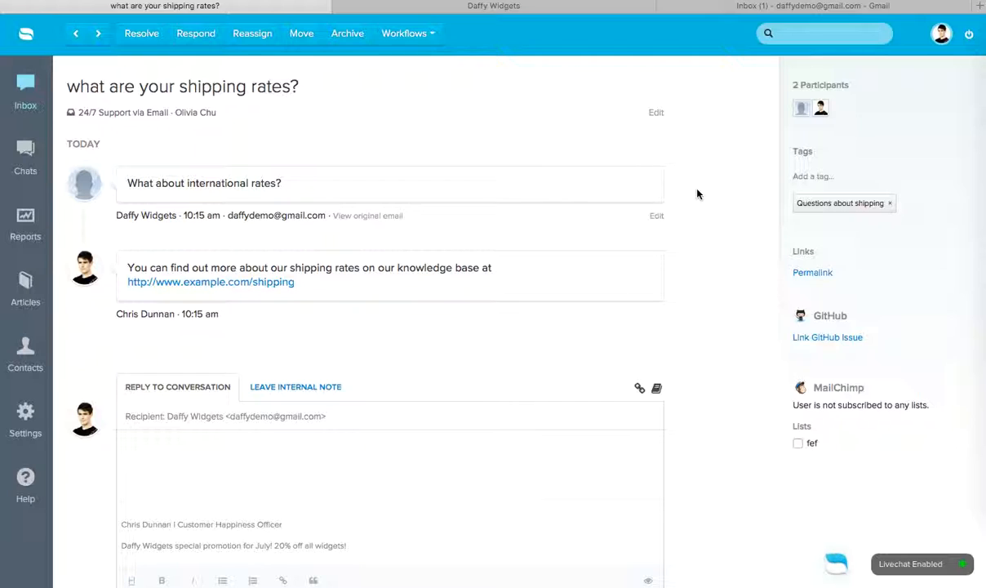
mouse_move(868, 218)
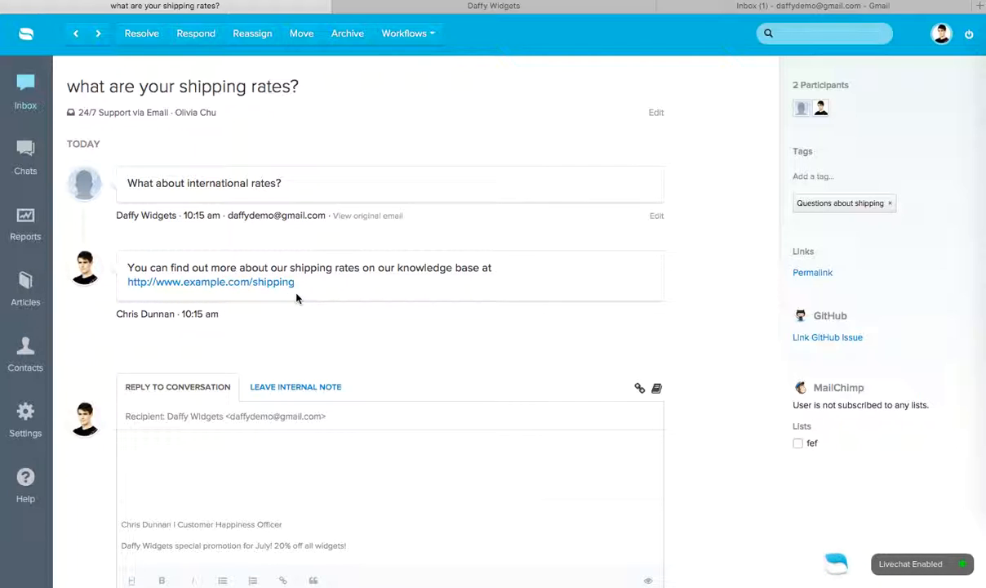
- Check the new conversation's automatic shipping-rates reply and tag, then bring up reamaze.com
scroll(down, 3)
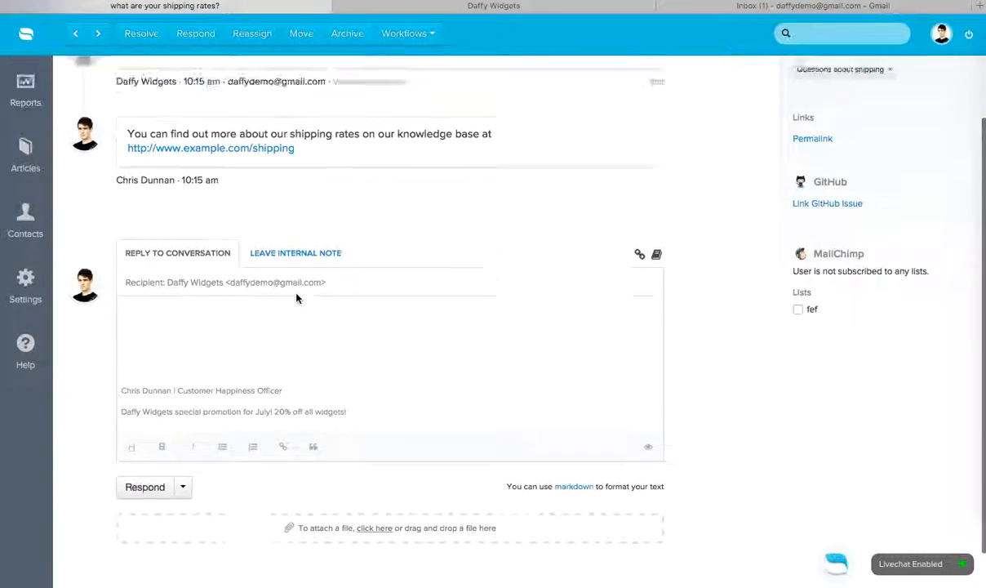
scroll(up, 3)
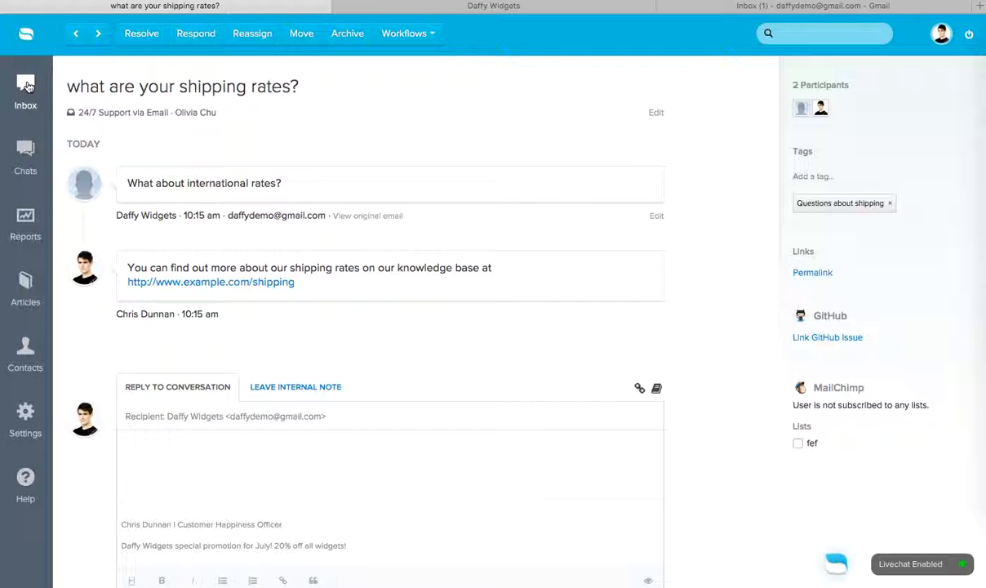
click(25, 90)
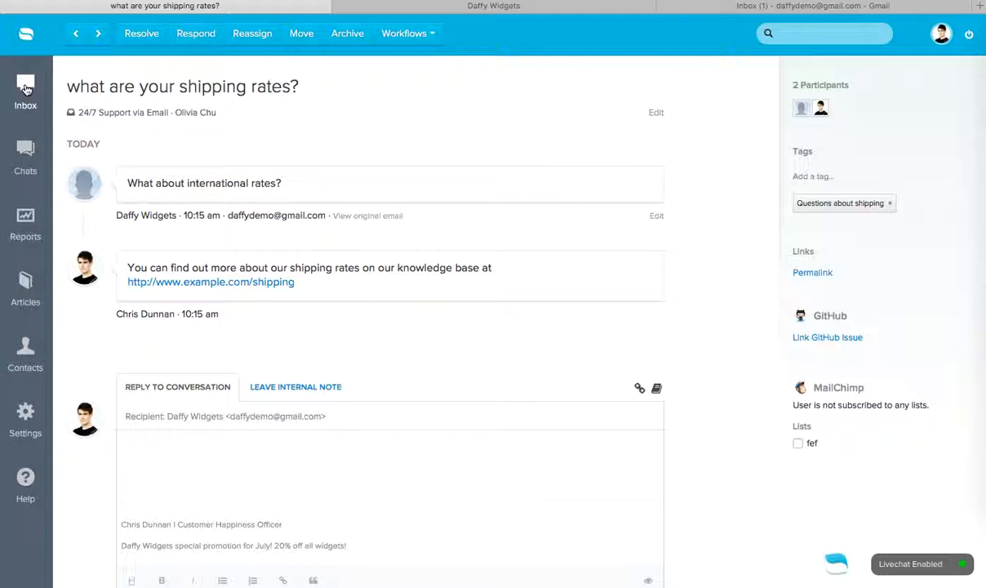
click(25, 88)
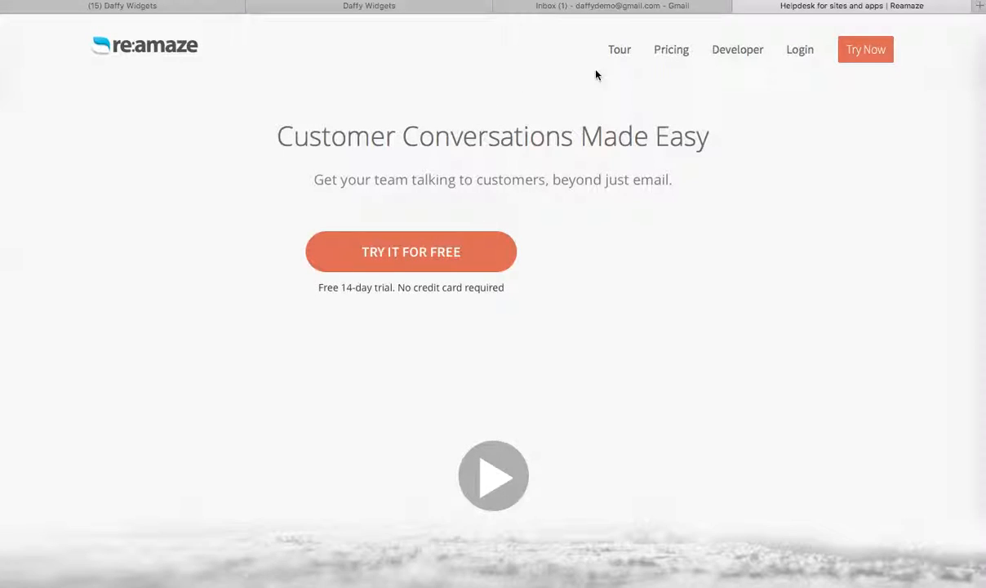
- Look through the Shoutbox Trigger Customization guide, then return to the Widget Builder tab
click(737, 49)
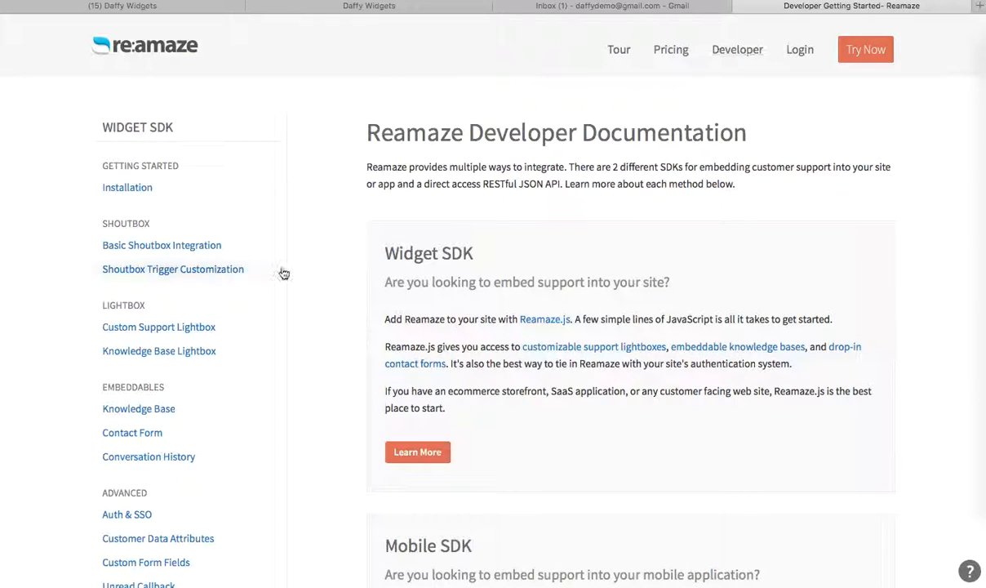
scroll(down, 3)
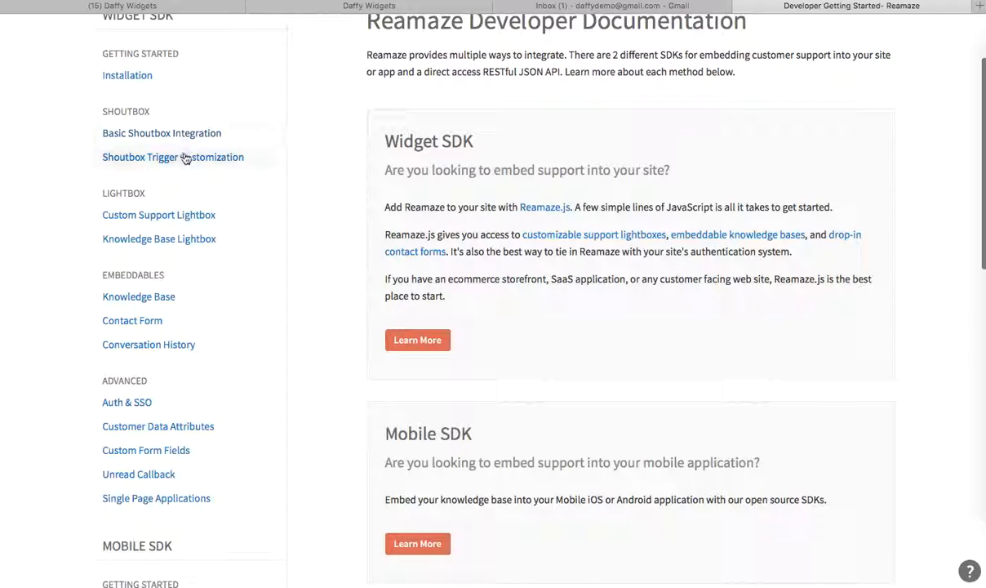
mouse_move(174, 275)
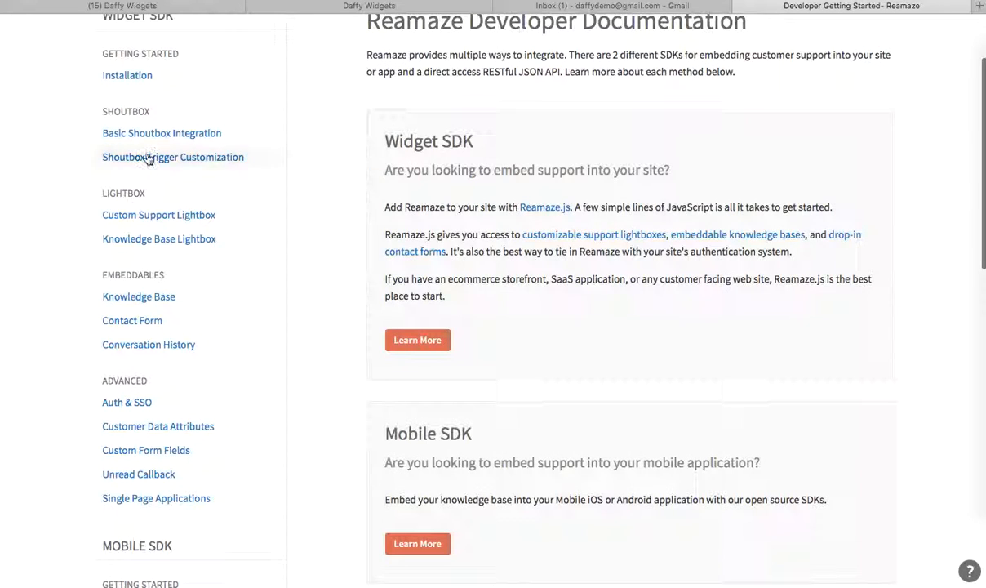
click(161, 132)
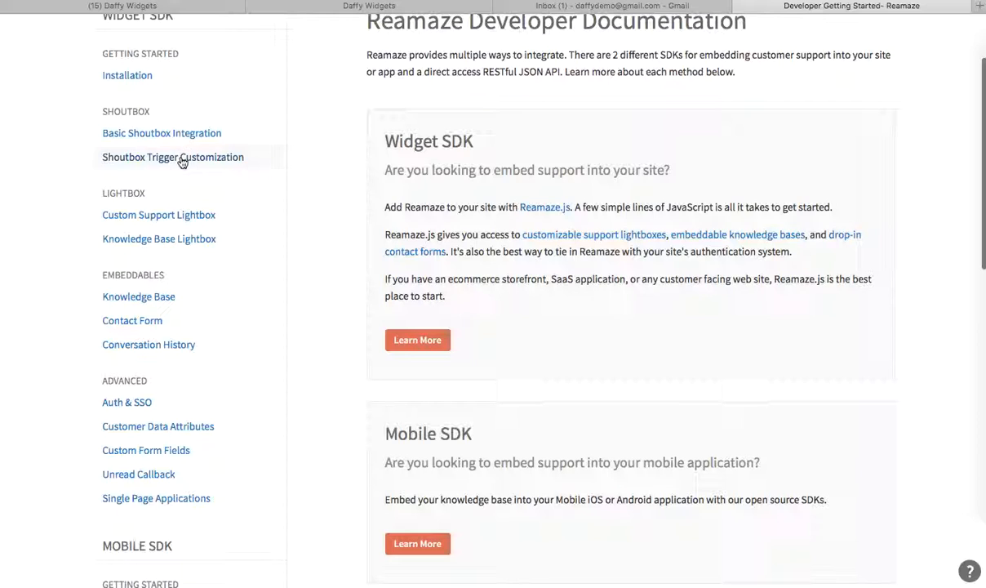
mouse_move(266, 210)
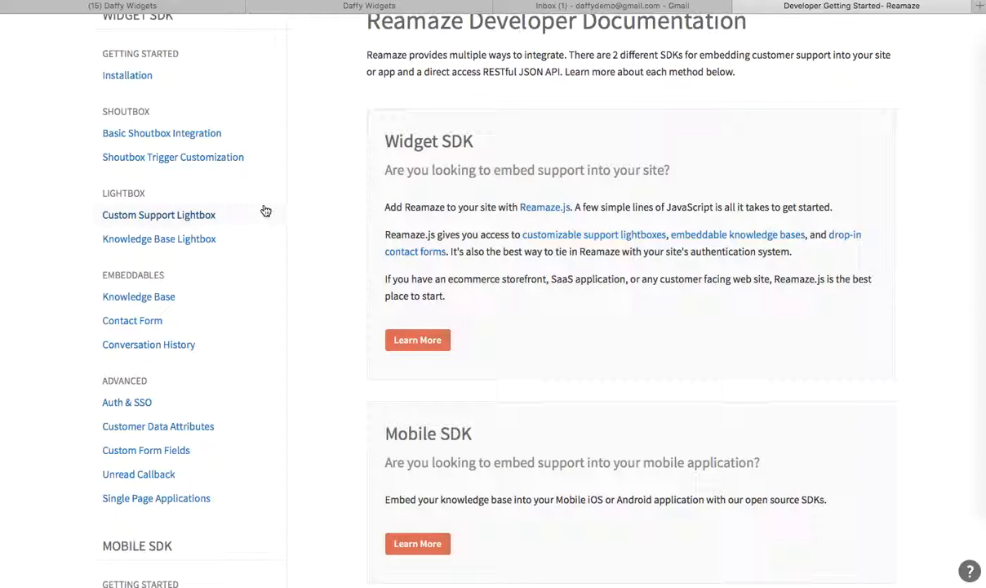
click(368, 5)
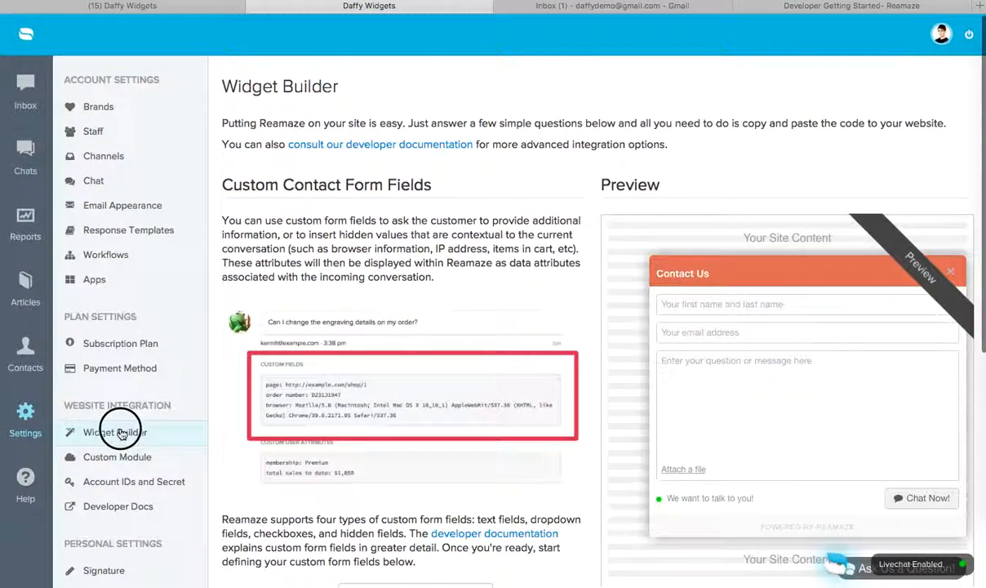
- Rerun the Widget Builder as a contact form Reamaze Shoutbox with default trigger settings
click(115, 431)
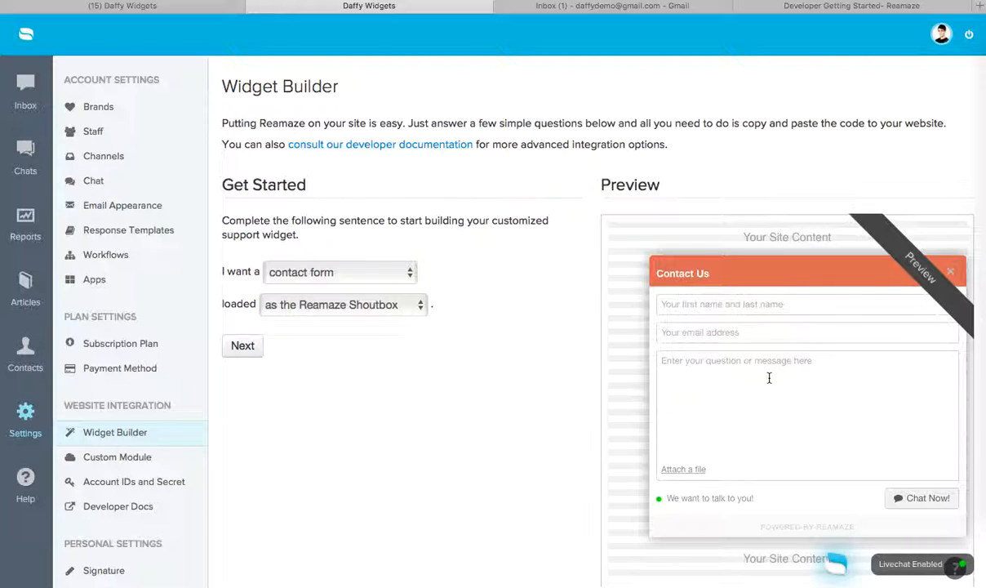
scroll(down, 3)
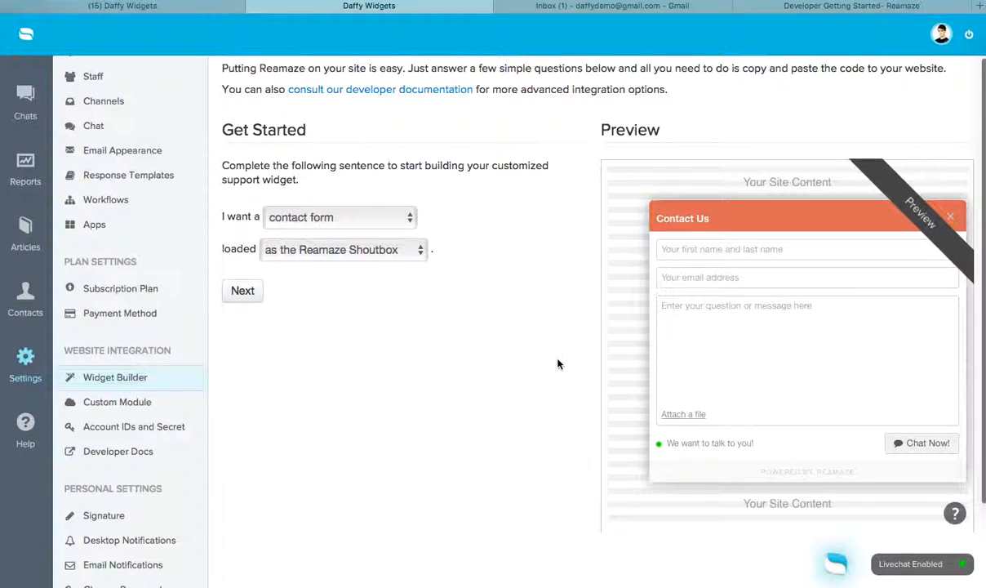
scroll(up, 3)
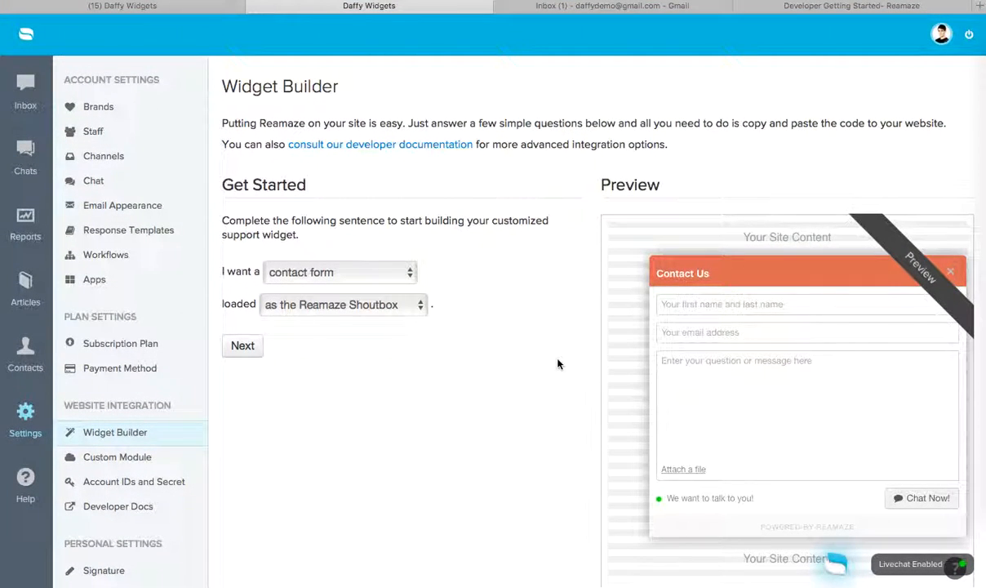
mouse_move(331, 360)
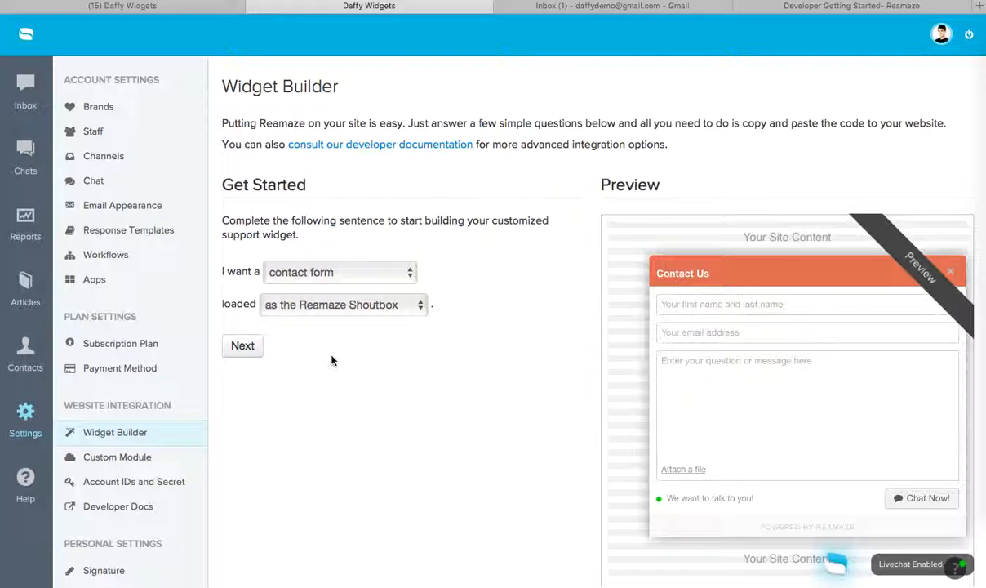
click(243, 345)
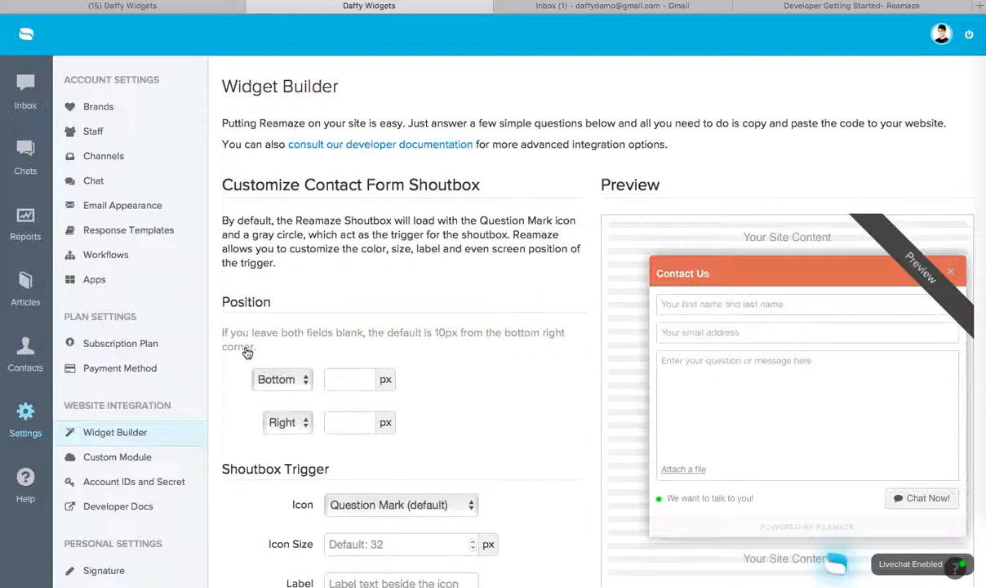
scroll(down, 3)
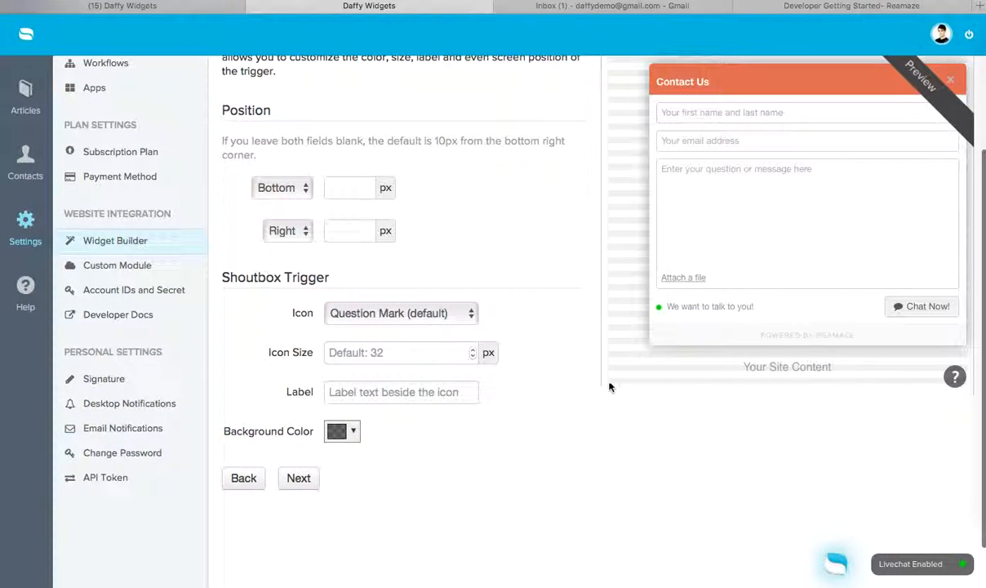
scroll(up, 3)
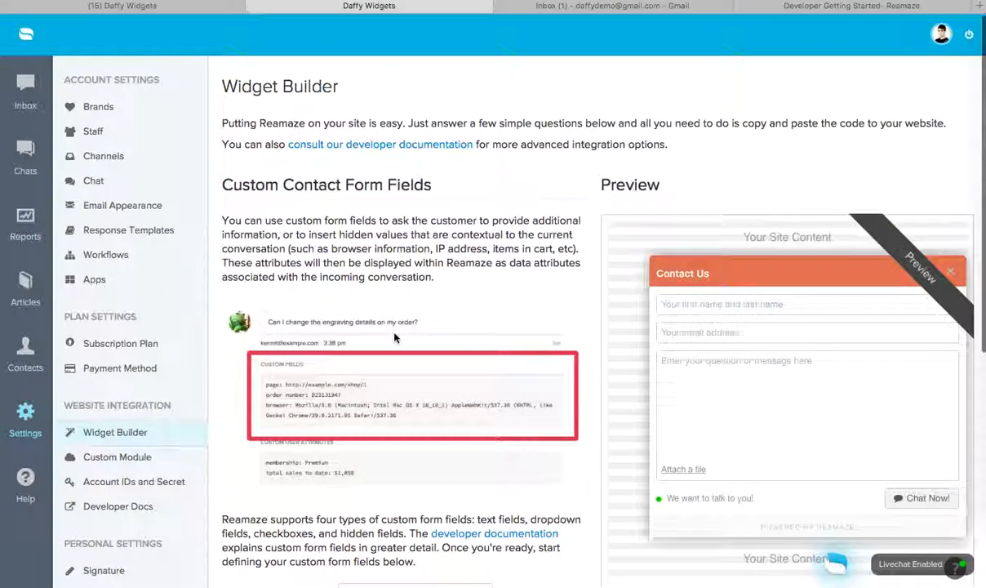
- Remove the empty custom form field from the contact form
scroll(down, 3)
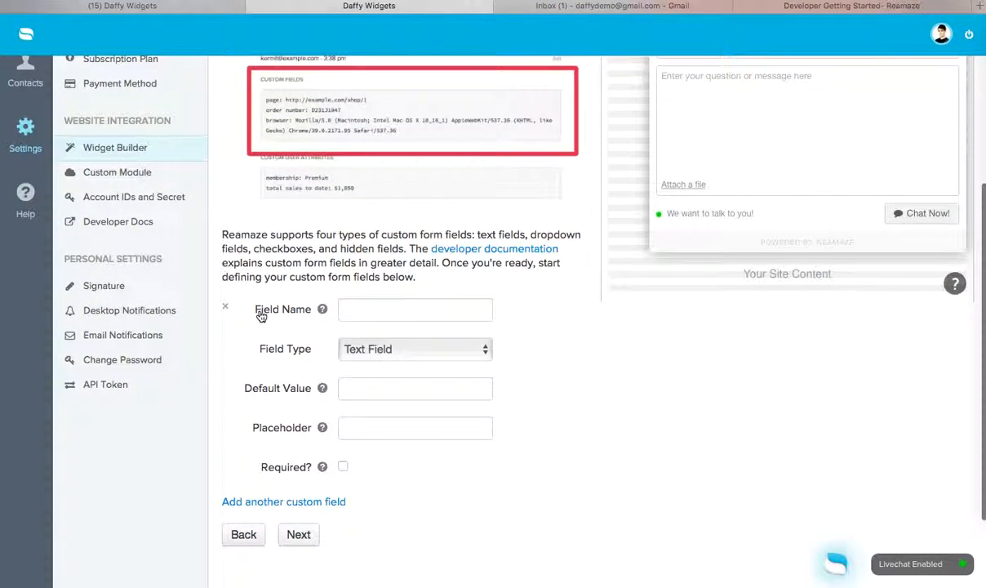
scroll(up, 3)
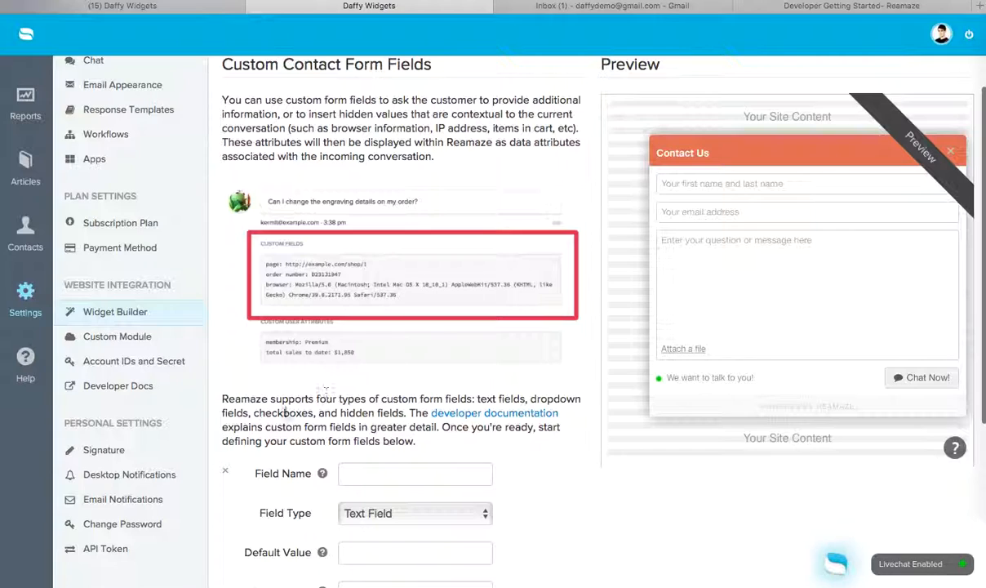
click(225, 470)
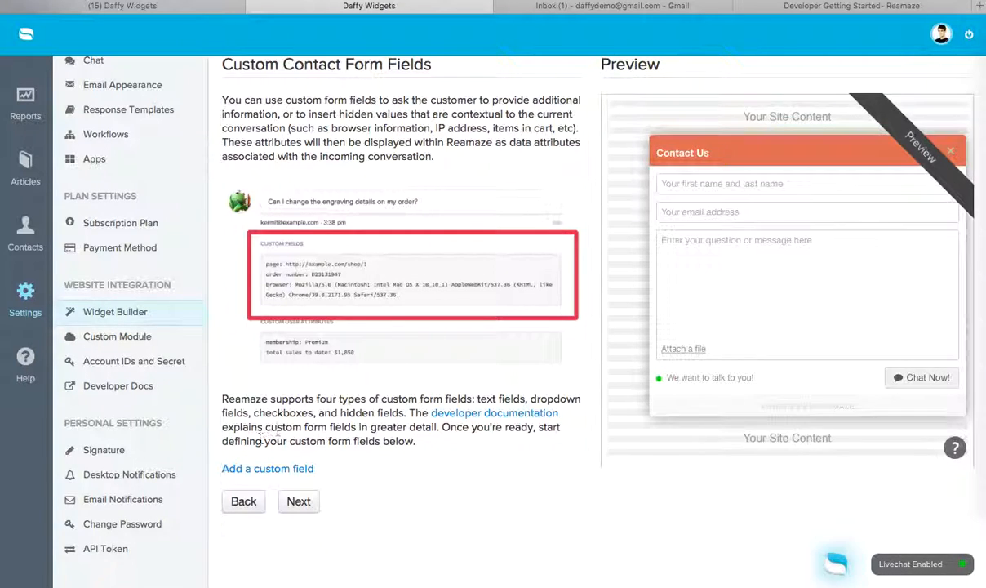
- Add a 'Happiness Level' dropdown field with options Happy, Sad, Angry
scroll(down, 3)
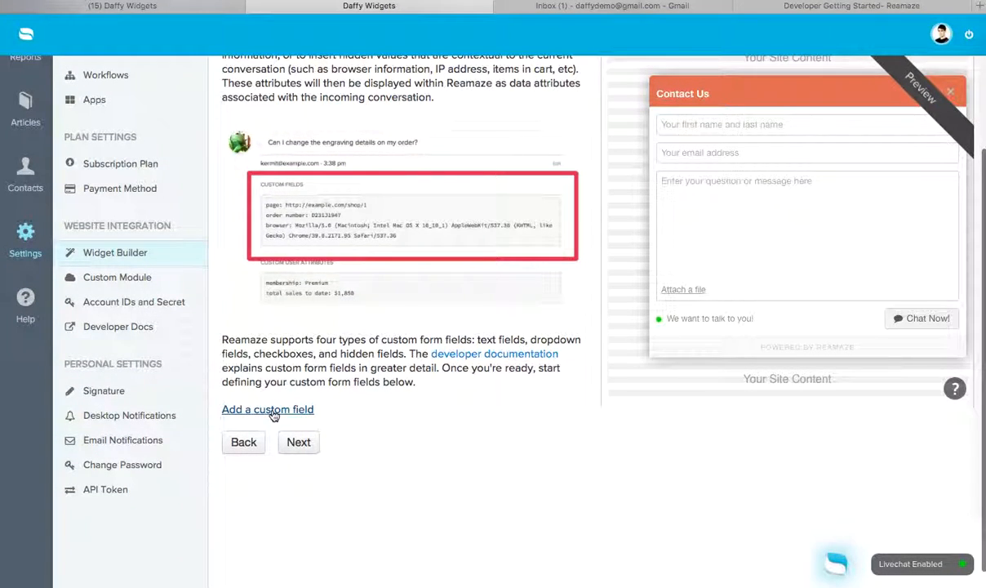
click(267, 409)
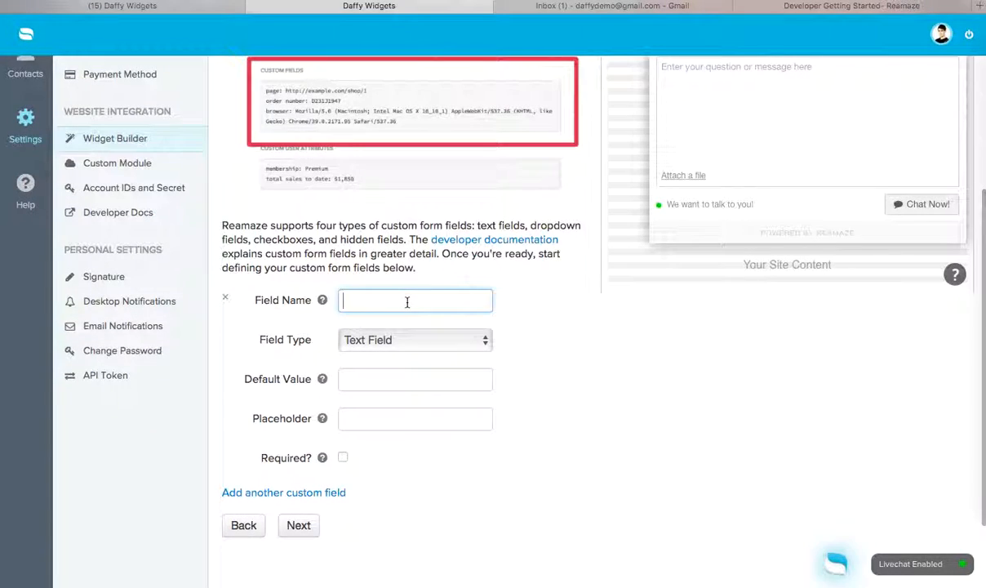
text(Happiness)
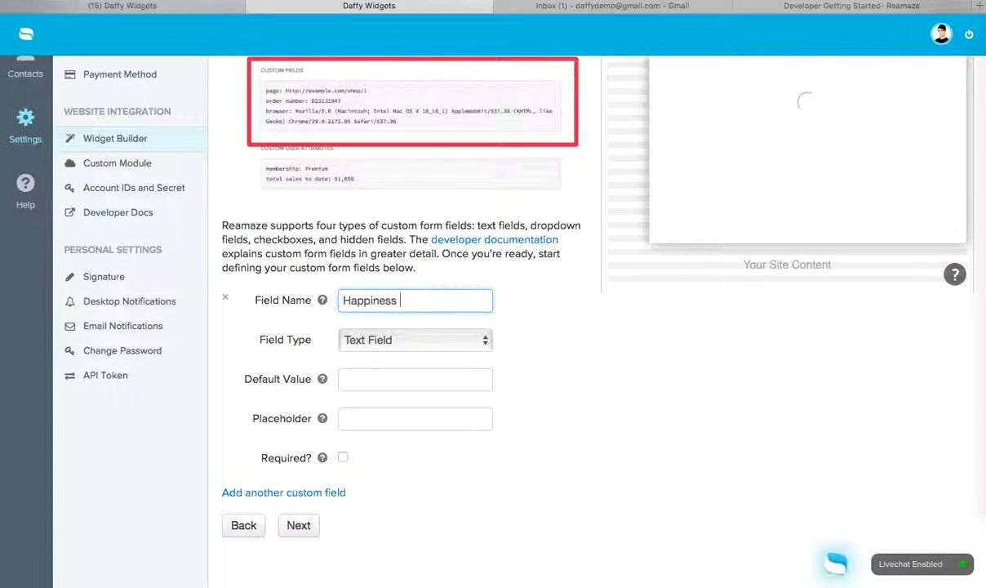
click(415, 340)
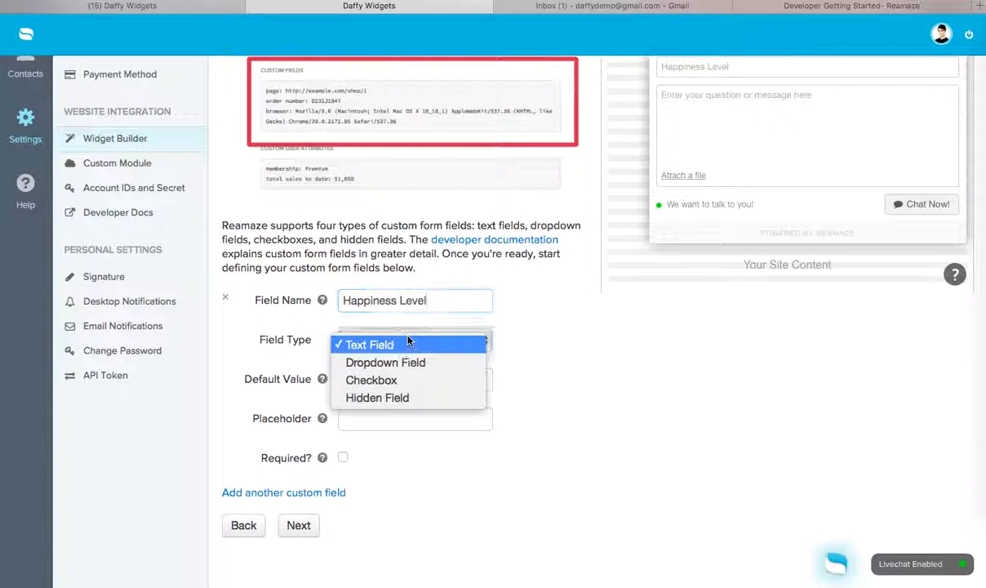
click(385, 362)
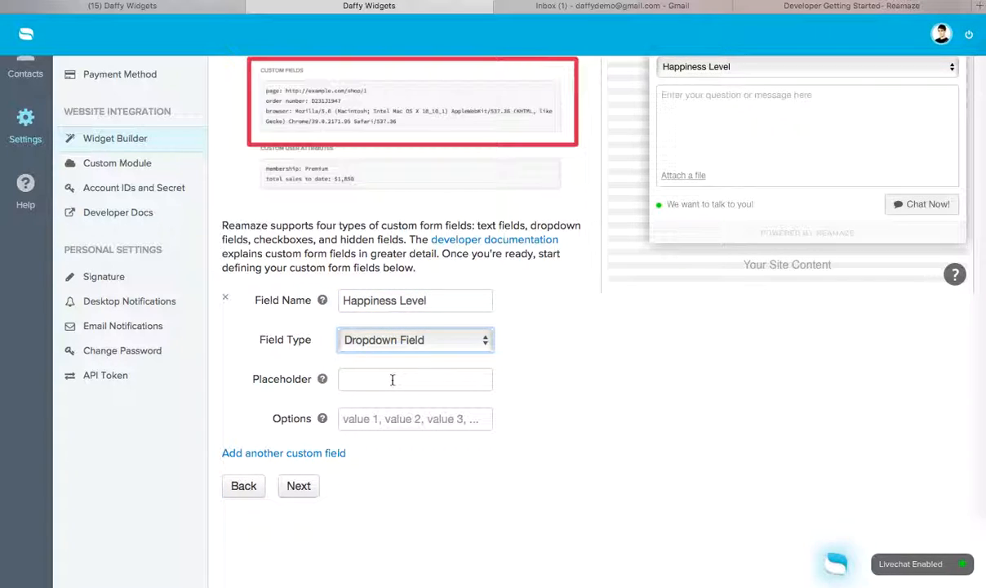
click(415, 418)
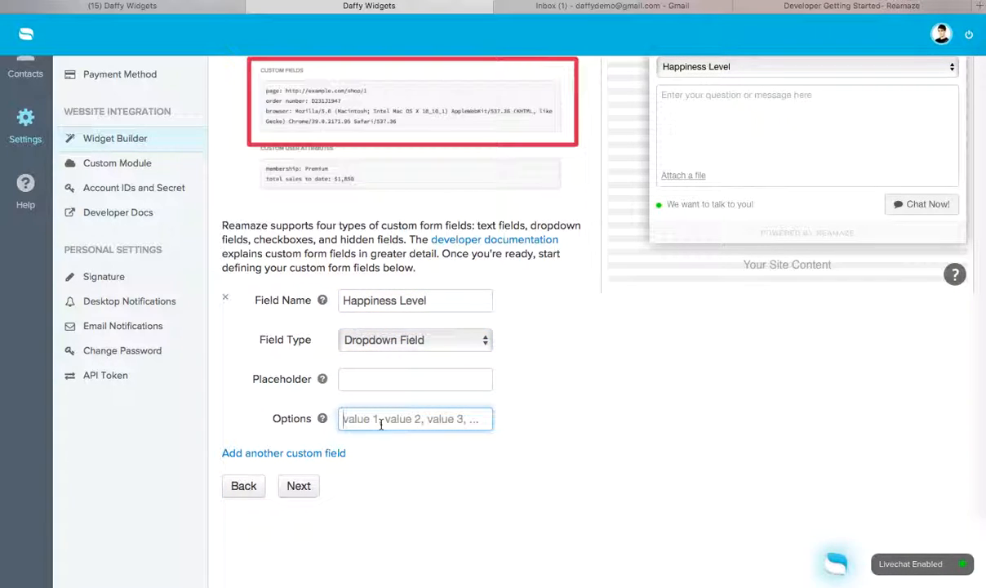
text(Happy, Sad,)
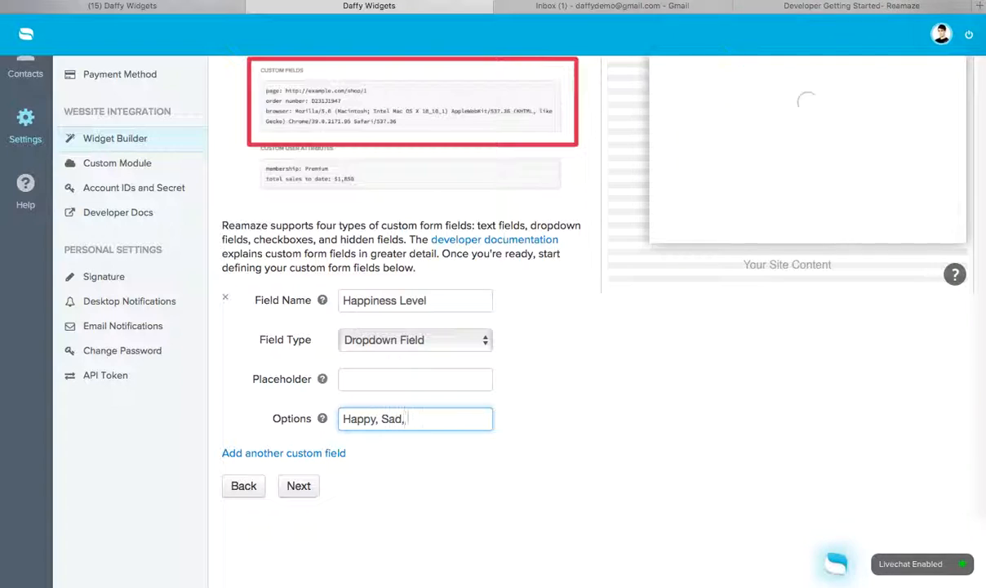
text(Angry)
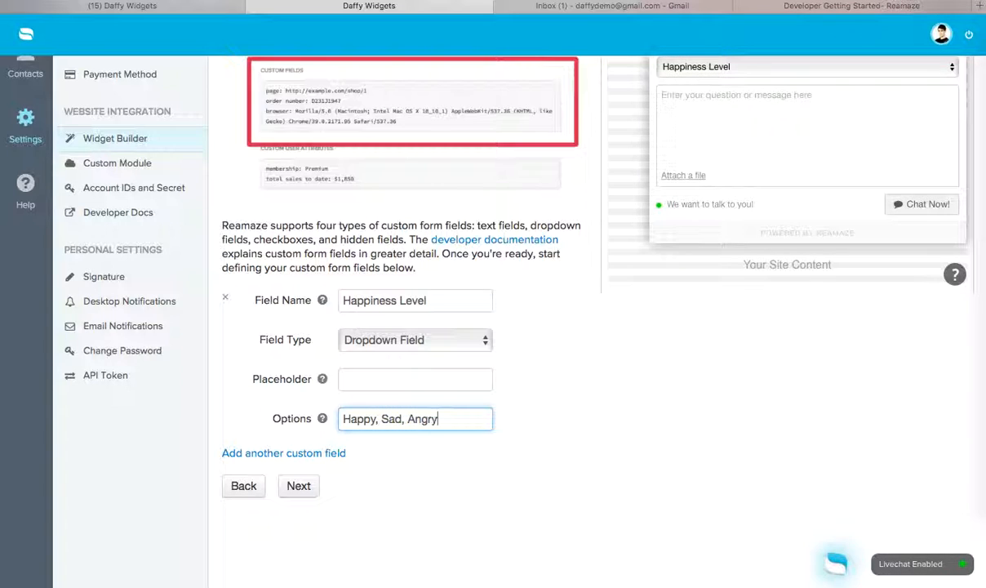
- Finish the widget builder to generate the contact form embed code
scroll(up, 3)
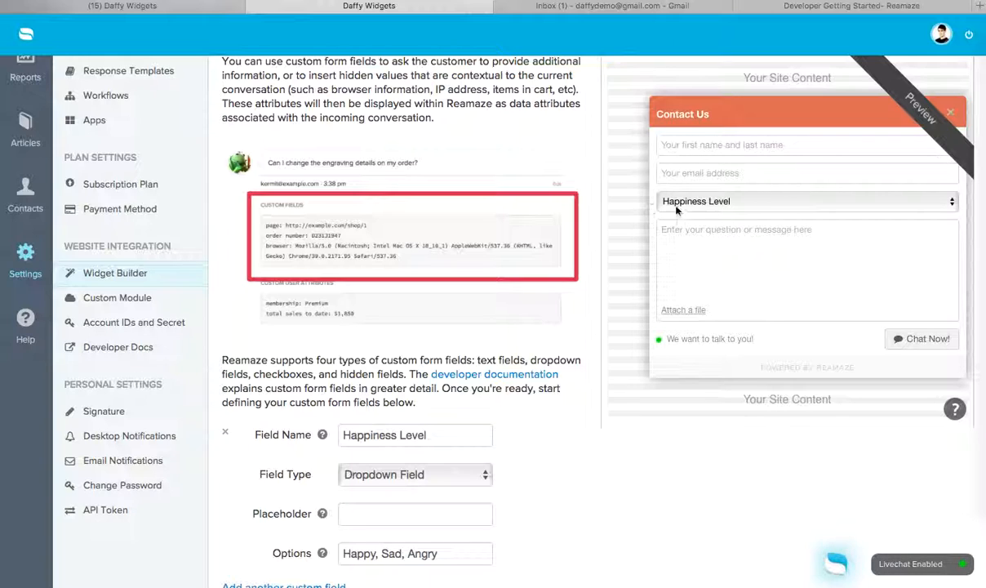
scroll(down, 3)
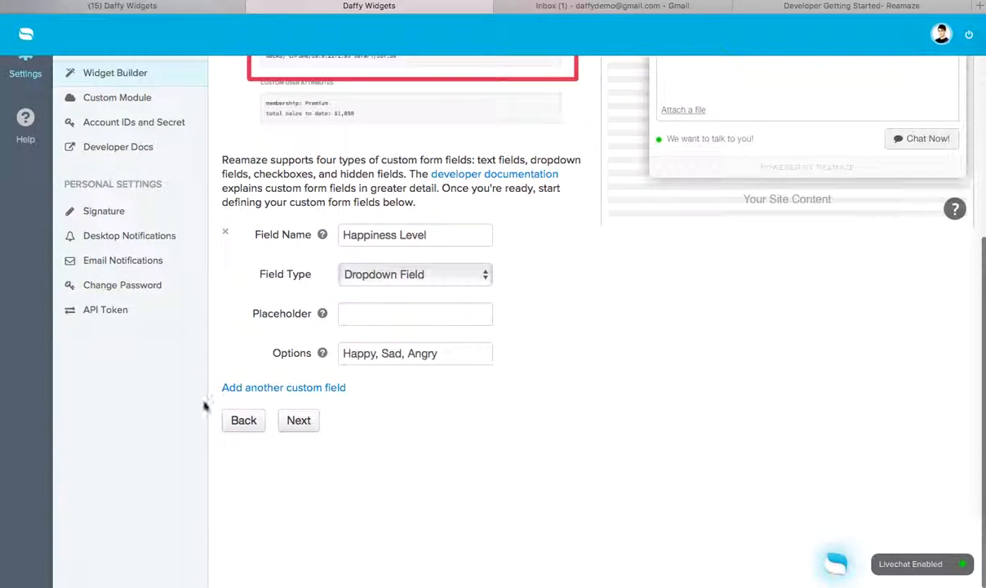
click(298, 419)
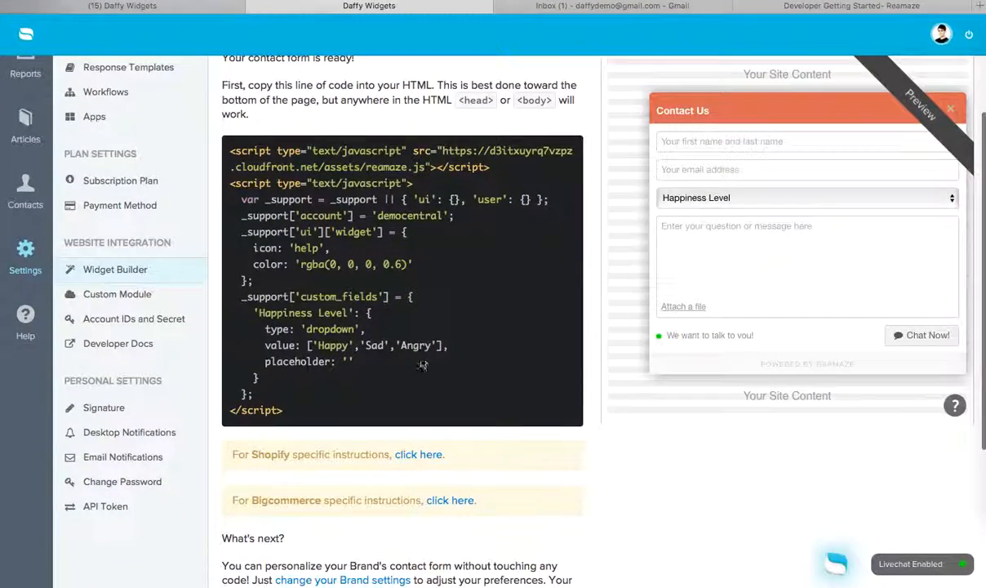
scroll(up, 3)
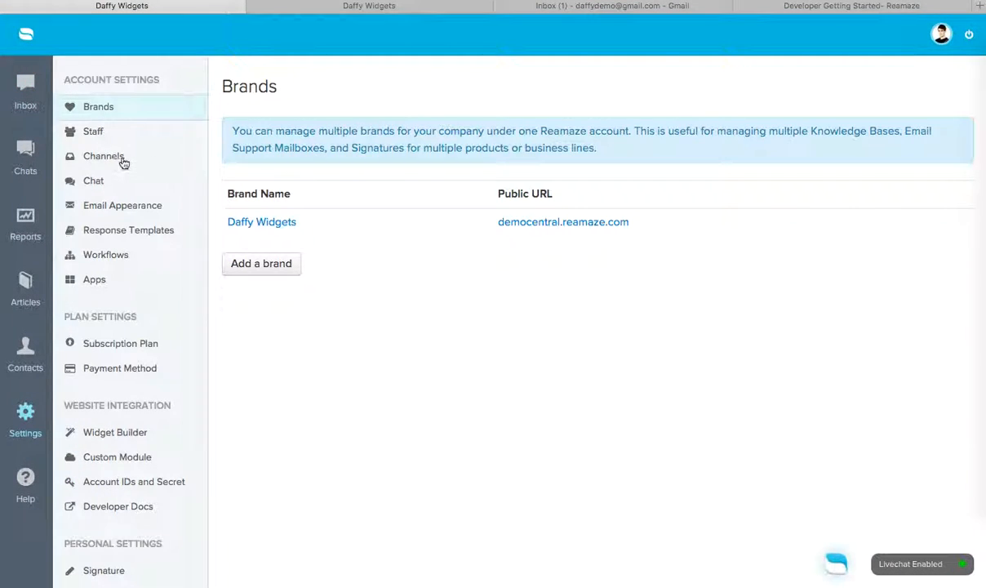
- Create a new workflow under Settings > Workflows and begin naming it 'Custom Field Te'
click(105, 254)
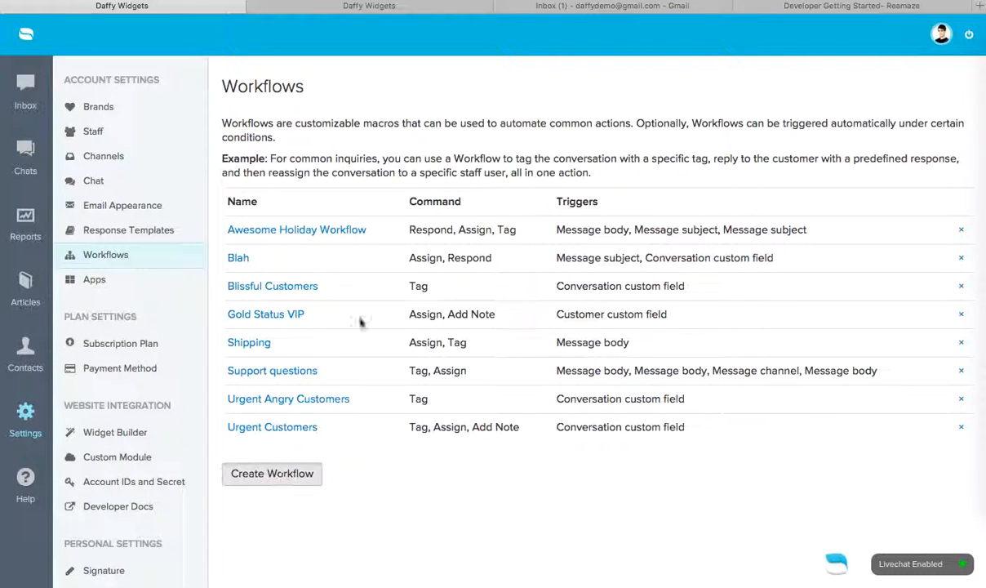
click(271, 474)
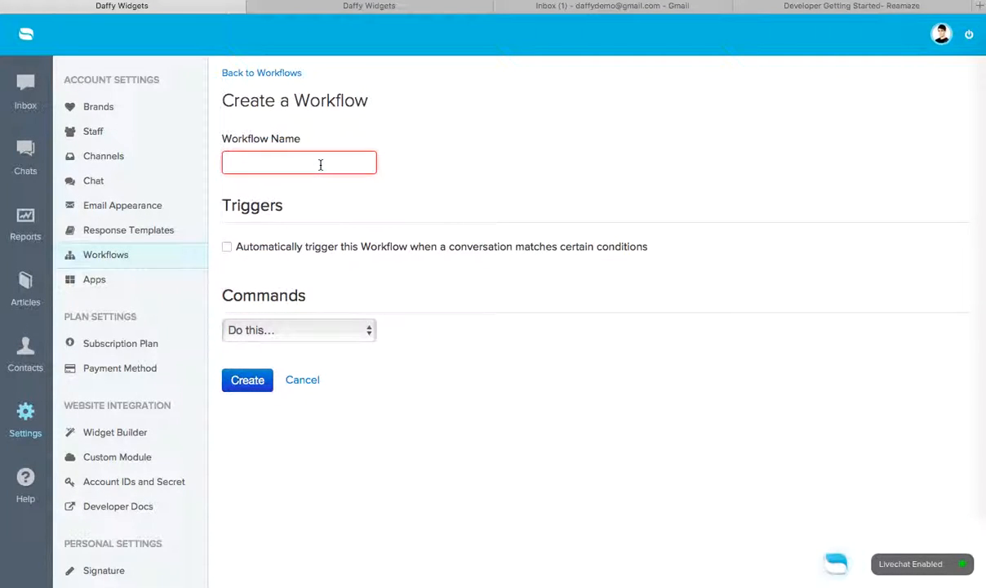
text(Custom Flo)
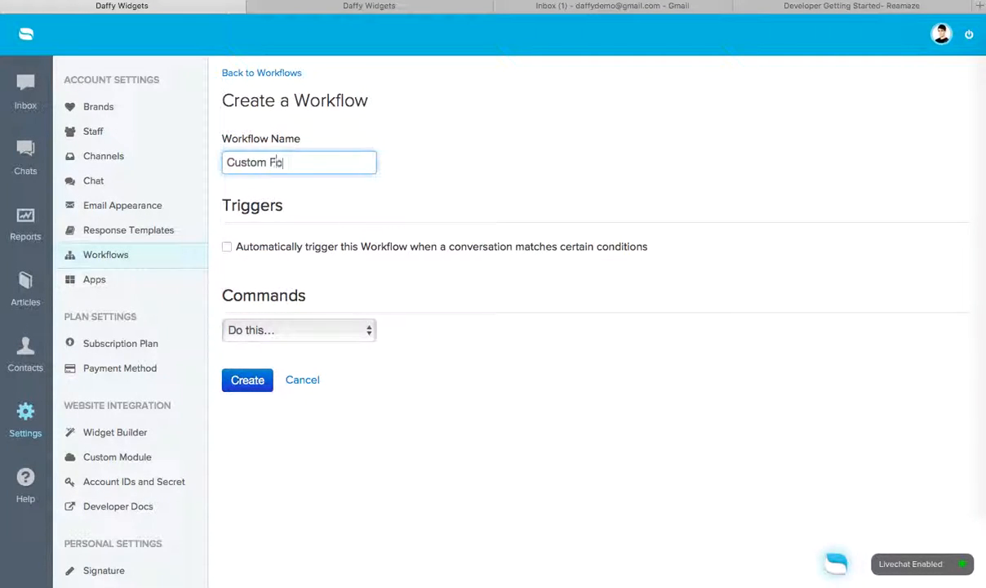
text(Field Te)
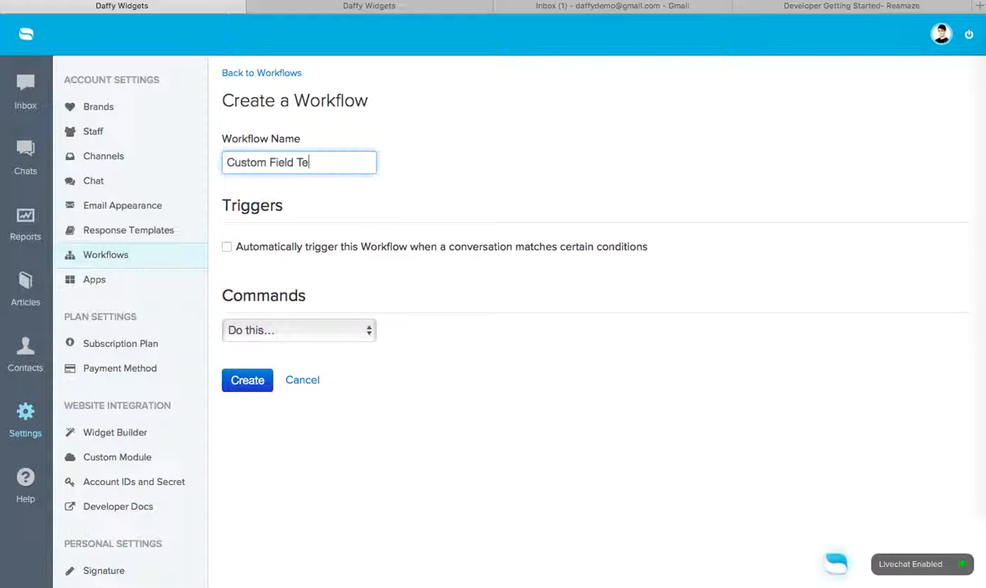
- Make the workflow auto-trigger on a Conversation Custom Form Field condition
click(227, 246)
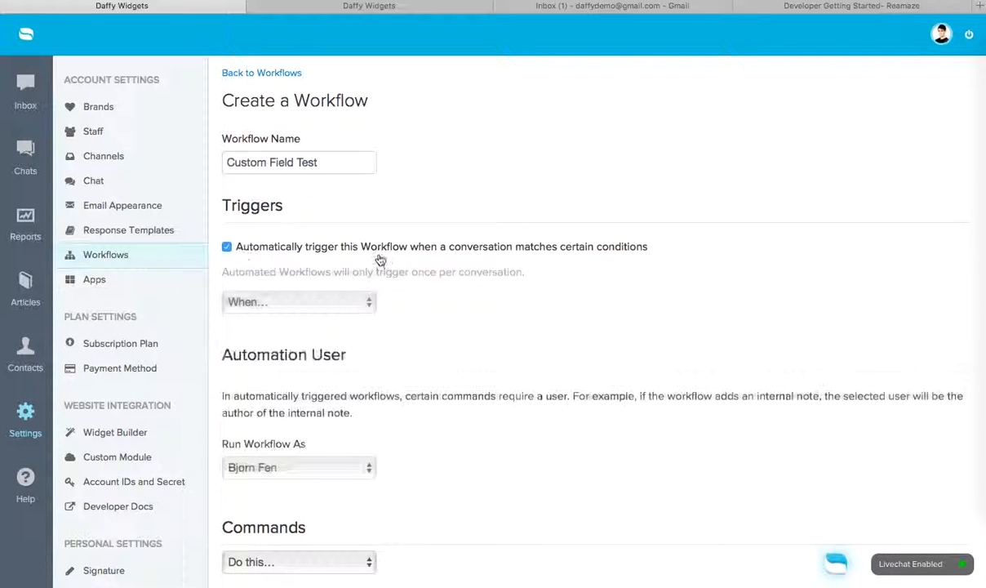
click(299, 301)
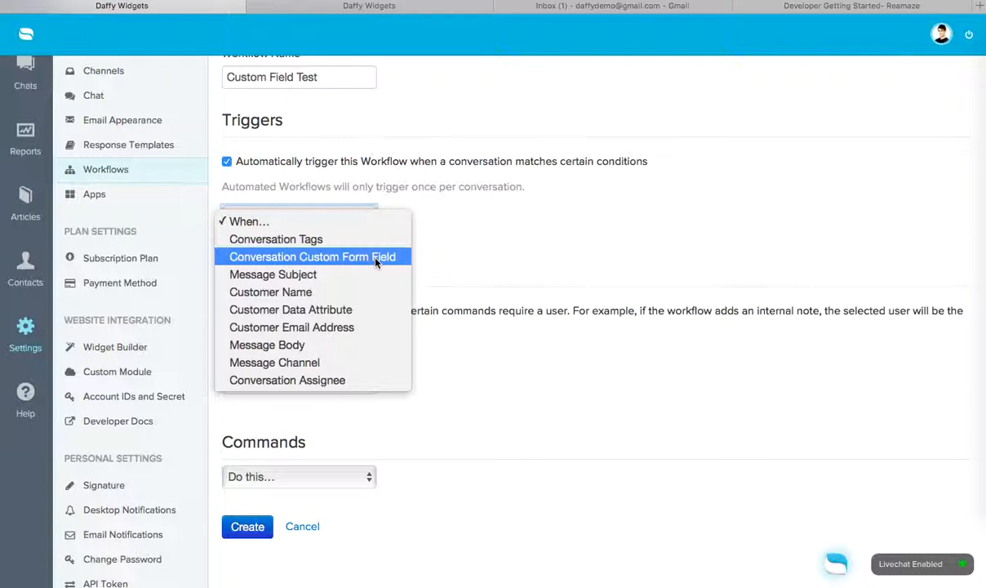
mouse_move(308, 262)
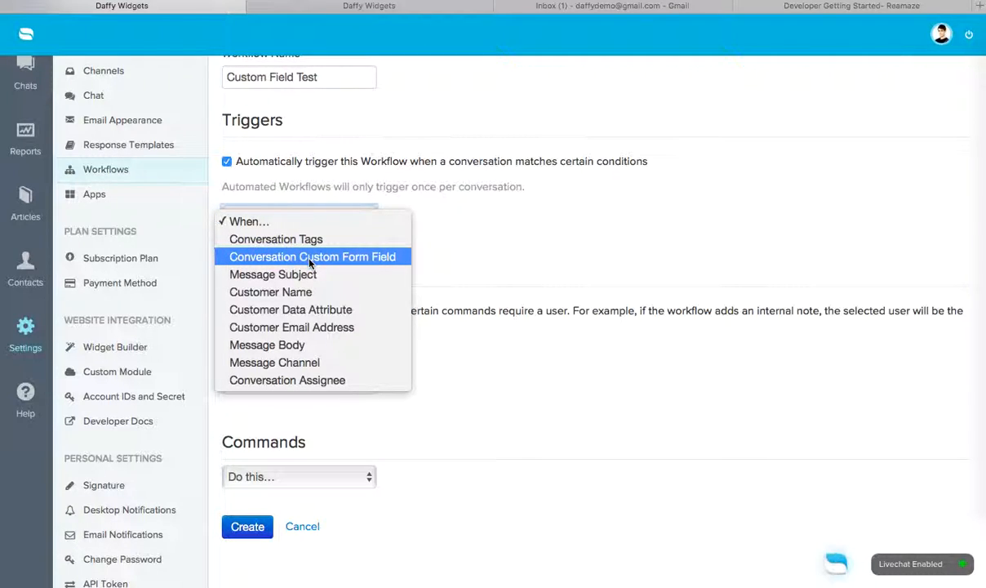
mouse_move(349, 261)
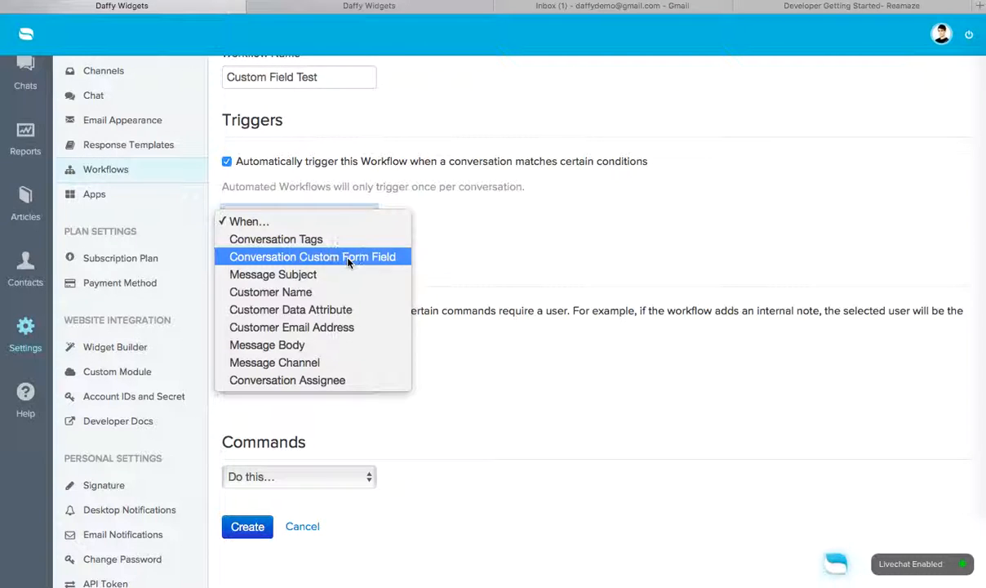
click(312, 257)
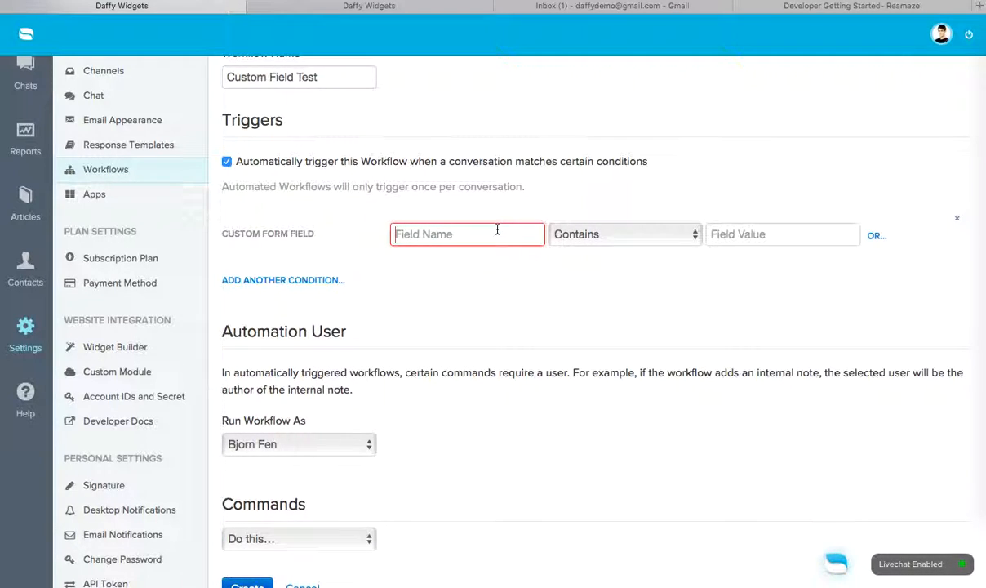
- Glance at the developer docs and Widget Builder tabs, then return to the workflow
click(852, 6)
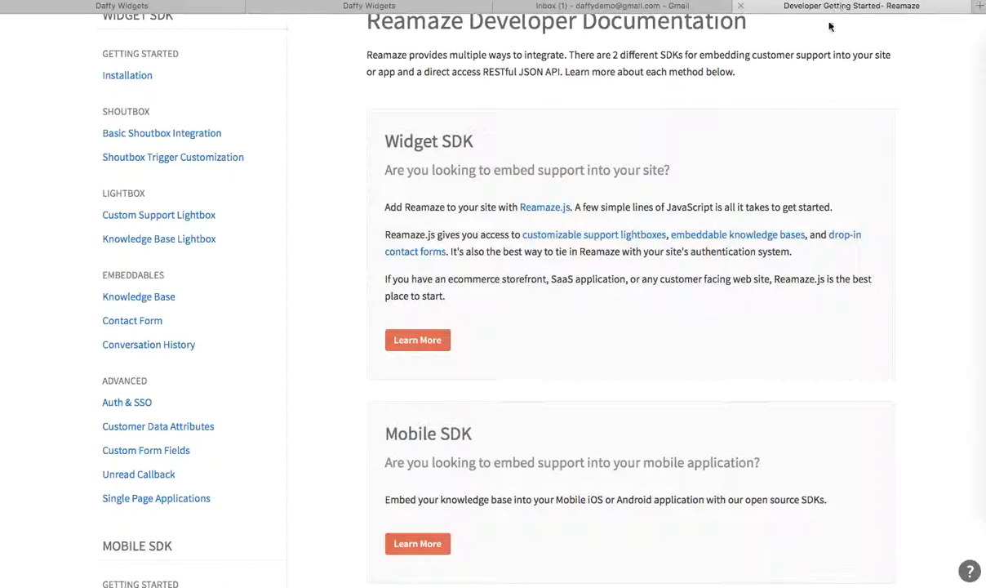
click(369, 5)
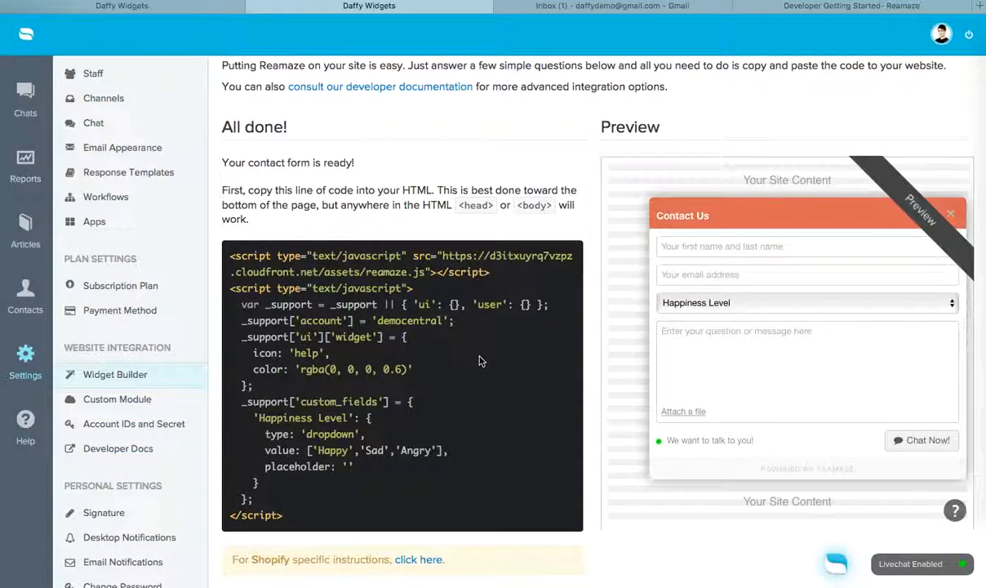
scroll(down, 3)
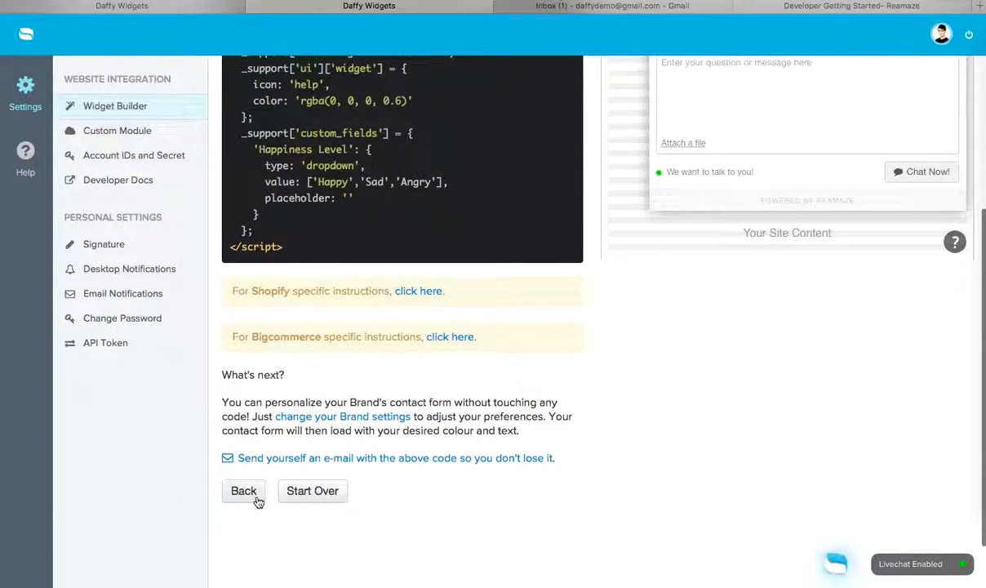
click(244, 490)
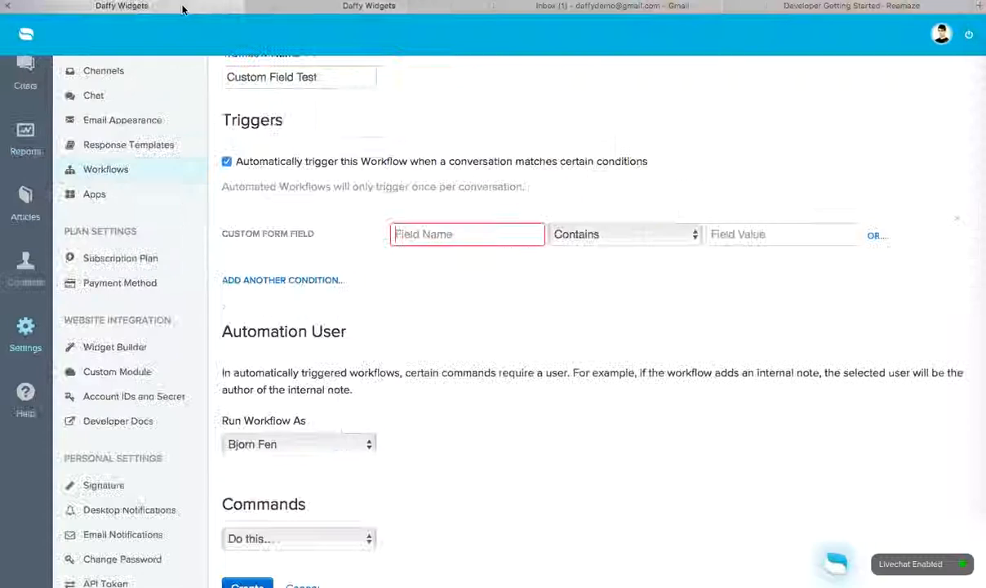
- Enter 'Happiness Level' as the field name and 'Angry' as the field value
text(Happiness Level)
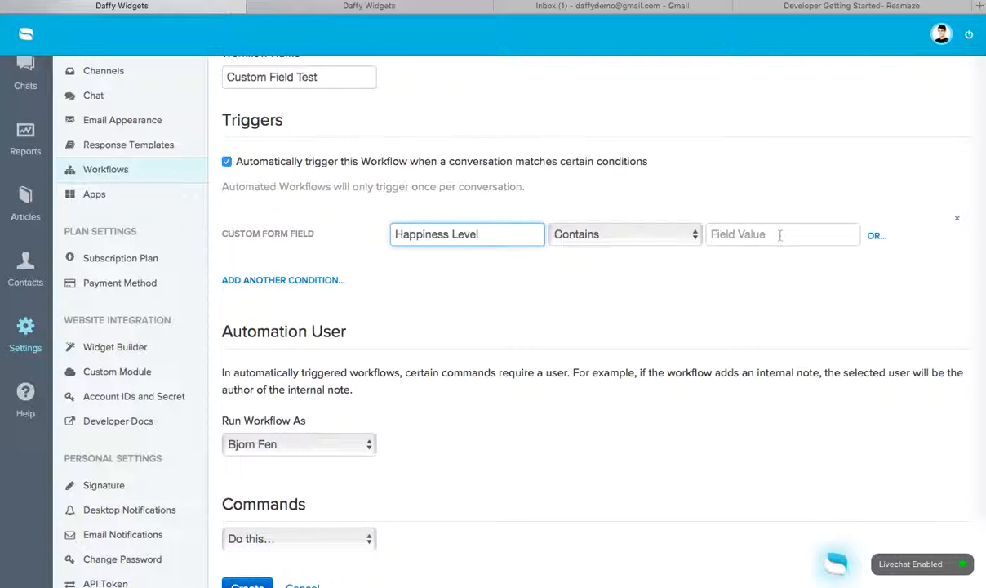
text(Hap)
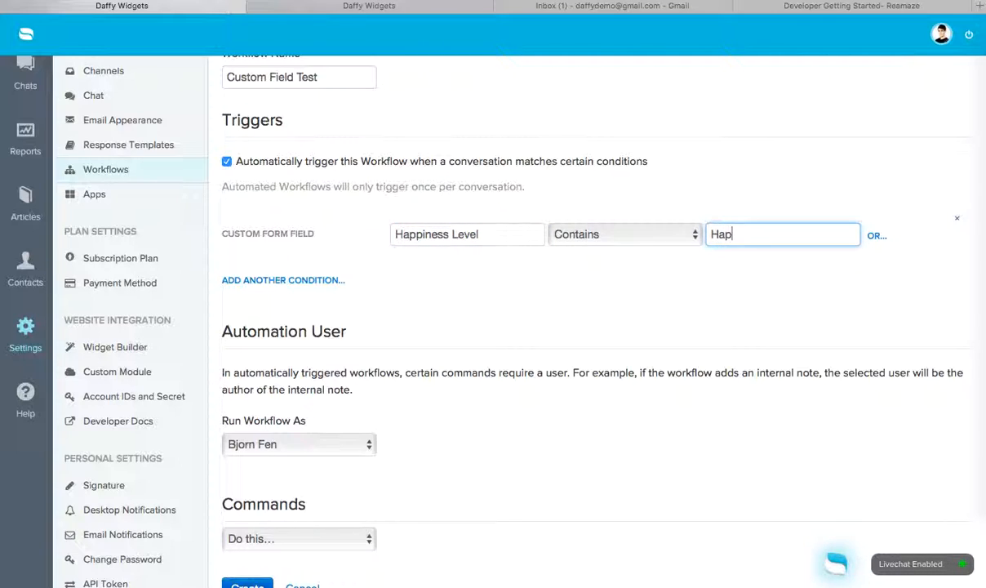
text(Angry)
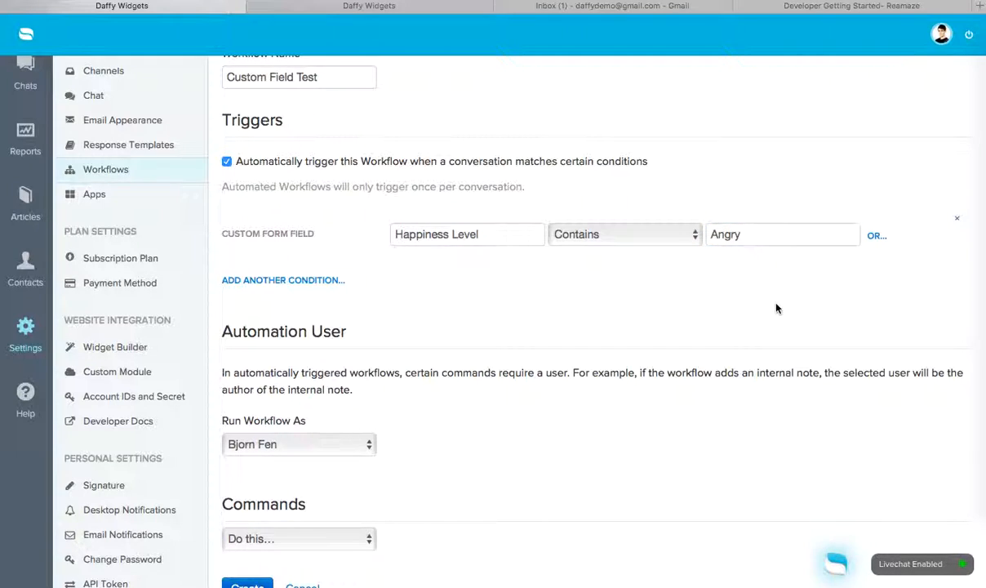
mouse_move(617, 310)
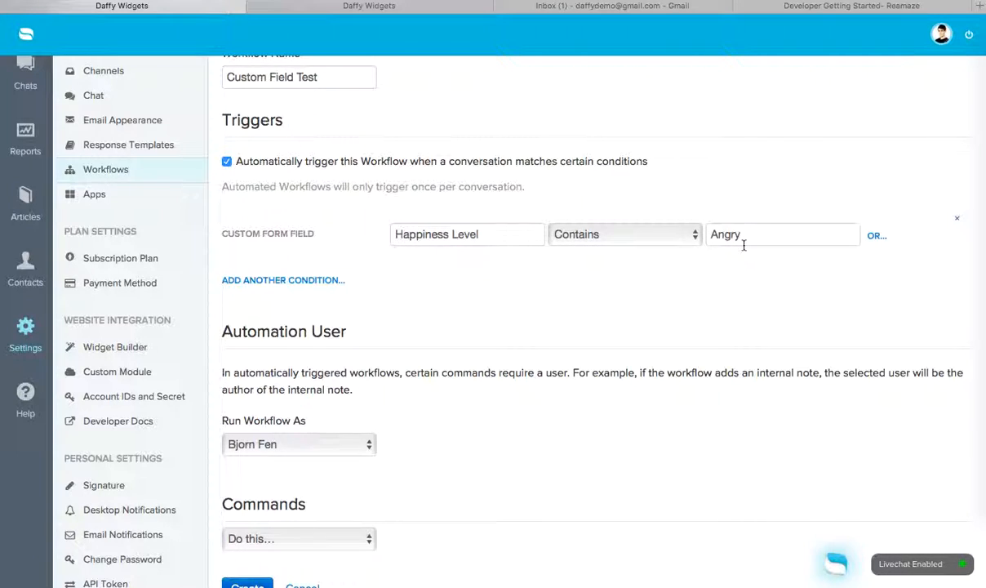
click(298, 443)
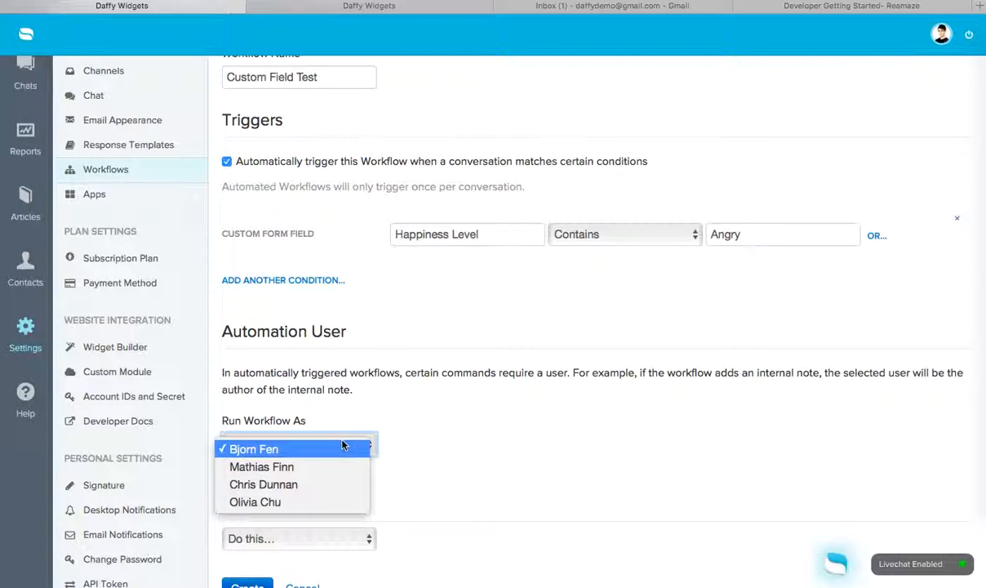
click(261, 466)
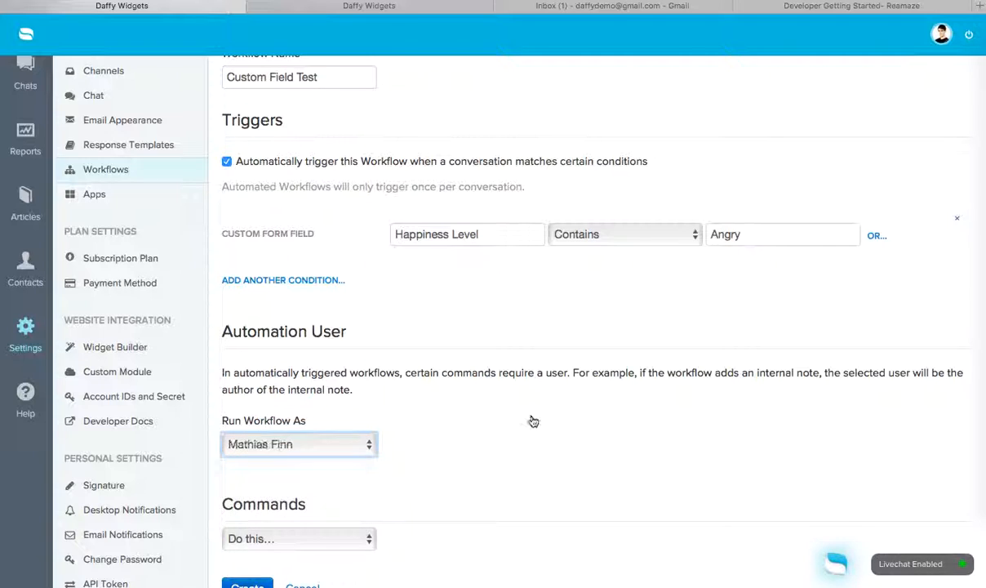
scroll(down, 3)
text(Sorry)
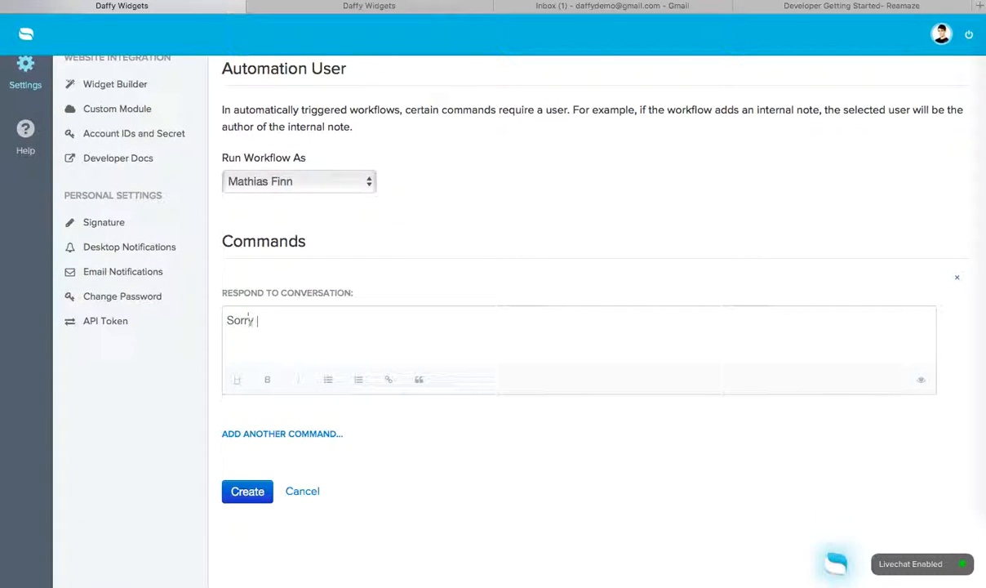
- Write the reply 'Sorry about the delay! … will take care of this for you ASAP.' and create the workflow
text(about the de)
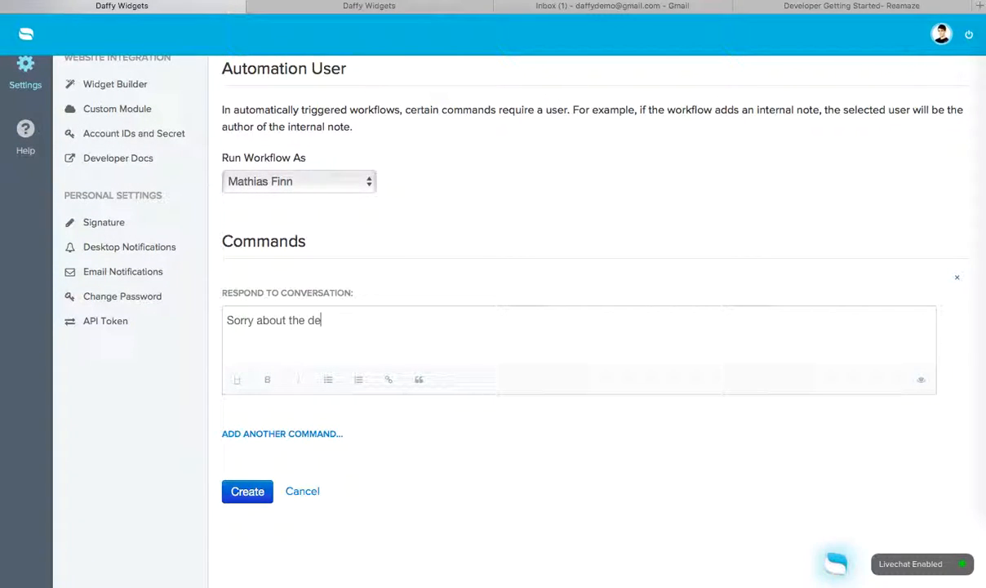
text(lay!)
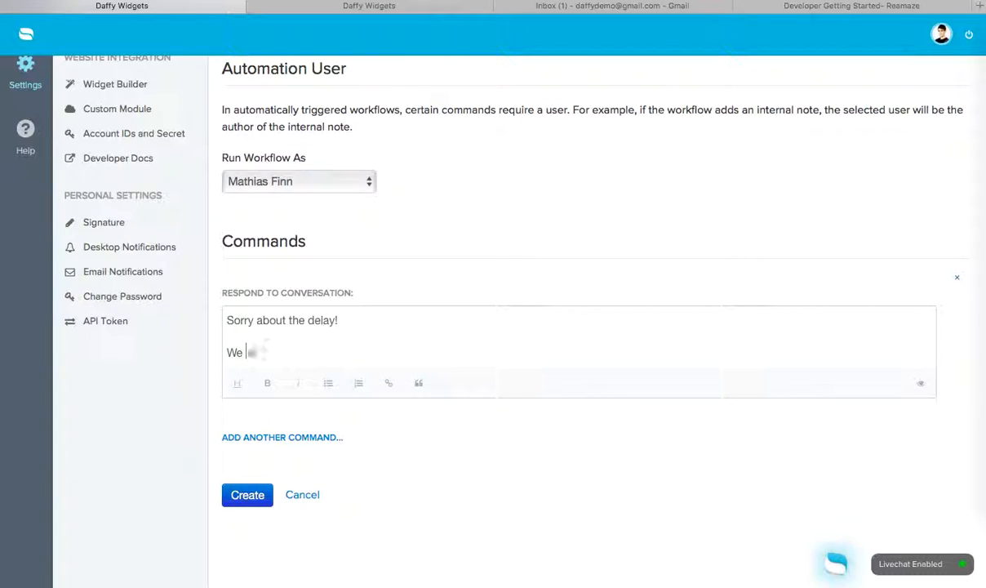
text(will take care of thi)
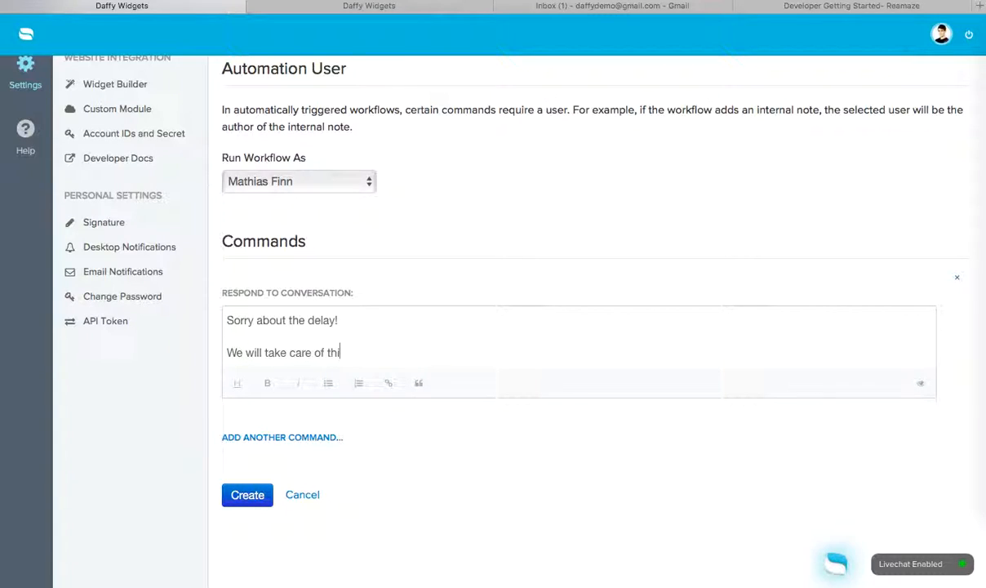
text(s for you)
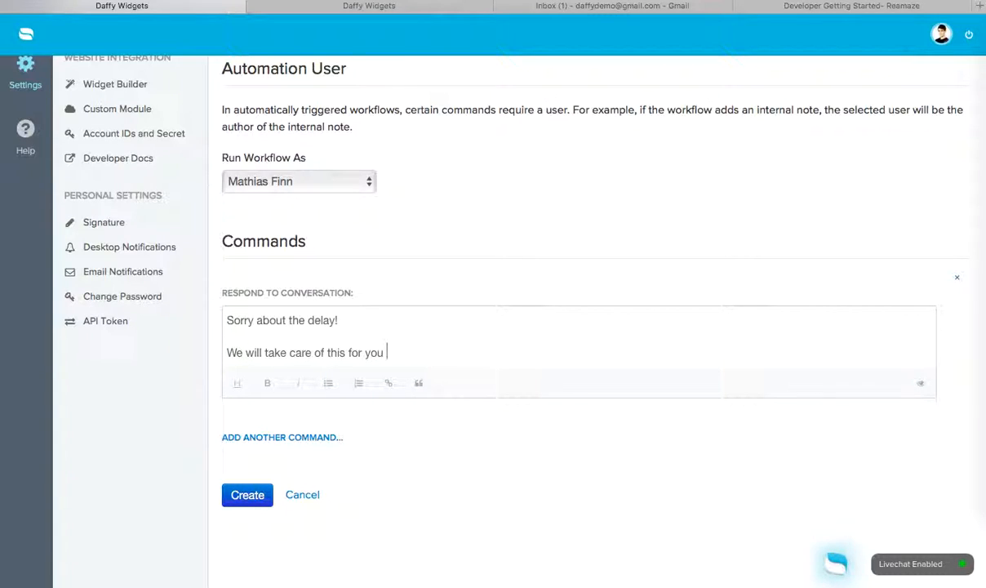
text(ASAP.)
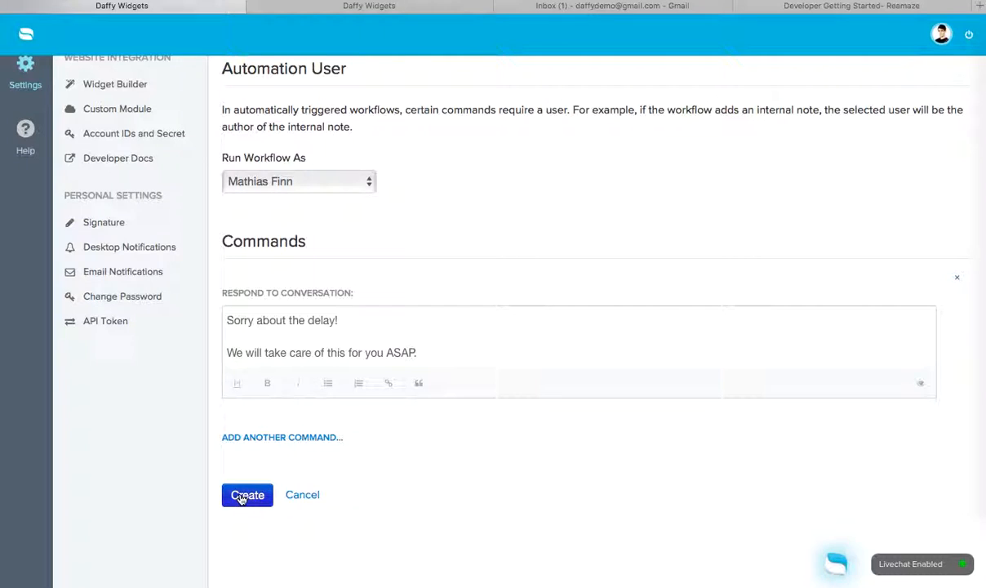
click(248, 494)
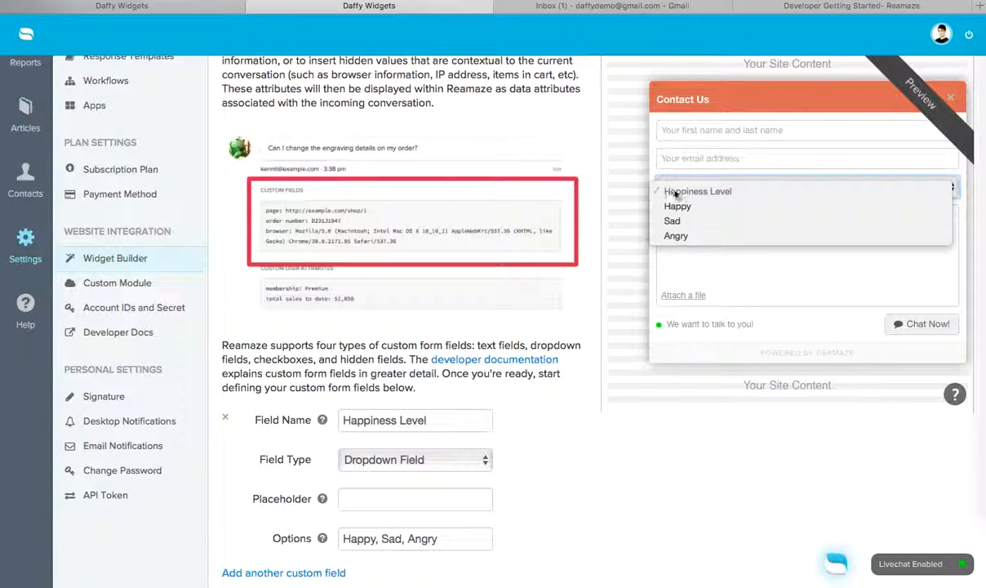
- Choose Angry in the preview's Happiness Level dropdown and return to the Workflows list
click(676, 236)
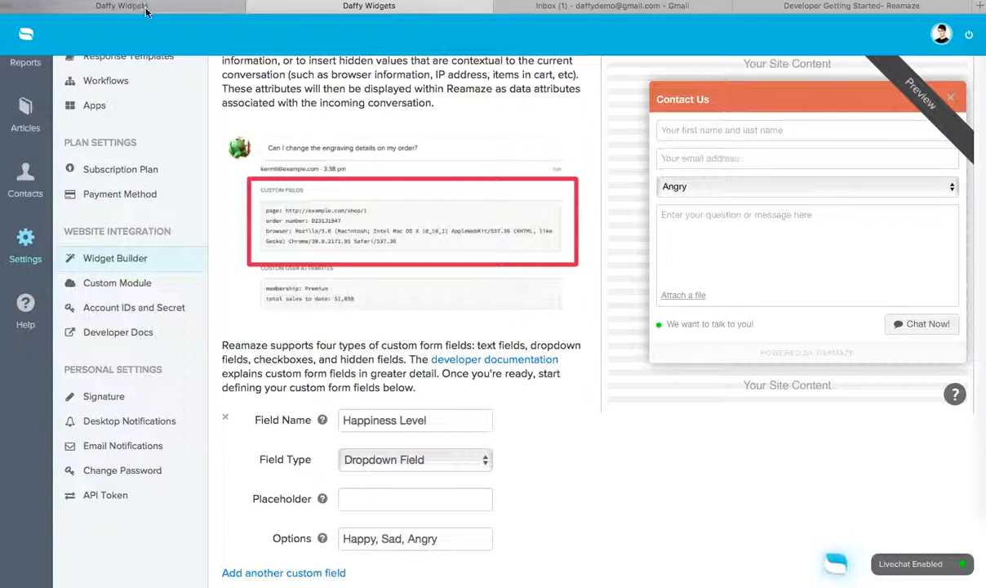
click(105, 80)
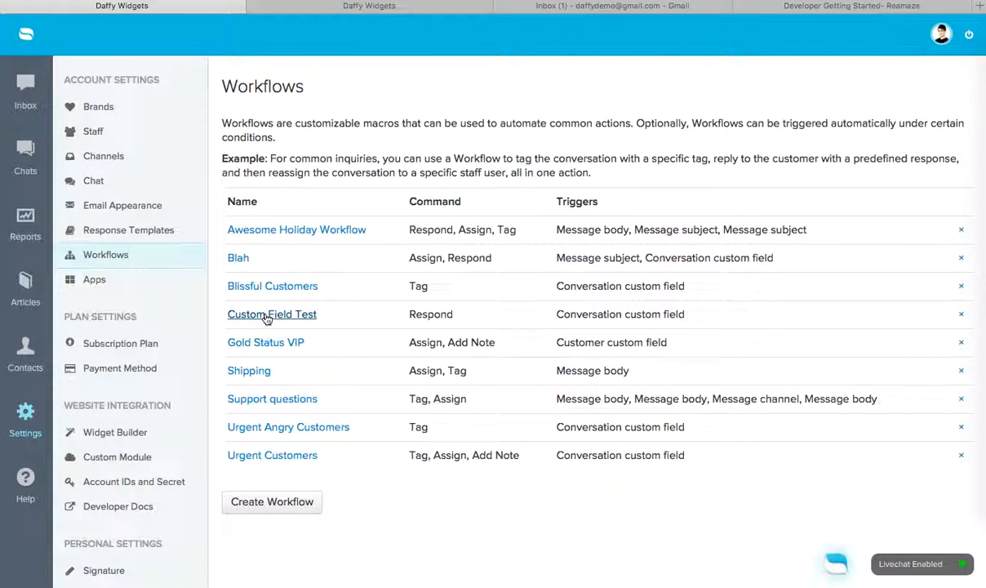
click(288, 426)
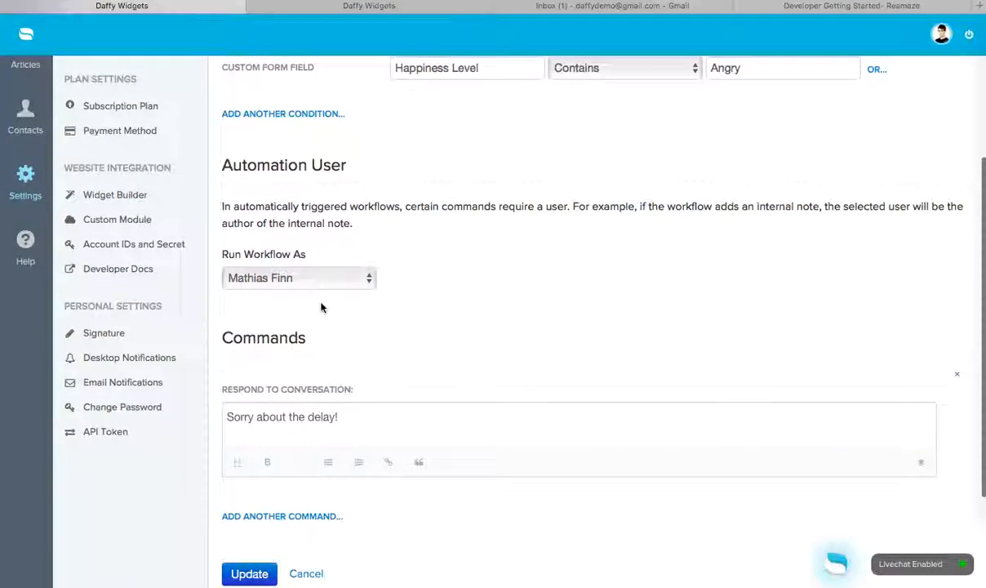
scroll(up, 3)
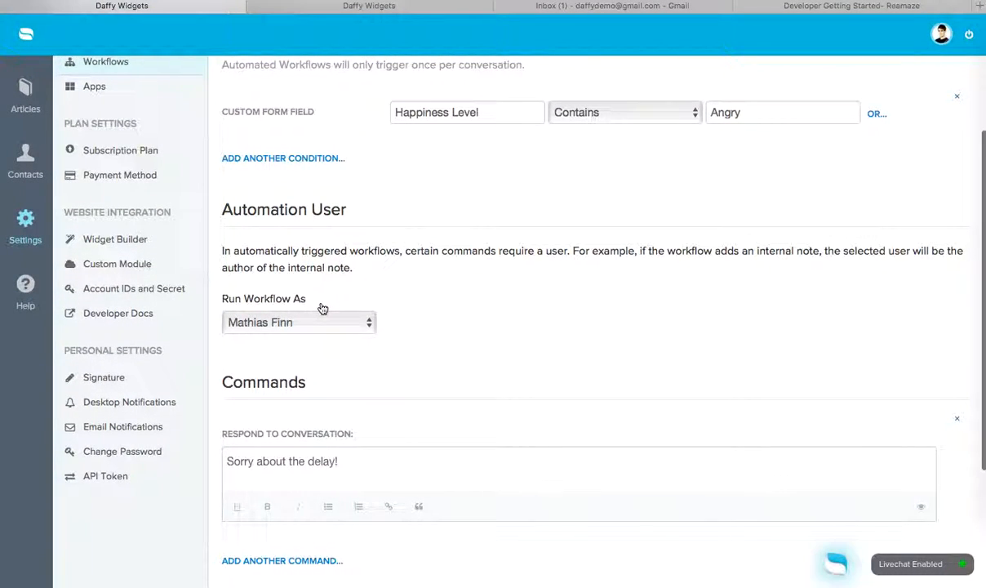
mouse_move(490, 262)
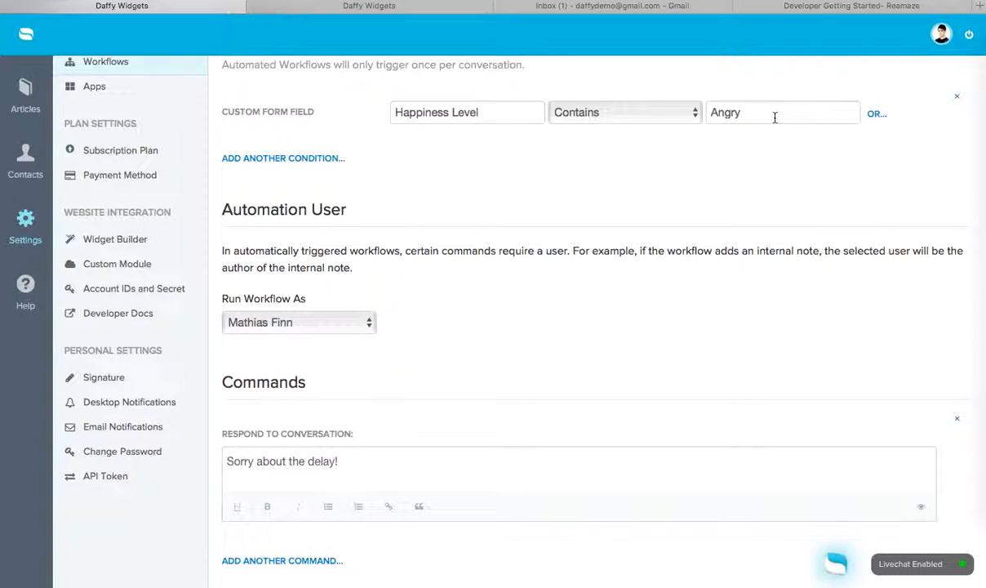
scroll(up, 3)
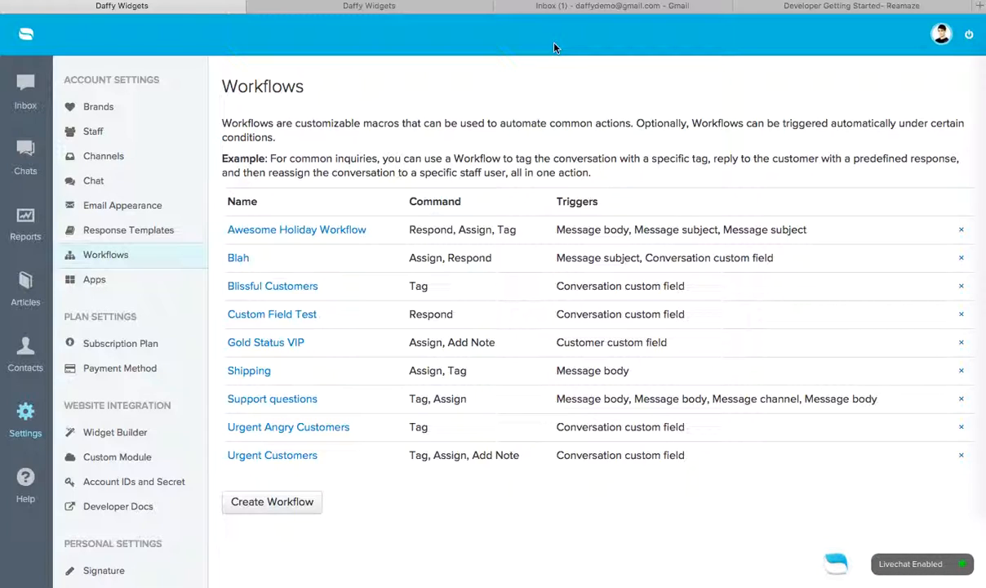
mouse_move(370, 209)
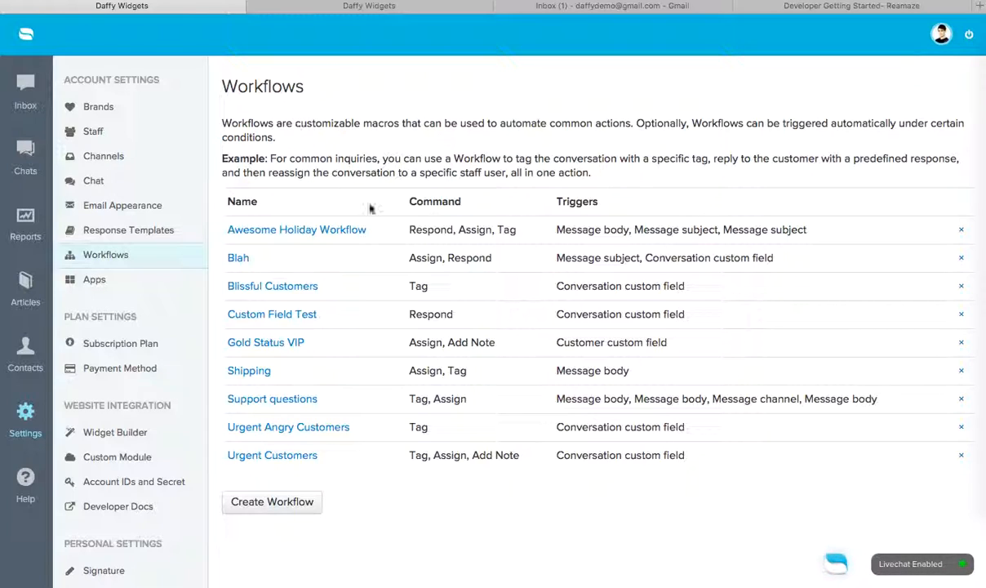